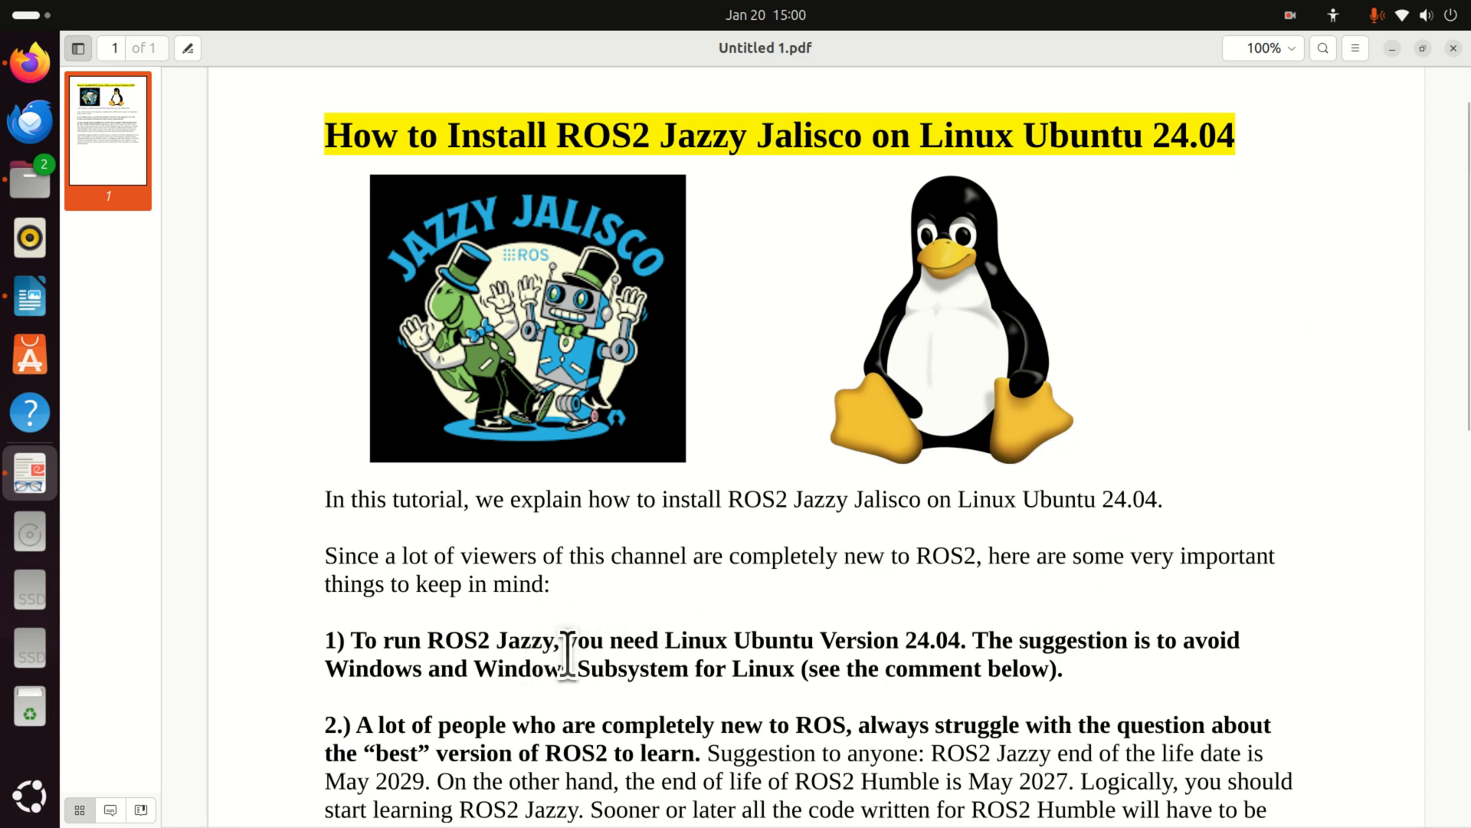
Select 'Linux Ubuntu Version 24.04' and read down to point 2 on choosing a ROS2 version
left_click_drag(667, 641, 956, 641)
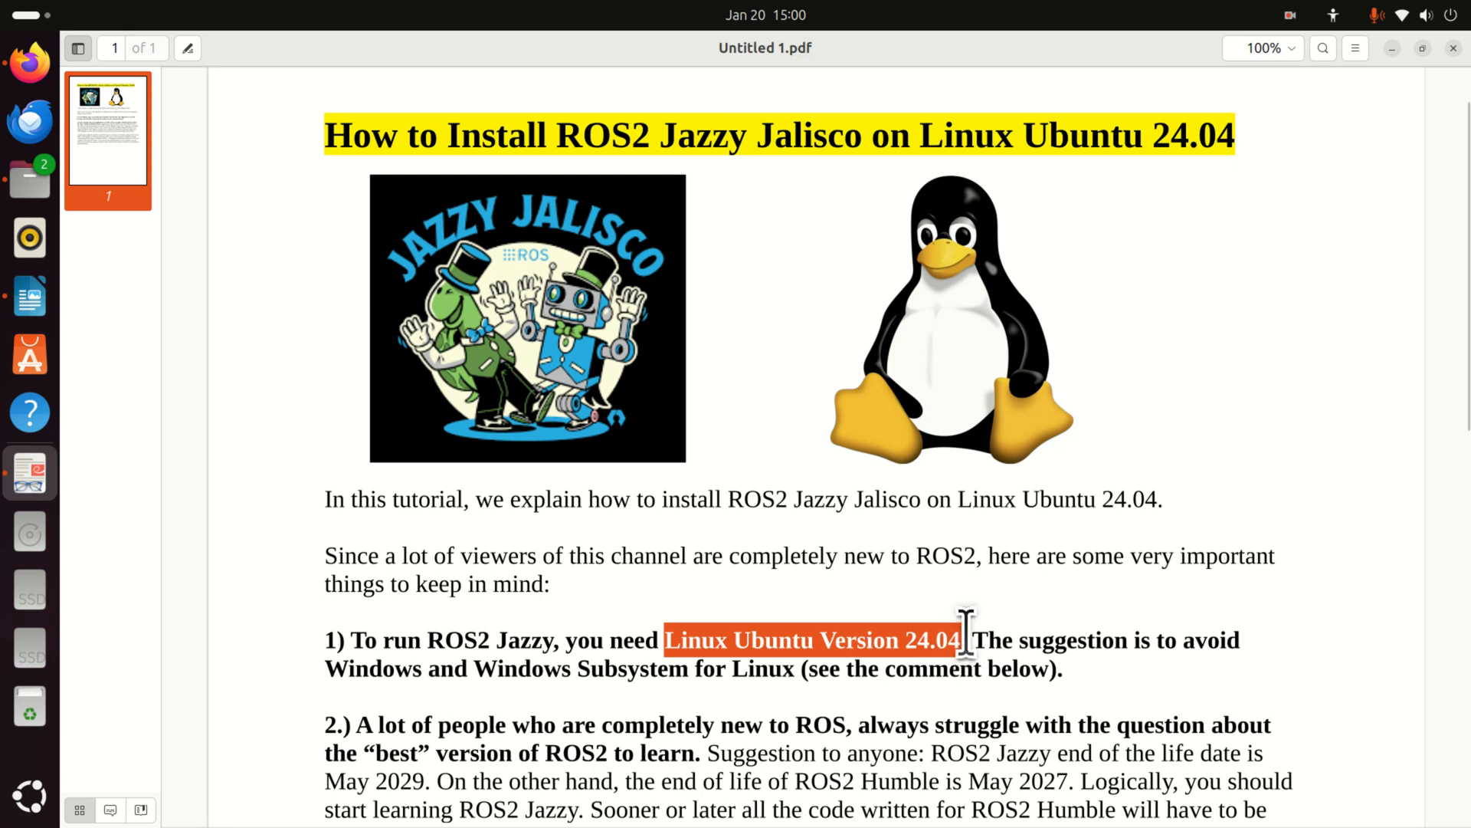
mouse_move(496, 717)
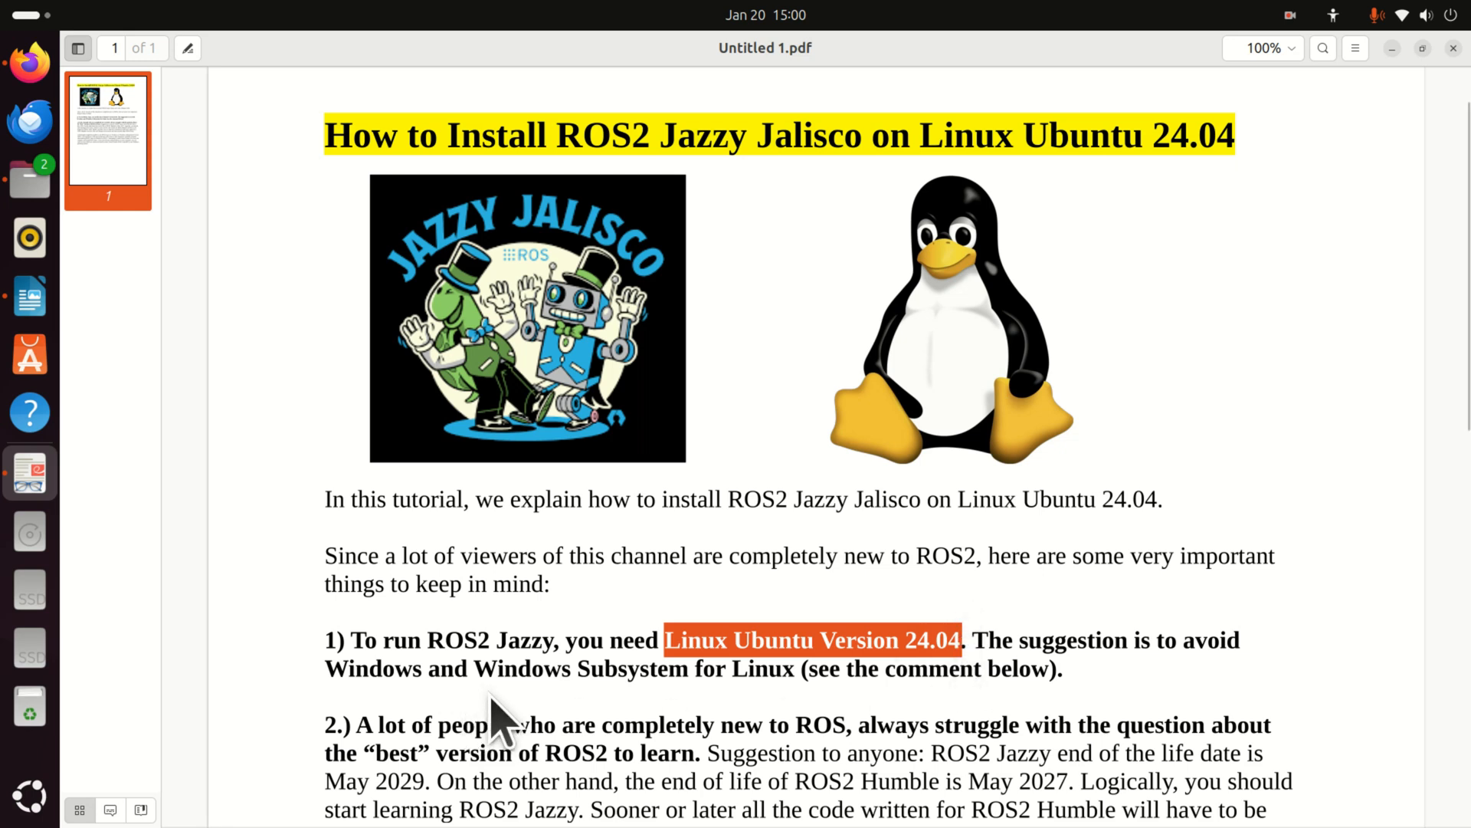
mouse_move(582, 708)
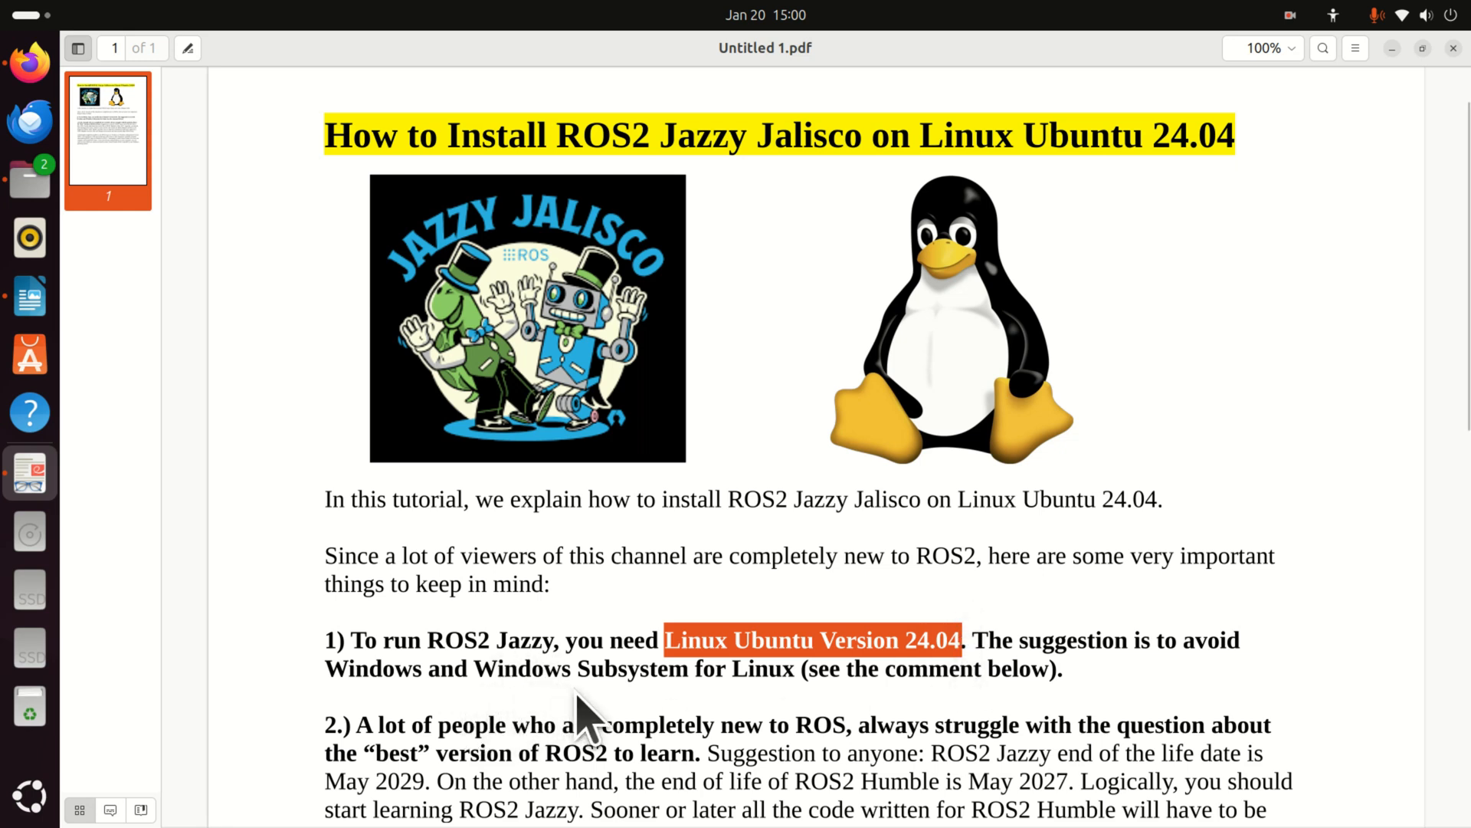
scroll("down", 3)
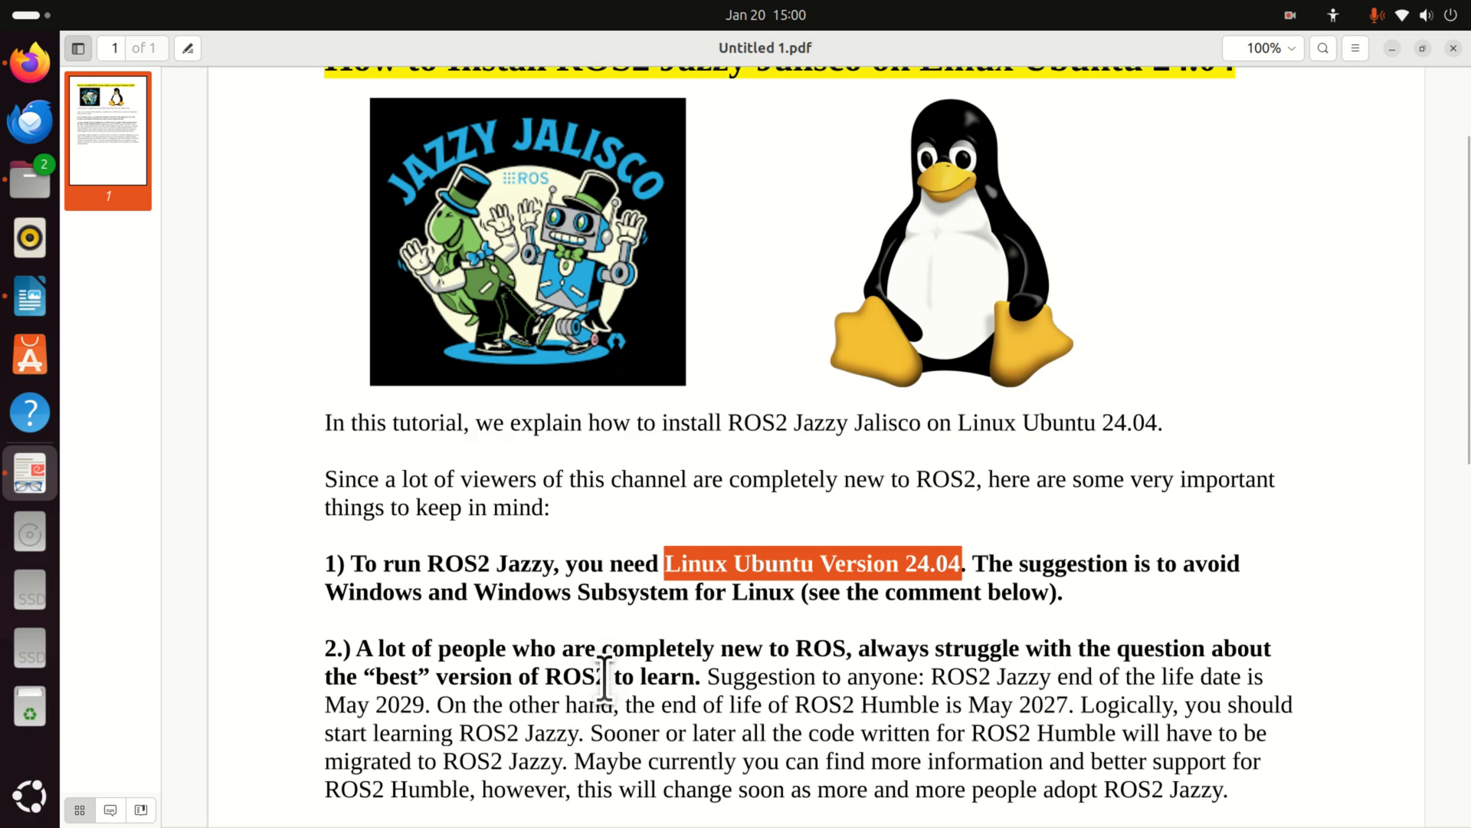
scroll("down", 3)
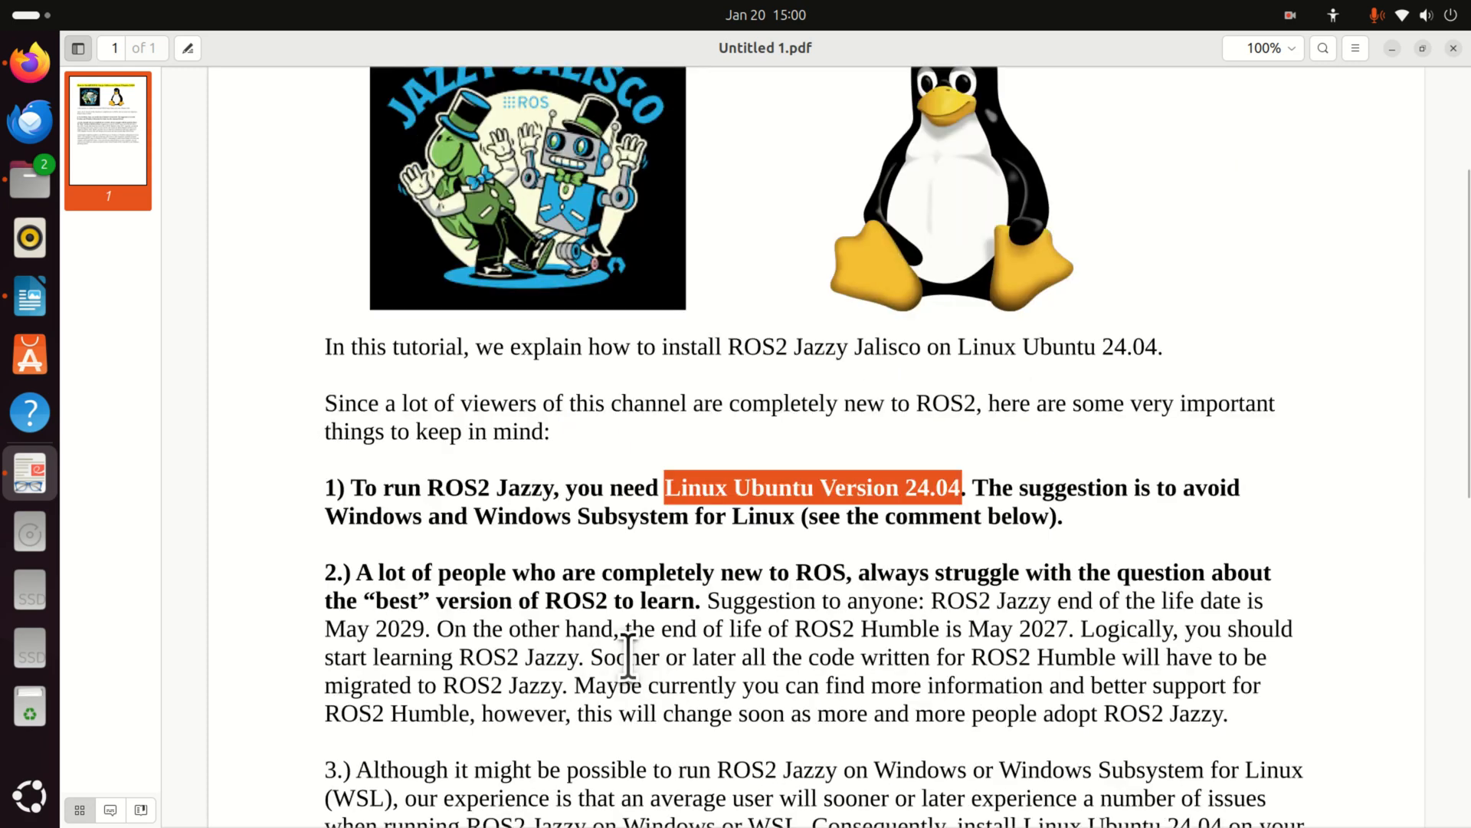
scroll("down", 3)
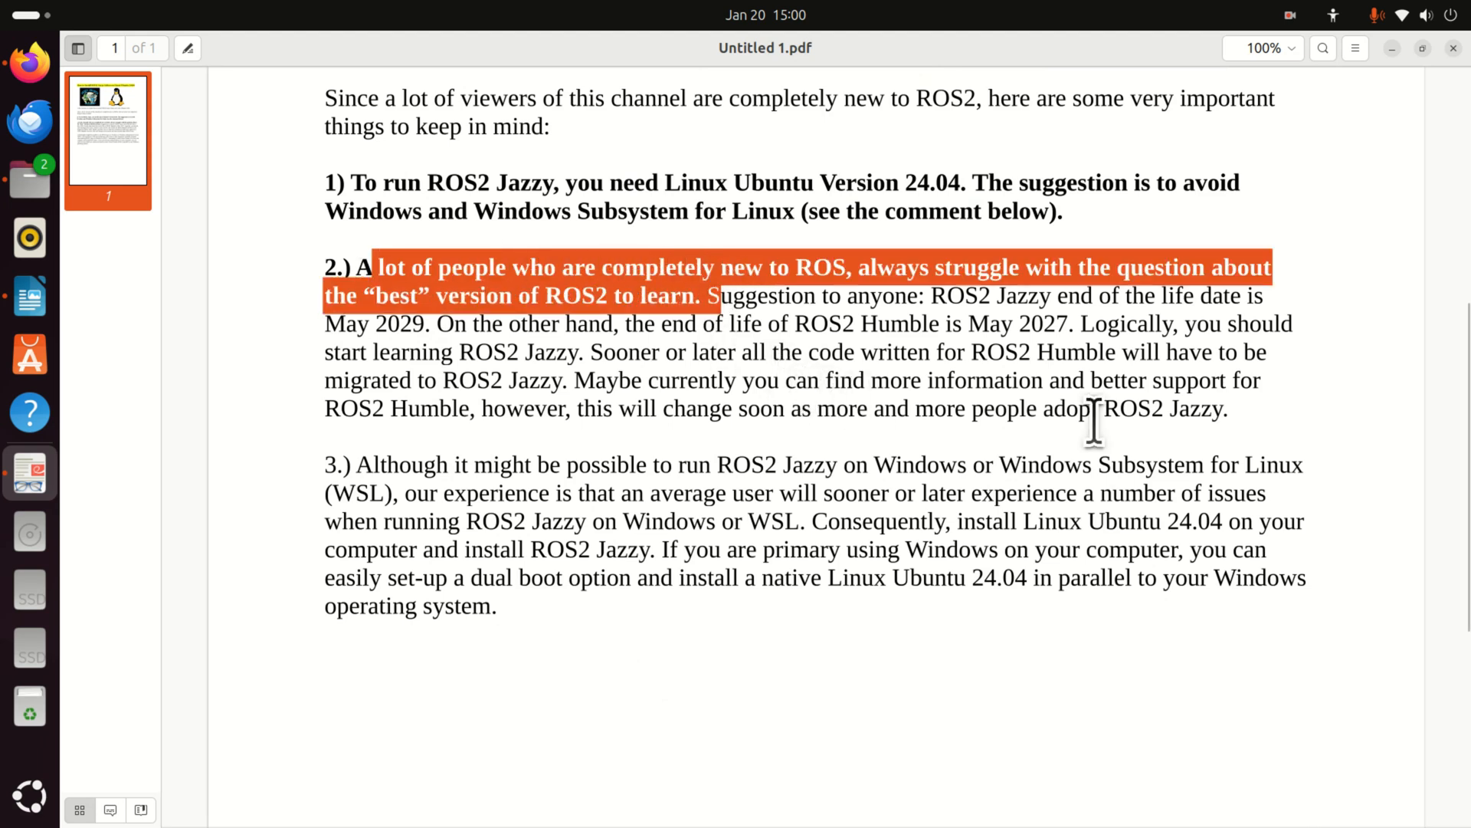
mouse_move(1361, 482)
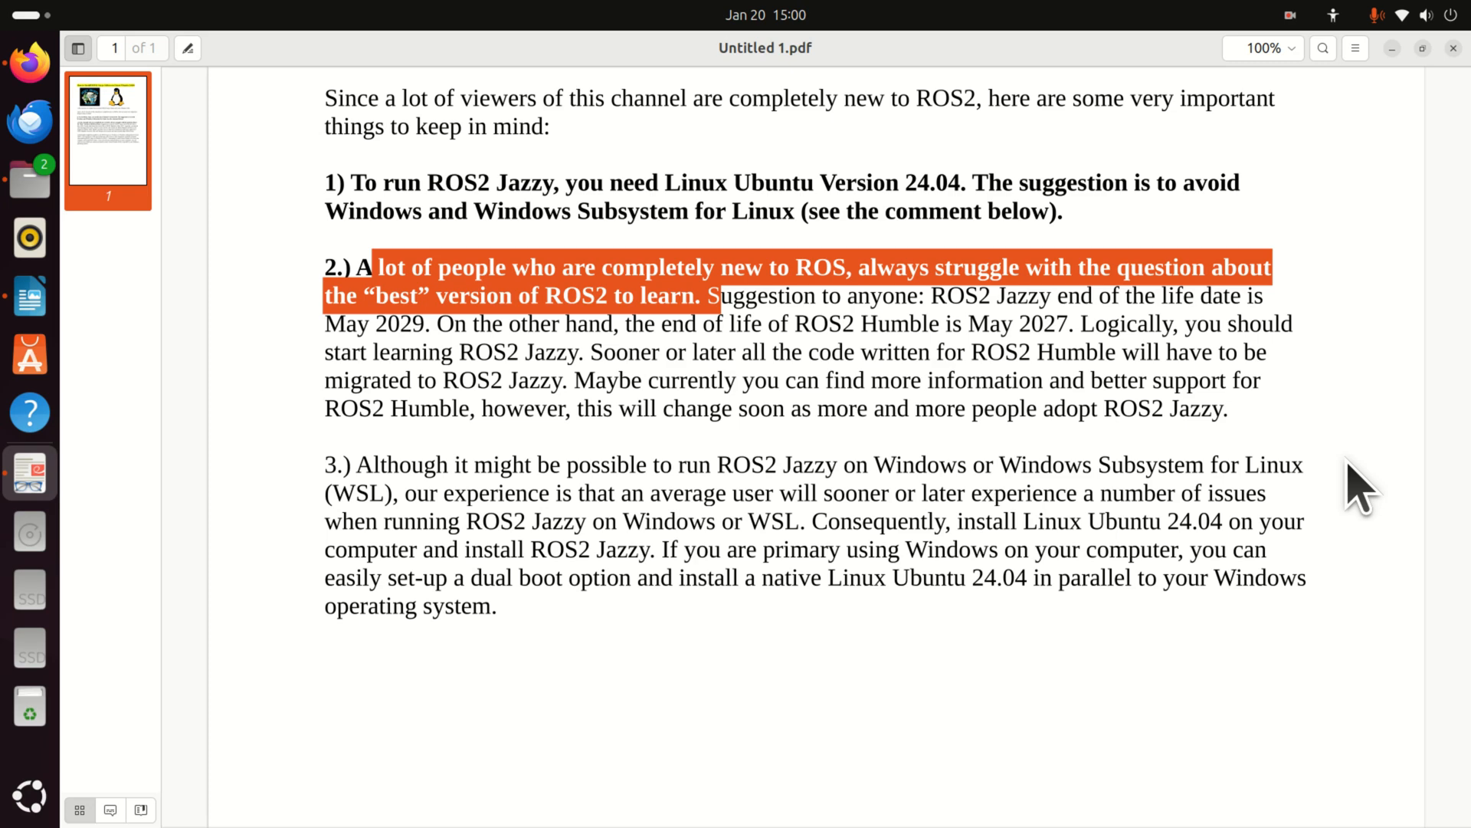
mouse_move(1356, 483)
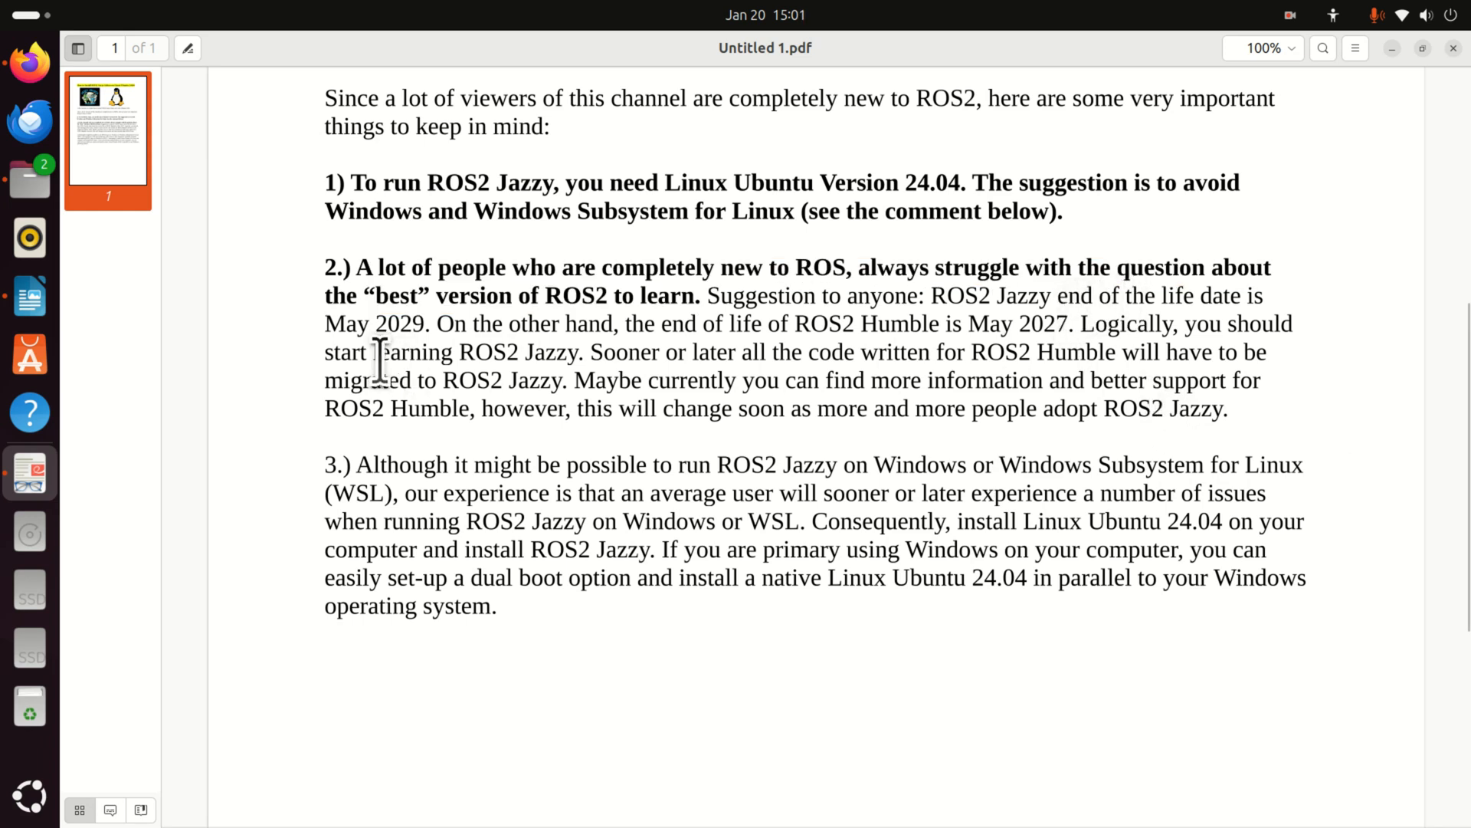
Select 'ROS2 Humble' and then 'ROS2 Jazzy' in point 2 of the tutorial PDF
double_click(398, 323)
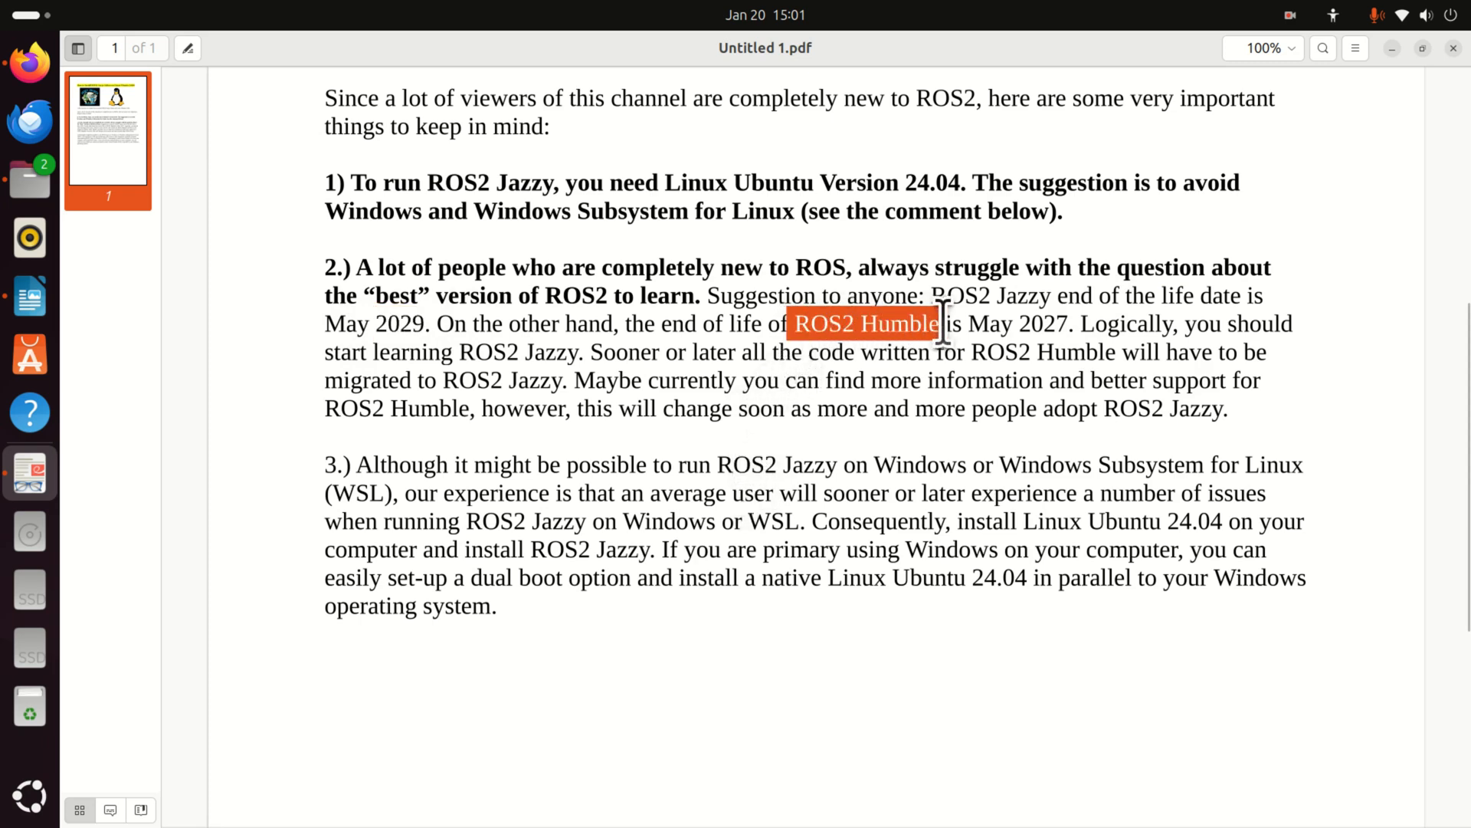
left_click_drag(938, 323, 1070, 324)
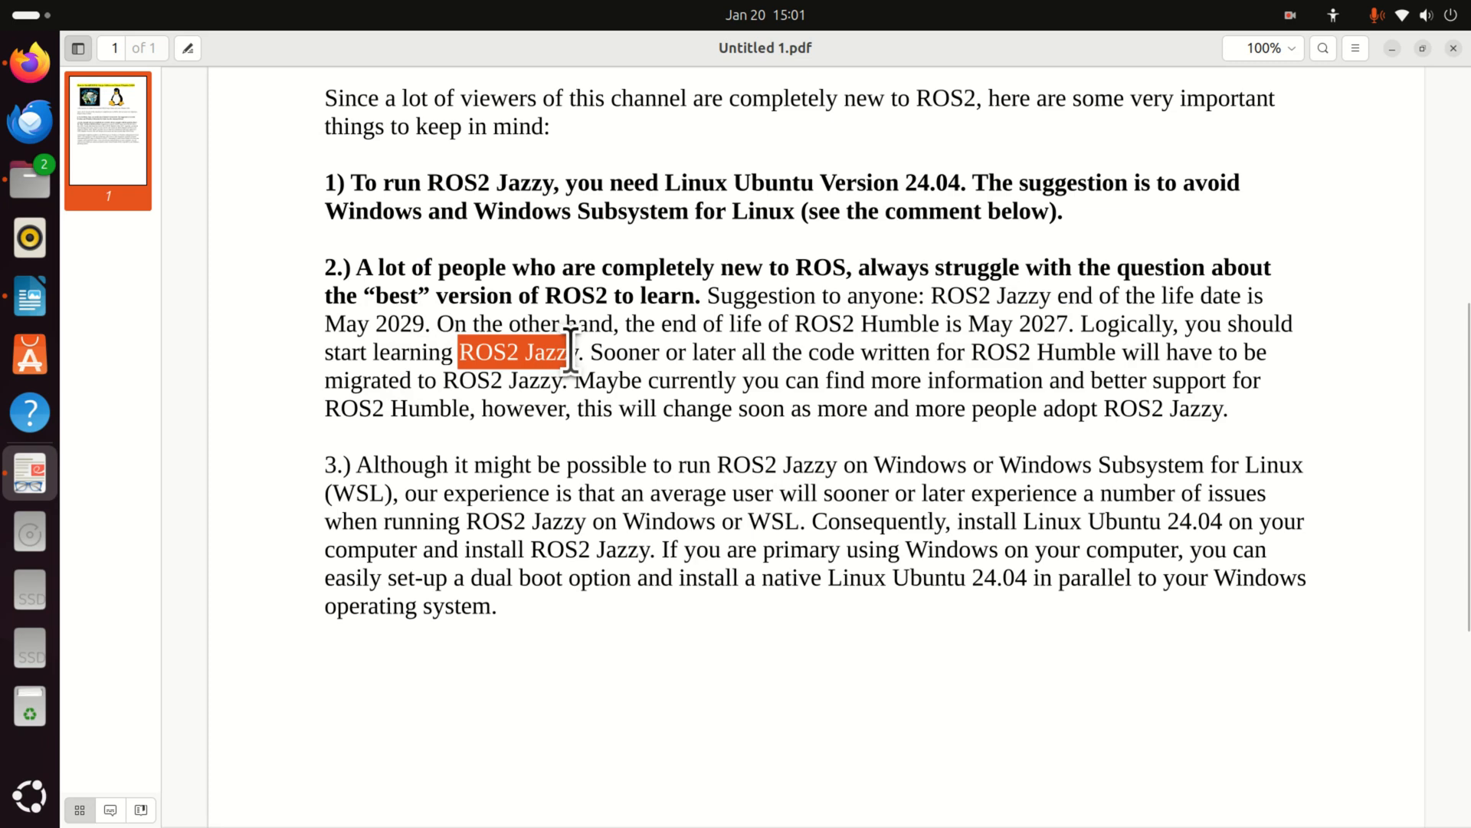
mouse_move(662, 384)
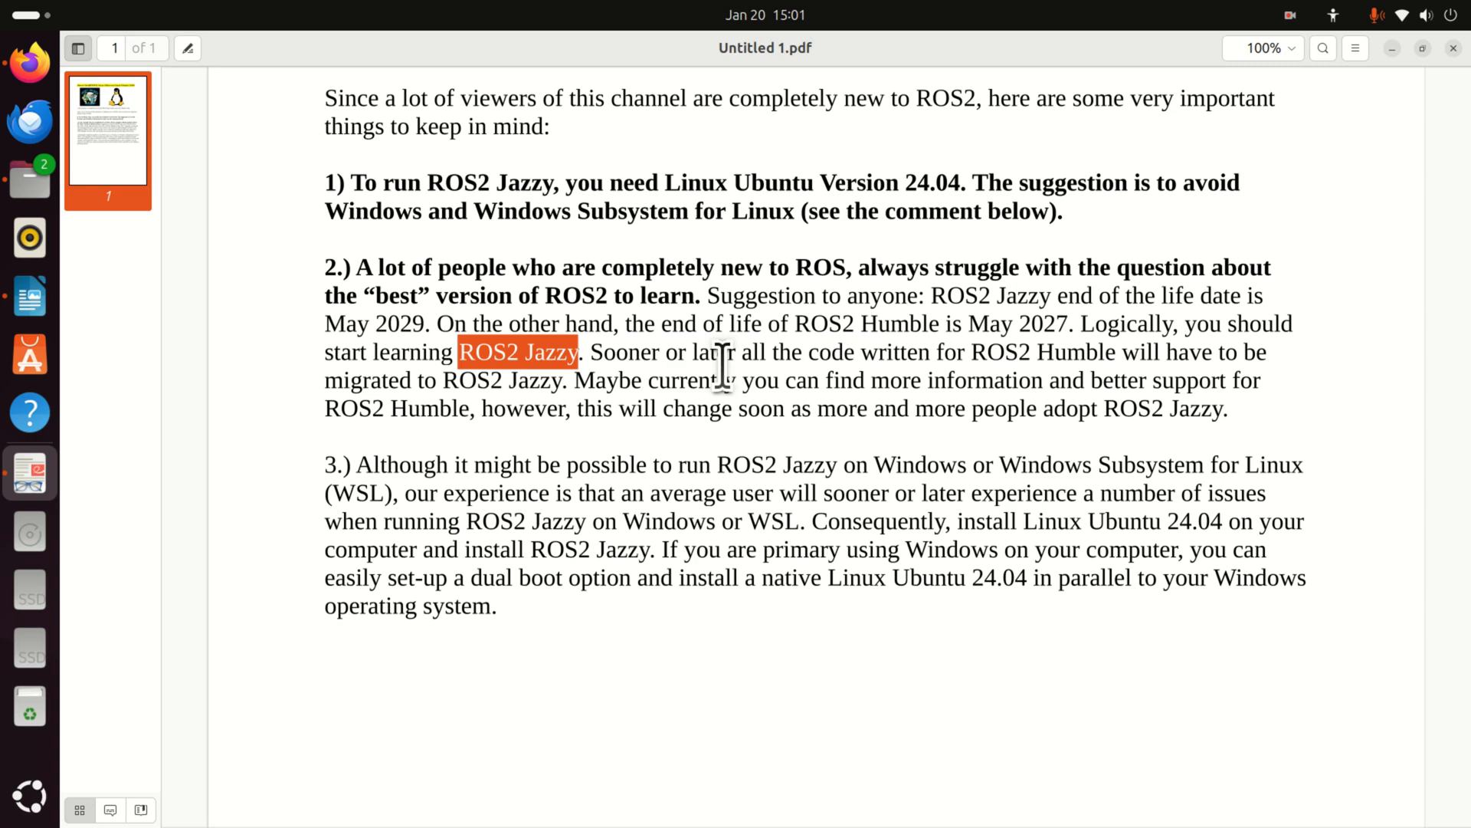
Select the phrase 'ROS2 Jazzy on Windows' in point 3 of the tutorial PDF
left_click_drag(715, 465, 952, 464)
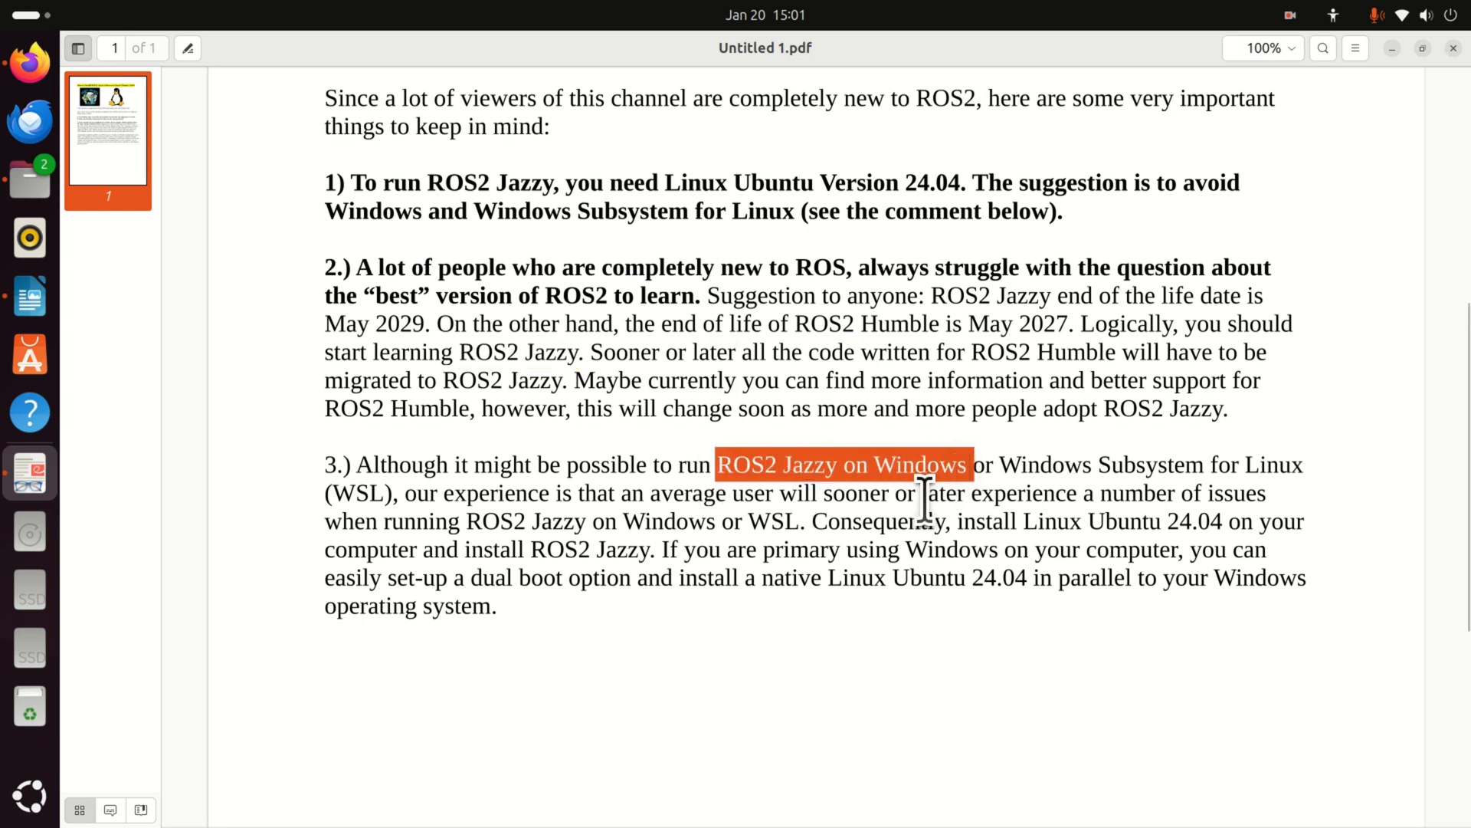
mouse_move(610, 657)
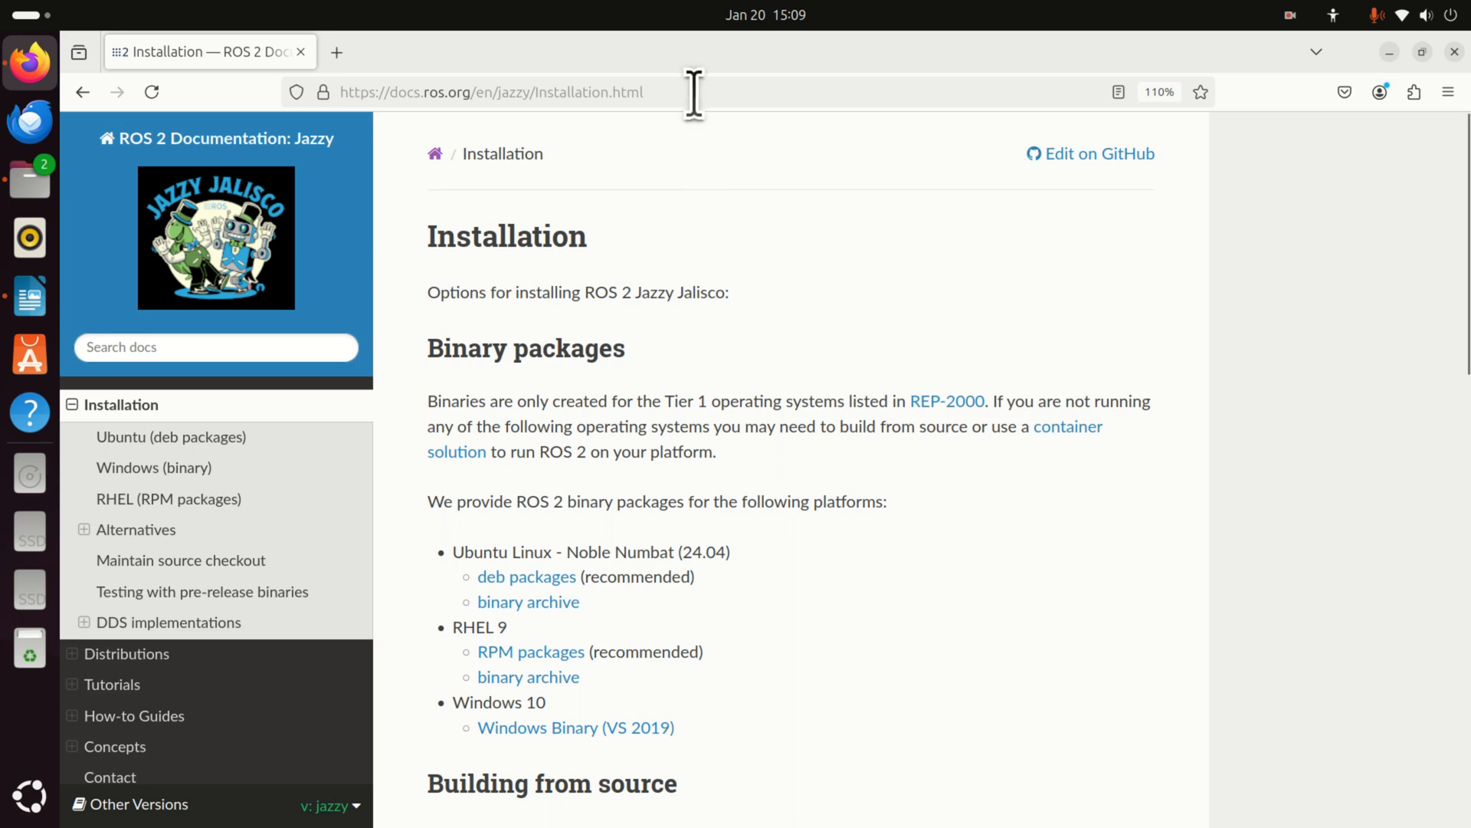
mouse_move(779, 300)
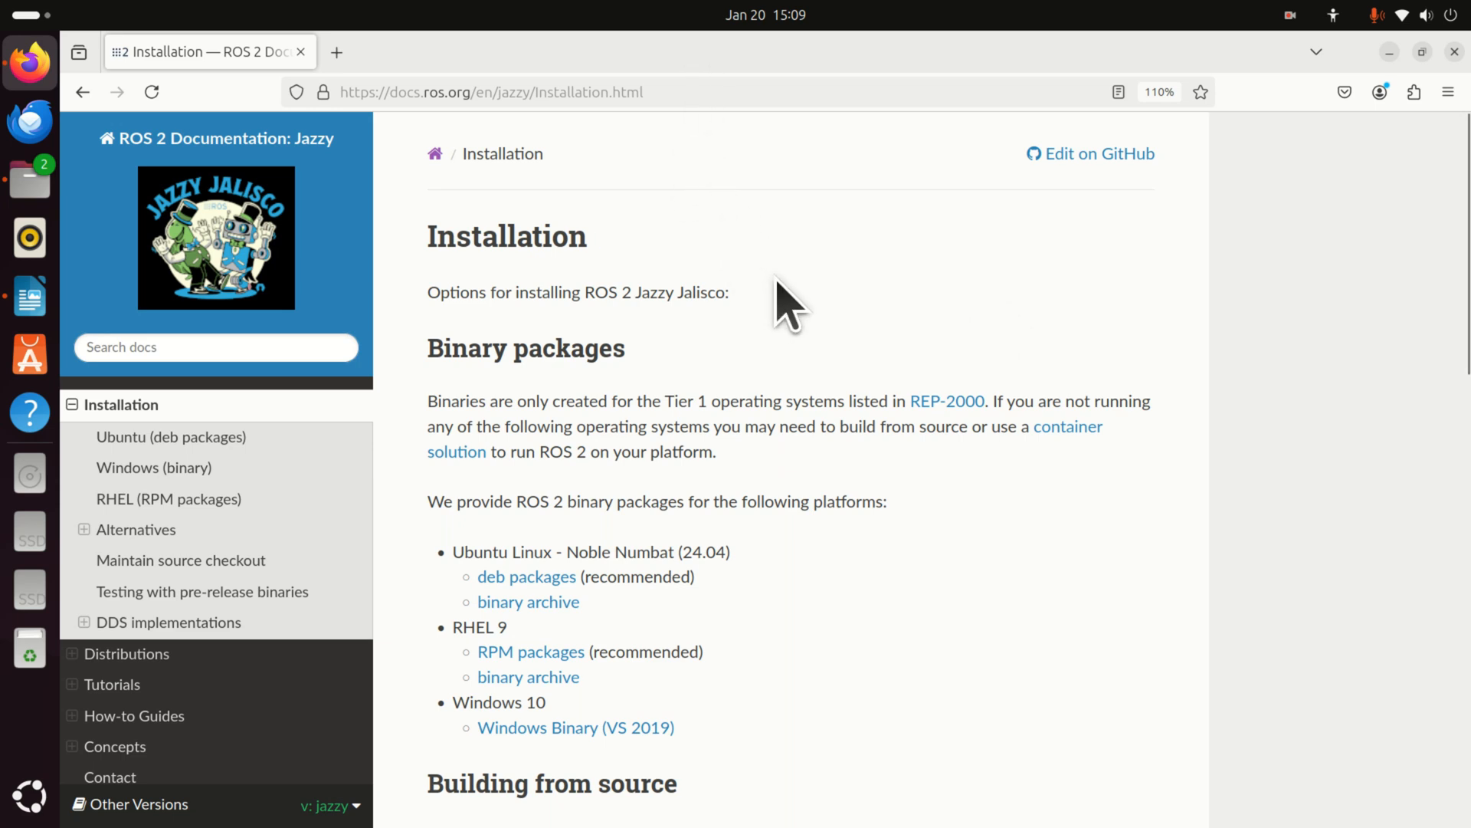
mouse_move(662, 98)
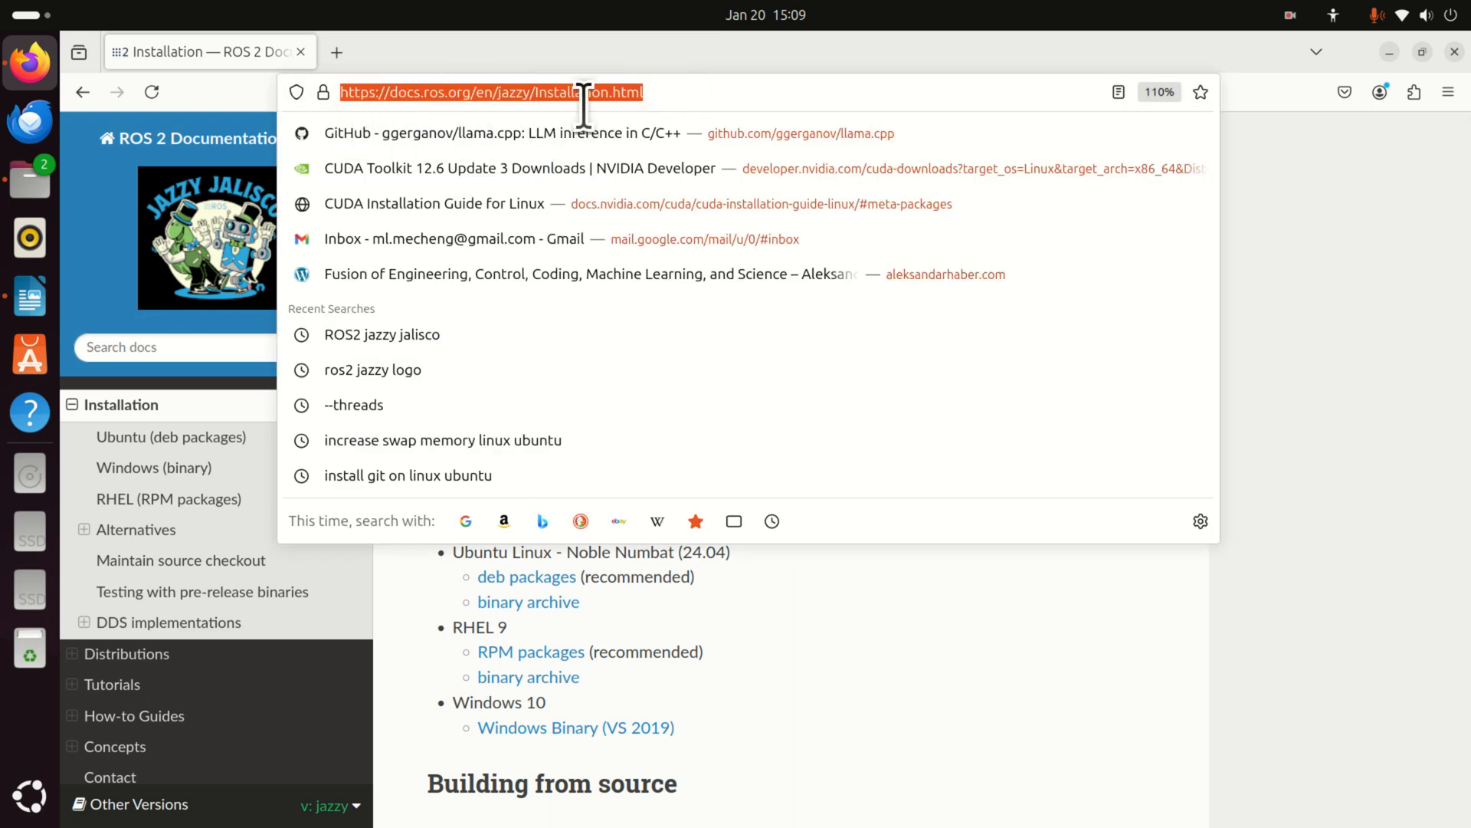
mouse_move(786, 141)
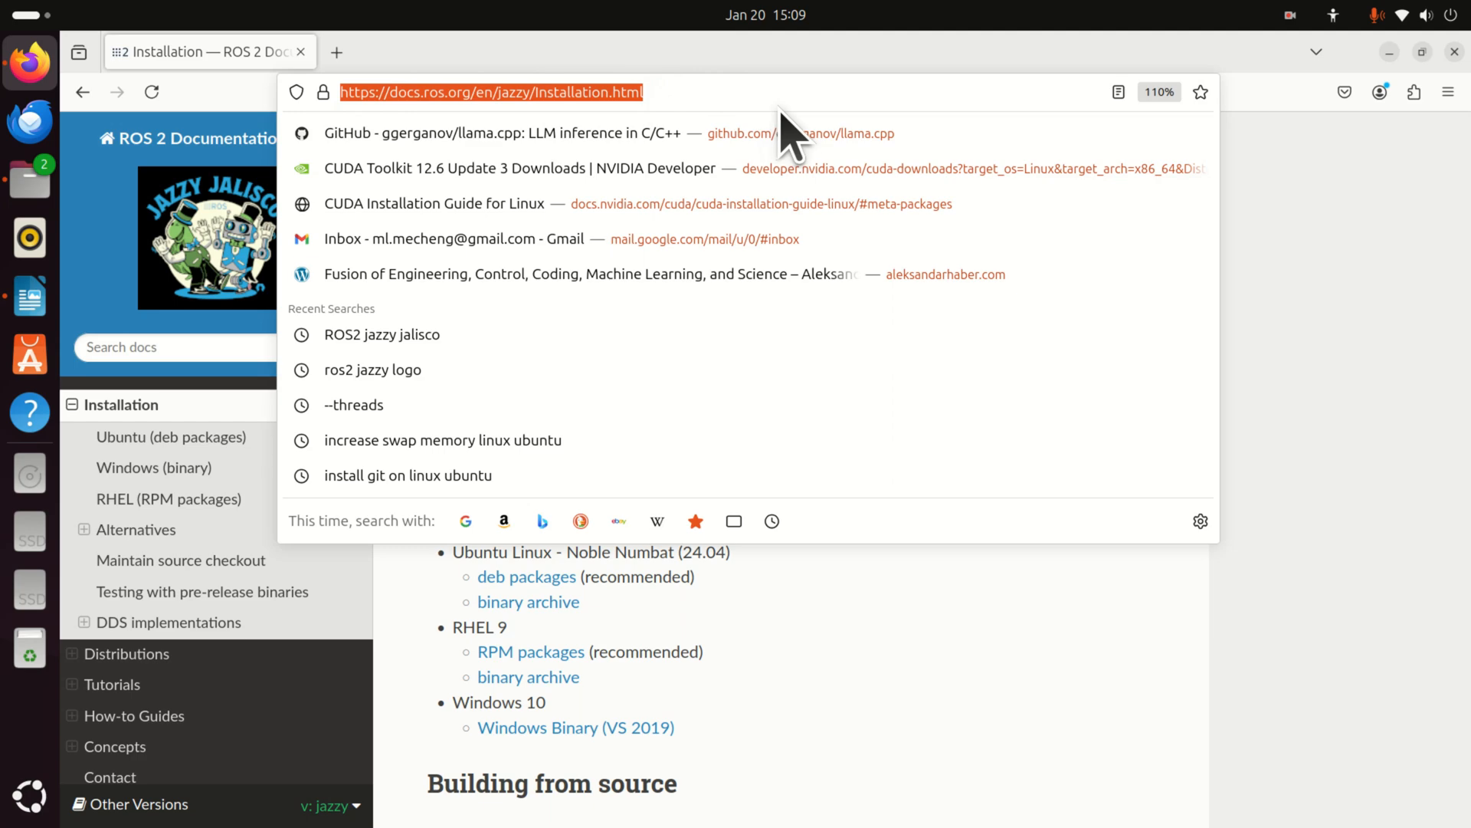
mouse_move(801, 132)
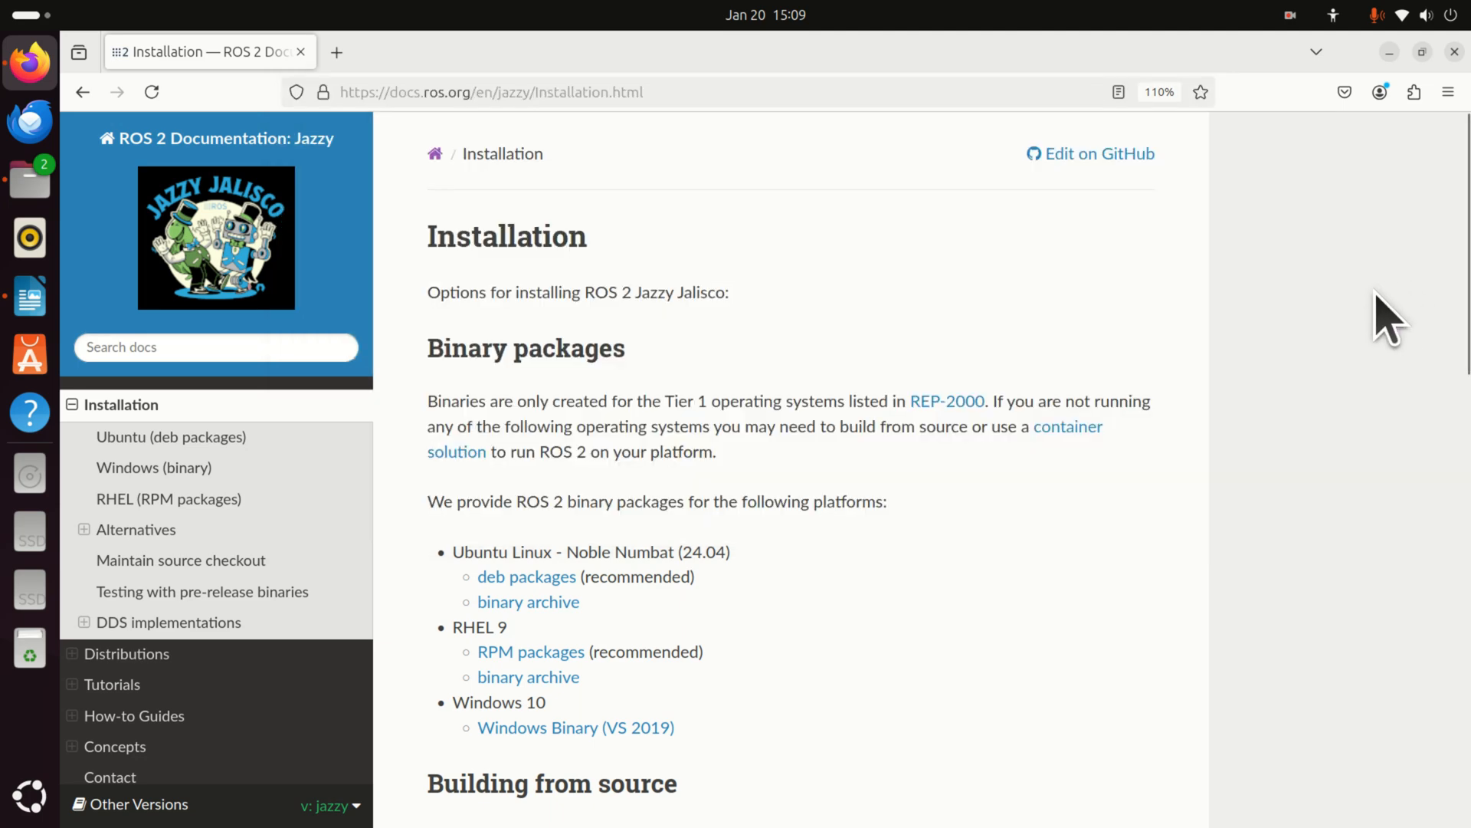
mouse_move(1252, 296)
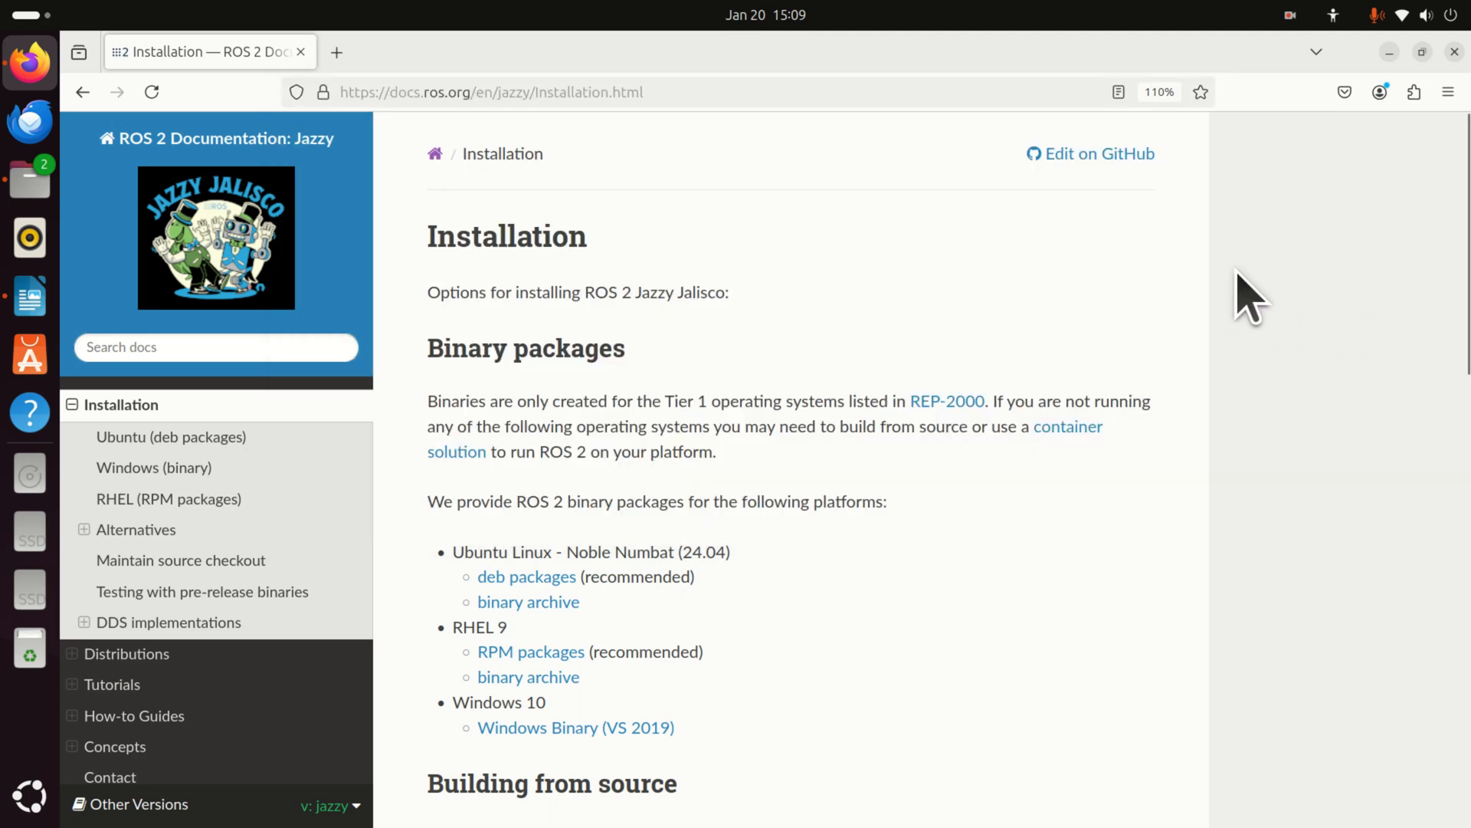
mouse_move(1018, 389)
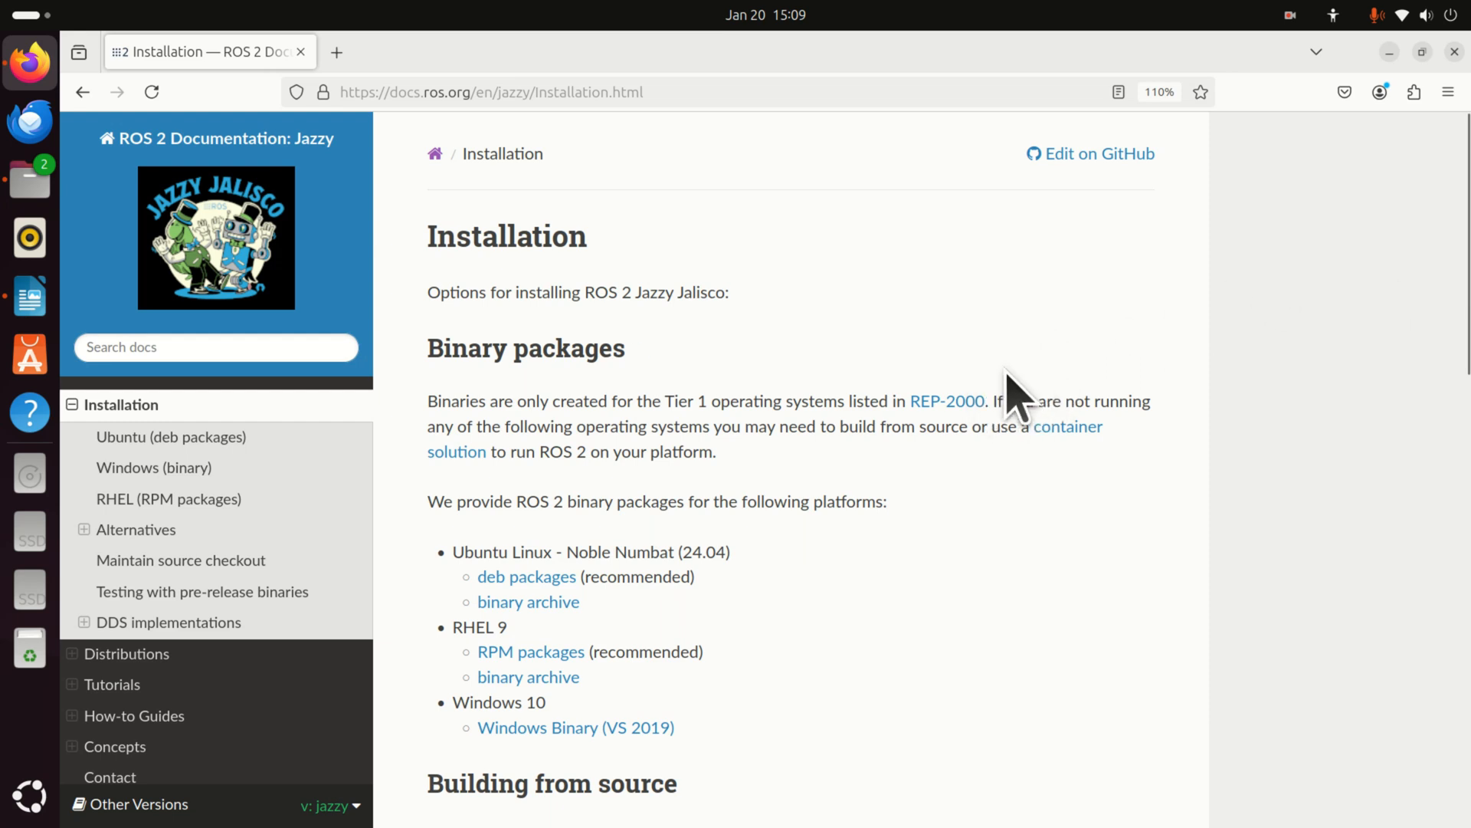
mouse_move(955, 536)
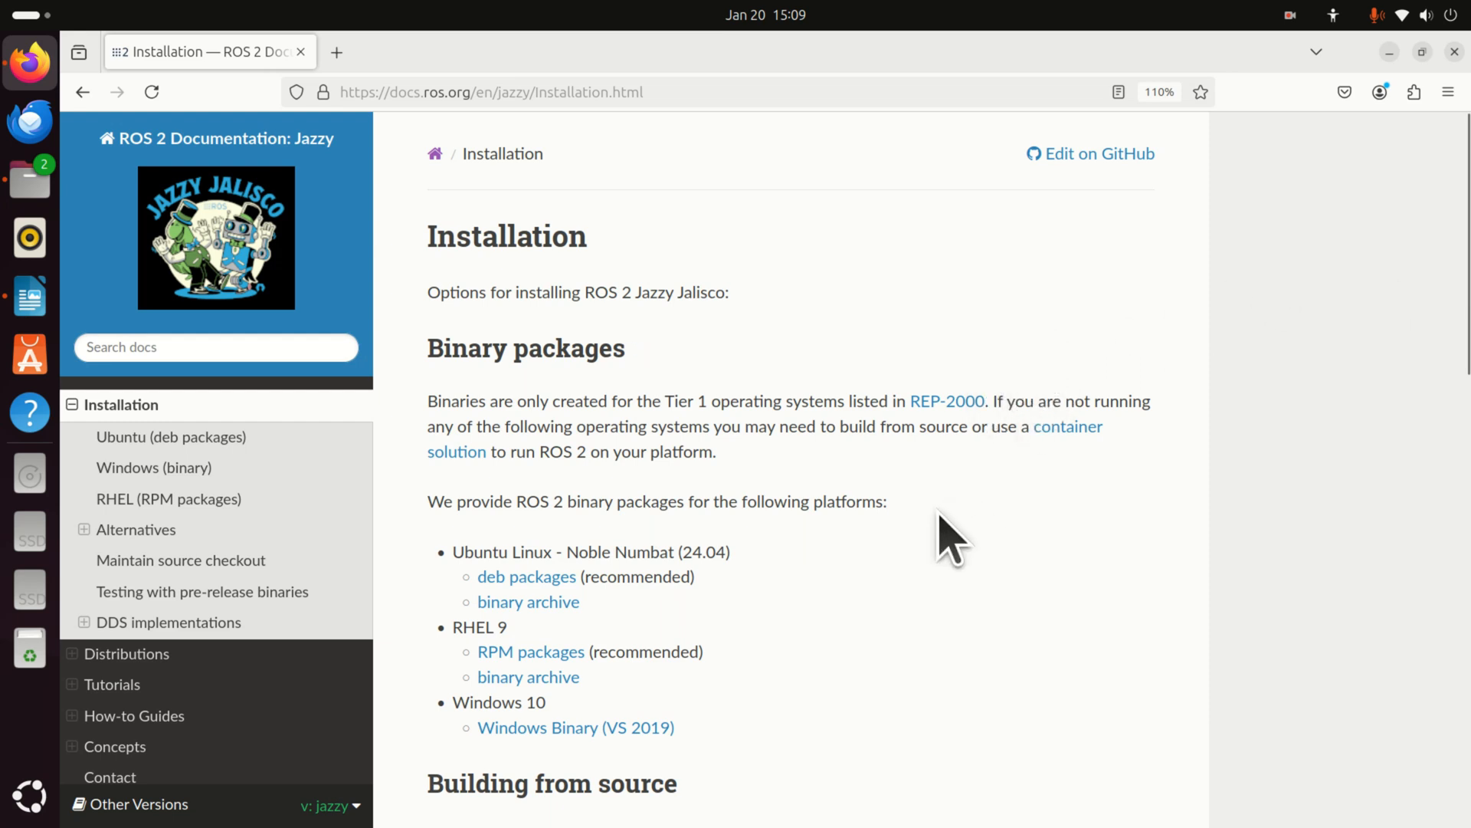
Scroll the ROS 2 Jazzy Installation page down to the Binary packages heading
scroll("down", 3)
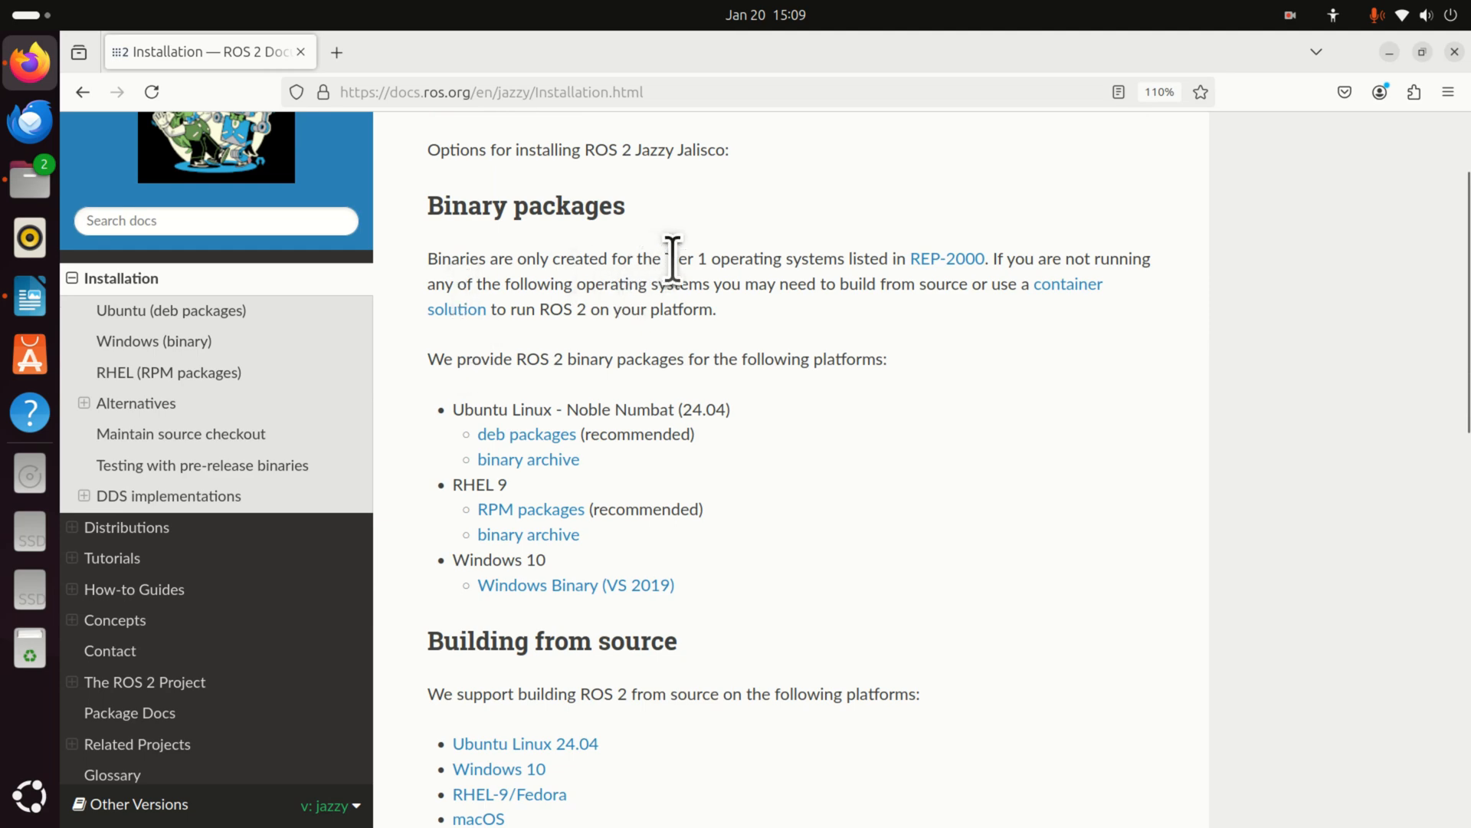
mouse_move(662, 267)
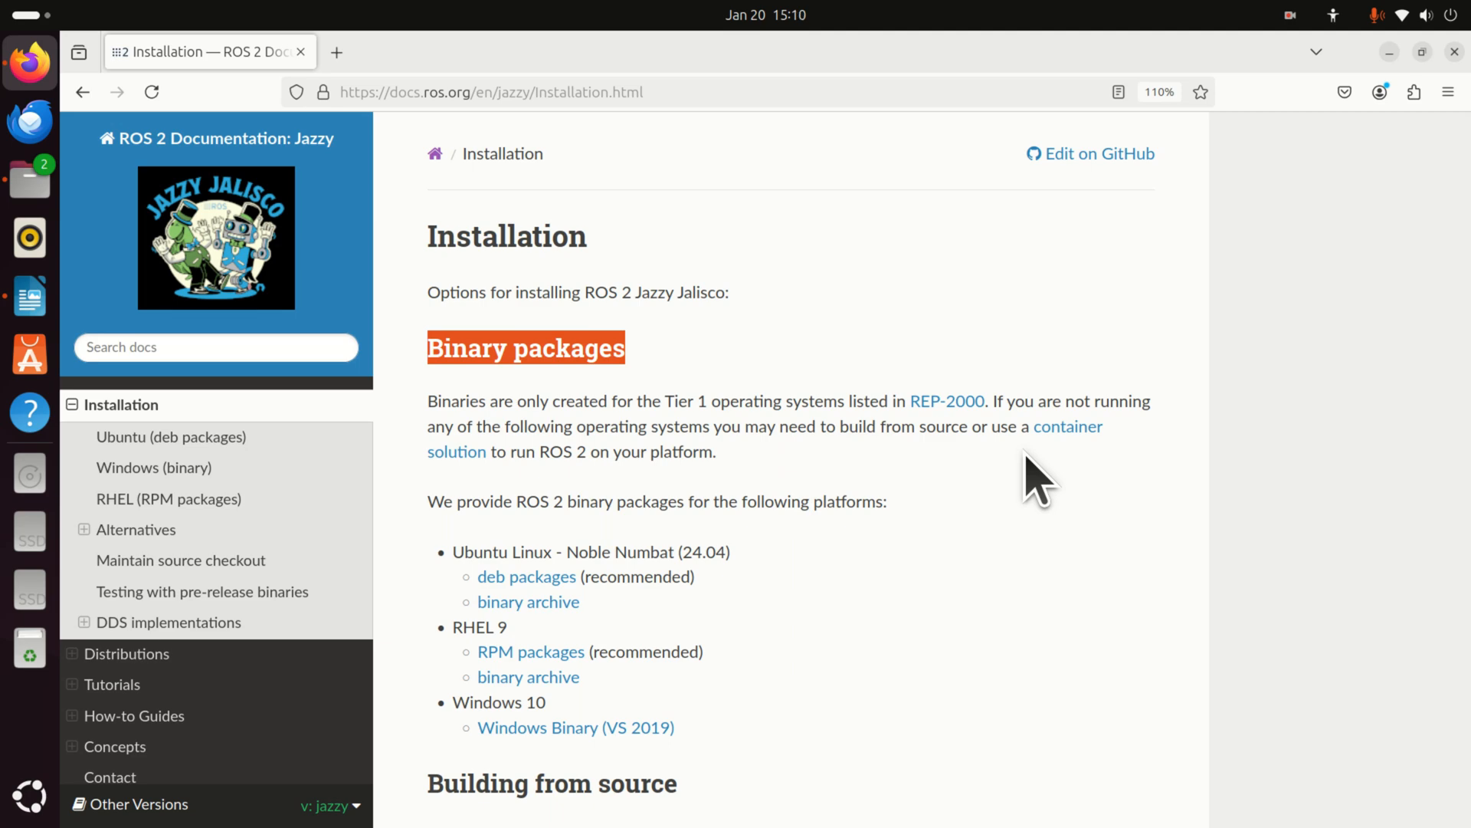
Follow the 'deb packages' link under Ubuntu Noble and read down to Set locale
scroll("down", 3)
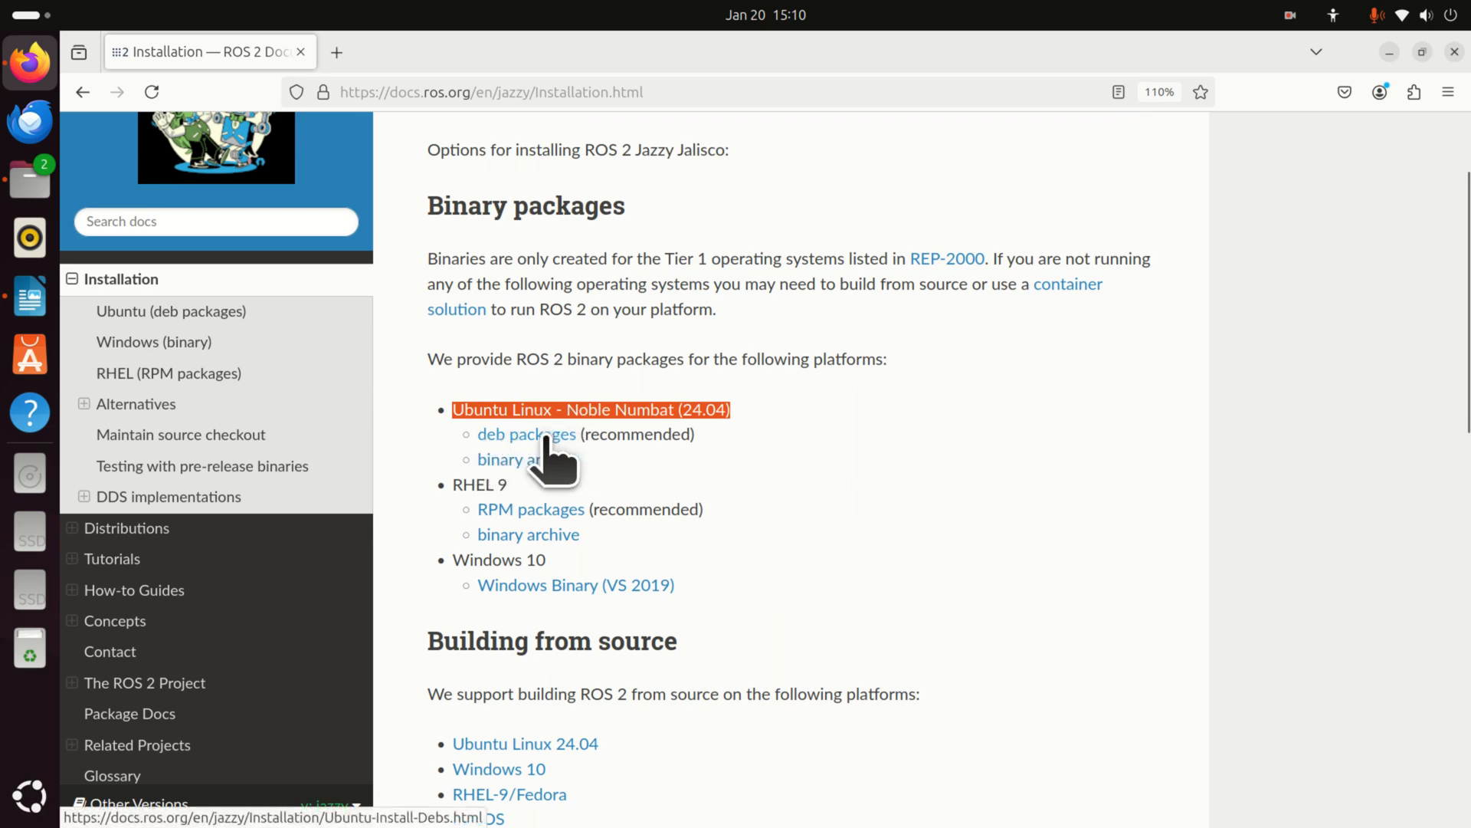
left_click(525, 434)
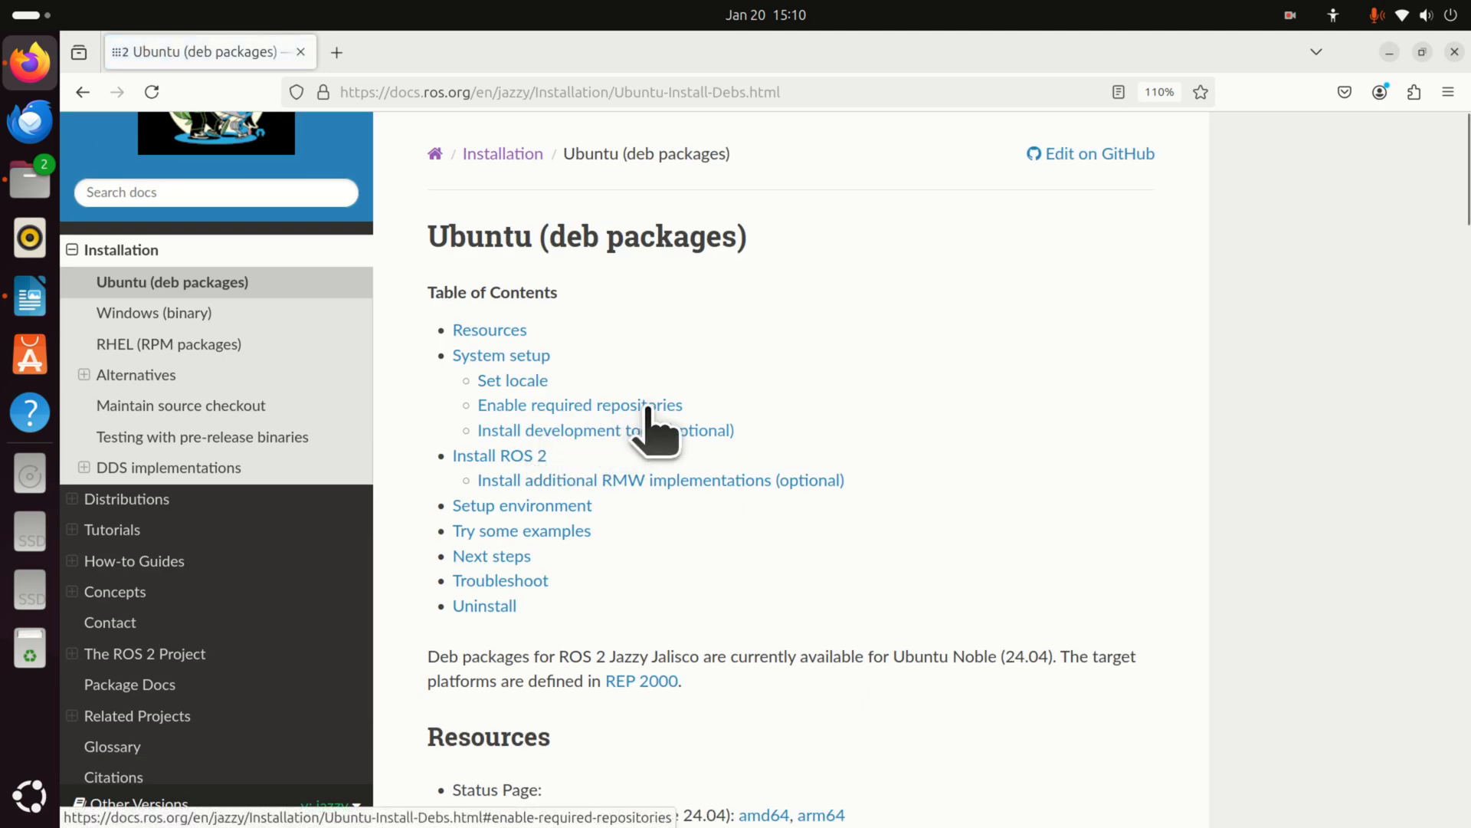
scroll("down", 3)
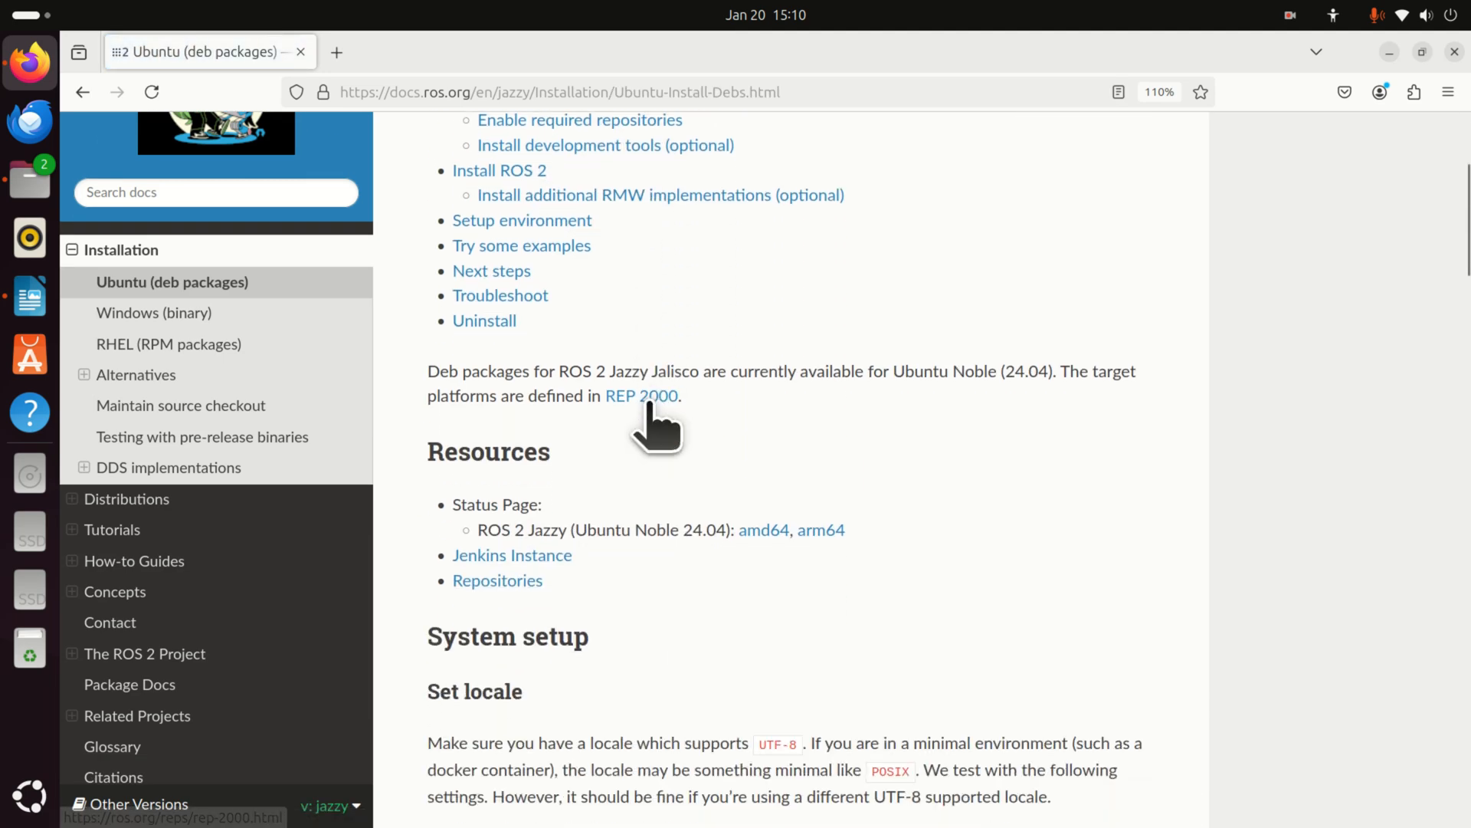
scroll("down", 3)
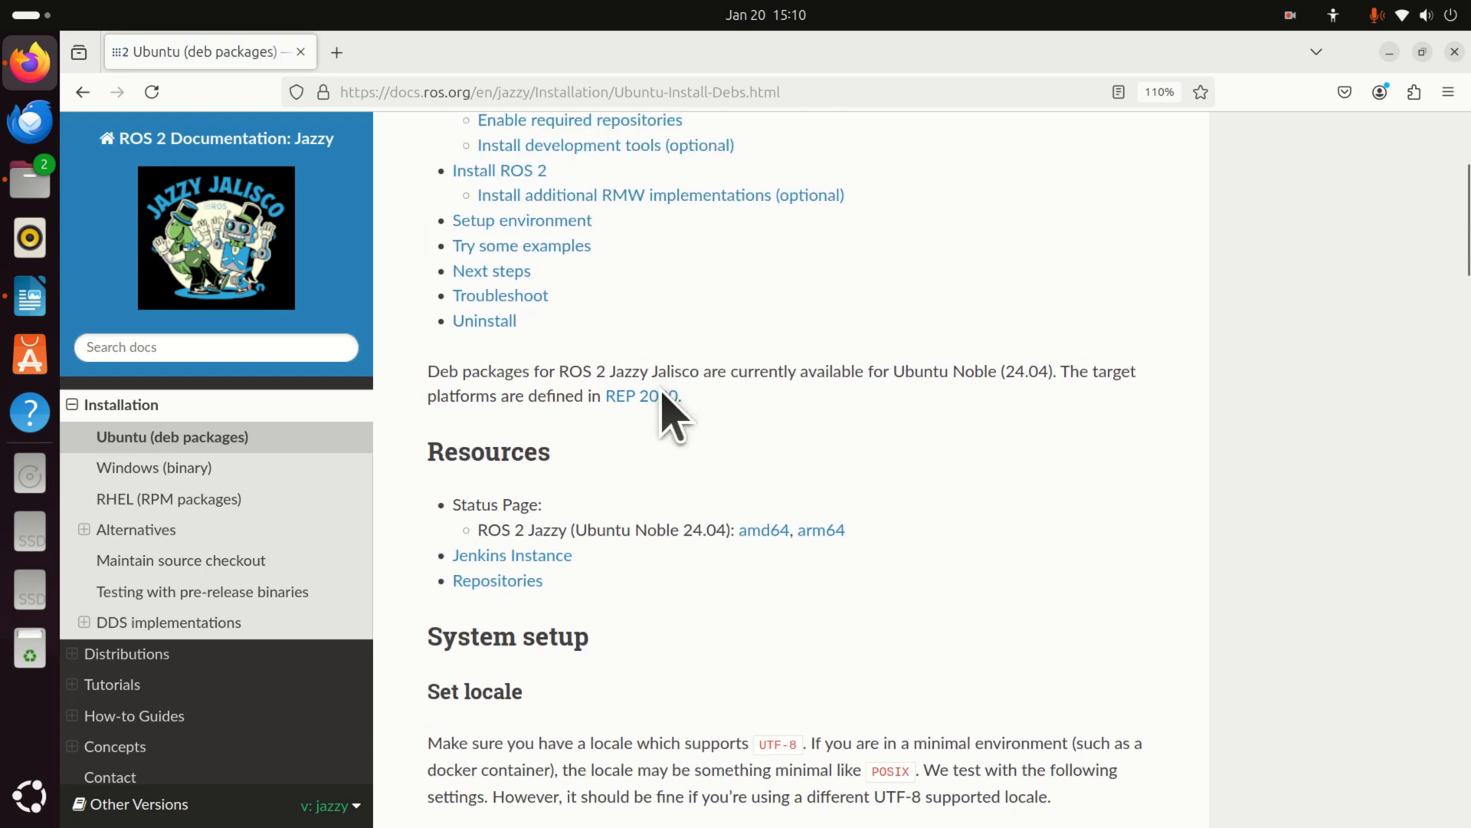
mouse_move(647, 395)
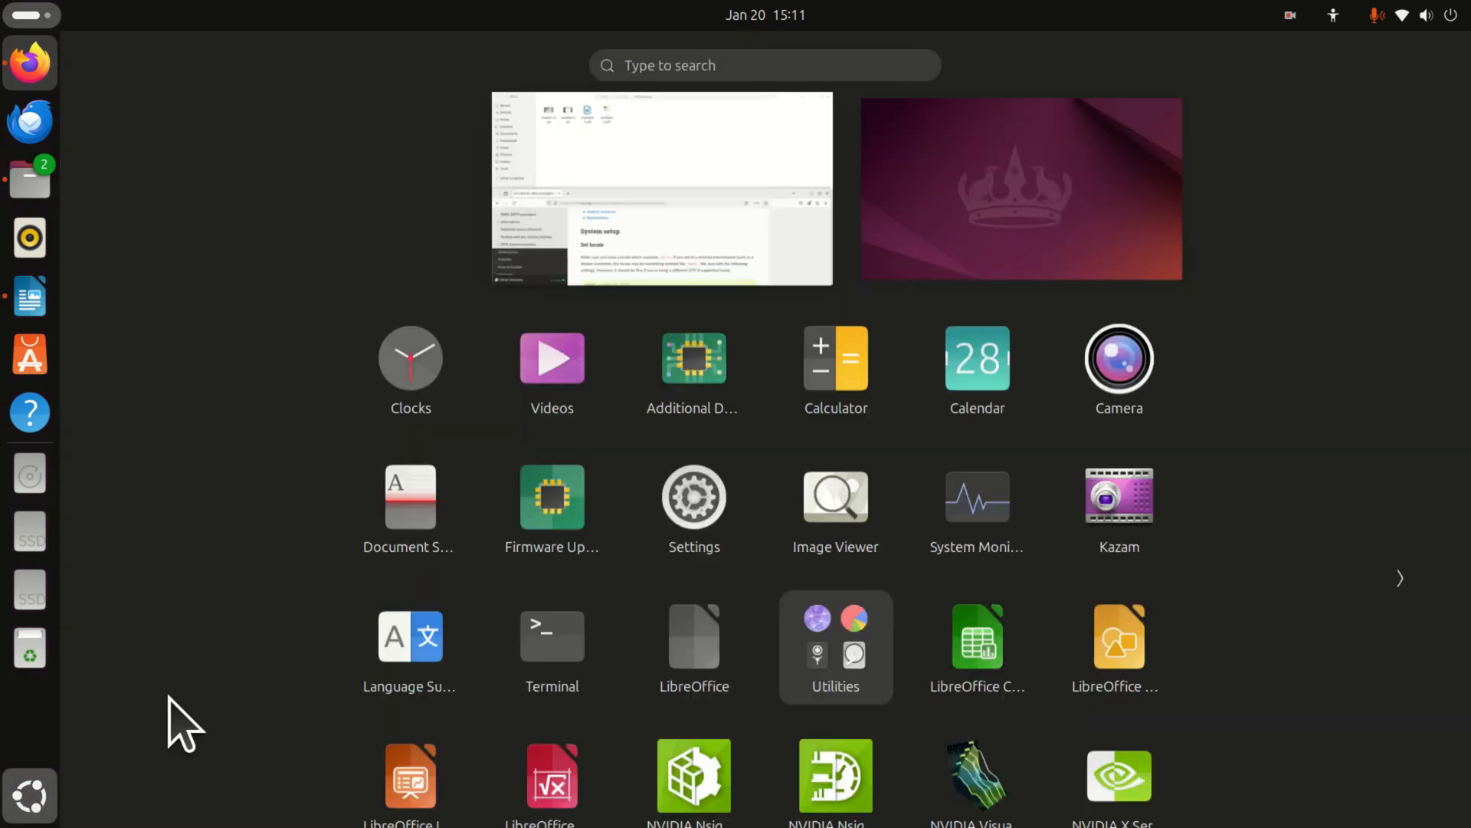
Search 'ter' in Activities and launch Terminal above the Firefox guide
type("ter")
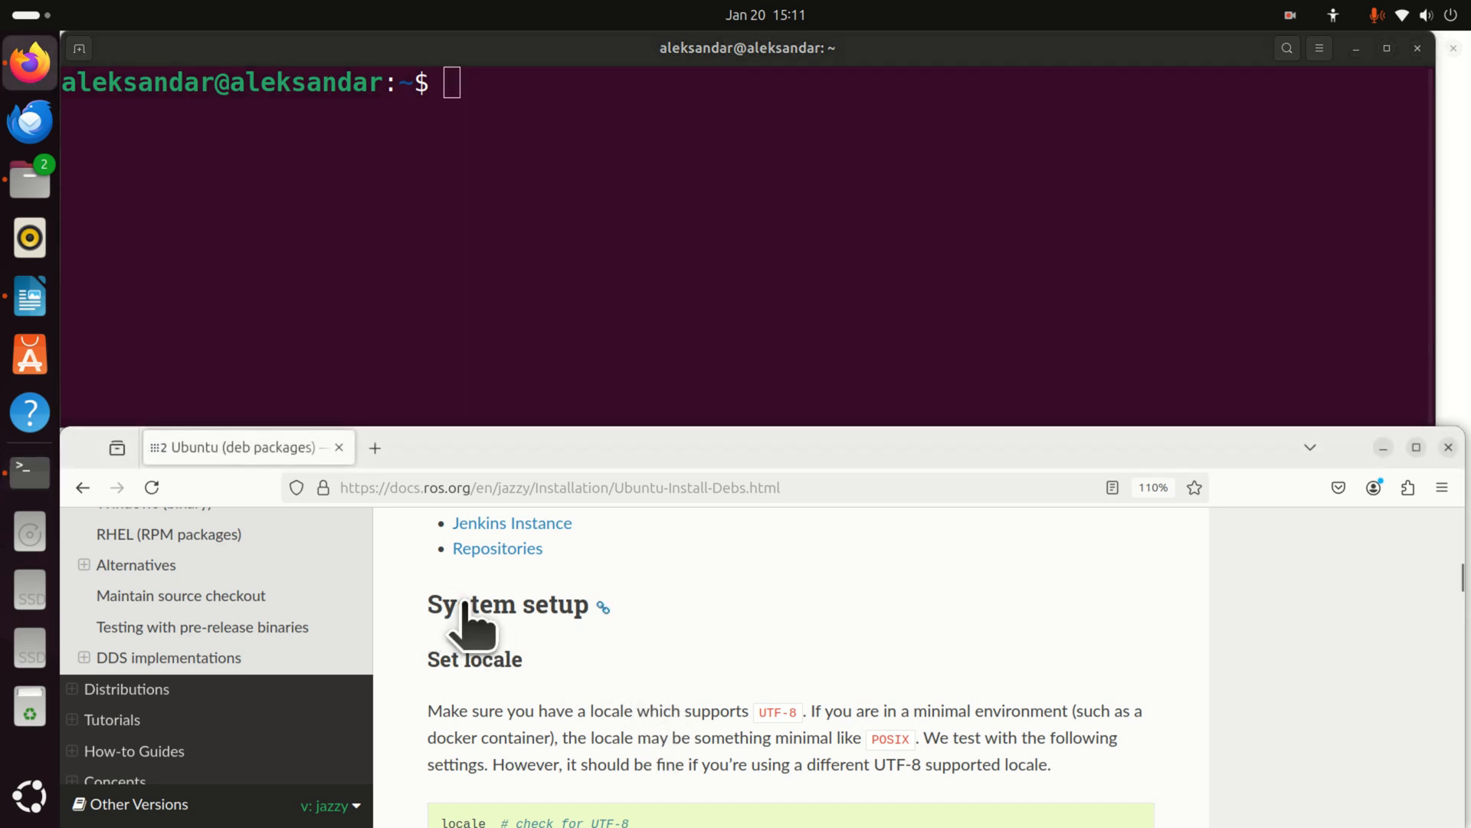
Run the docs' locale check showing en_US.UTF-8, then copy the locales install command
scroll("down", 3)
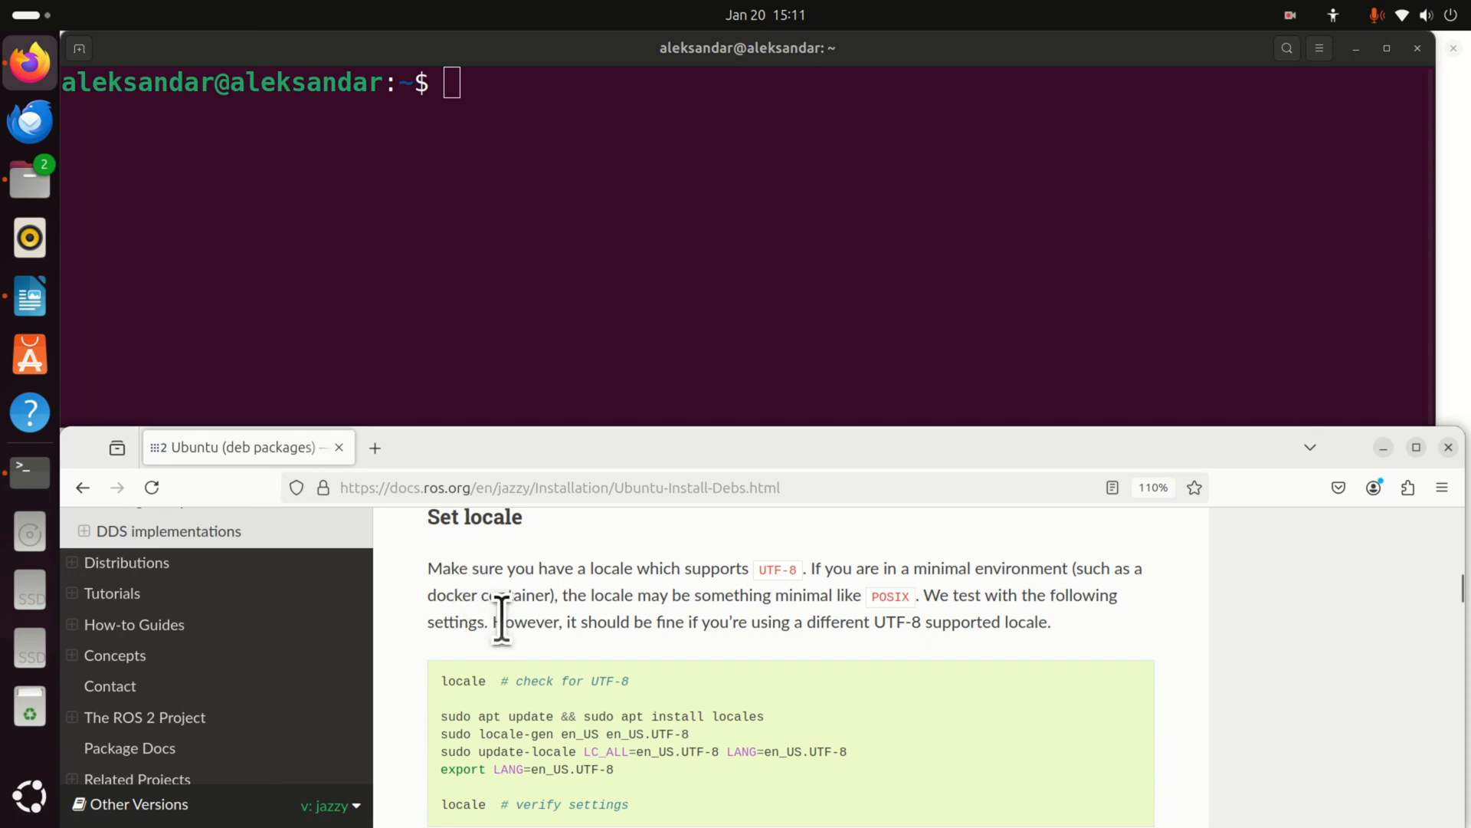
scroll("down", 3)
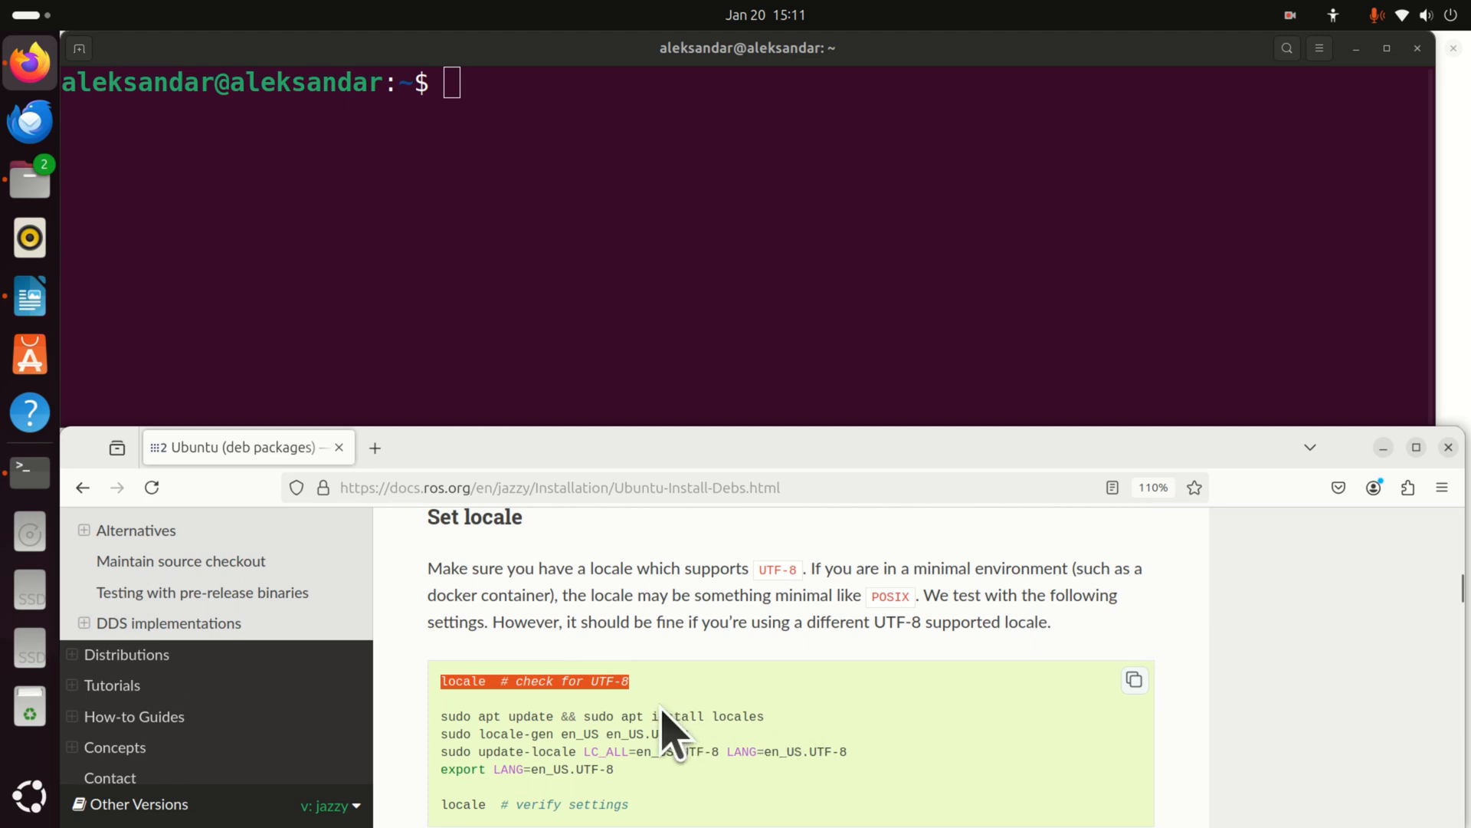
scroll("down", 3)
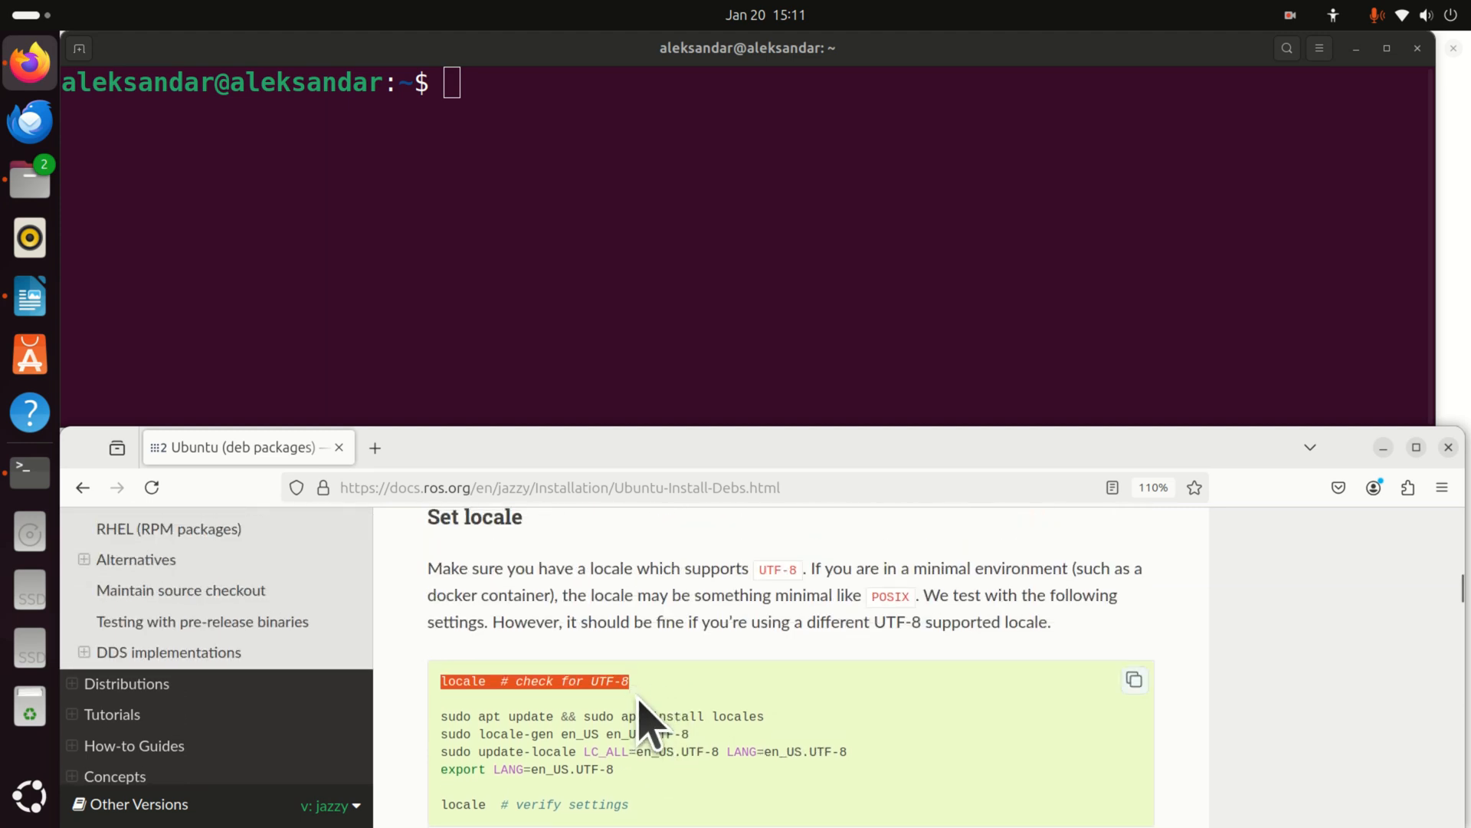
right_click(642, 680)
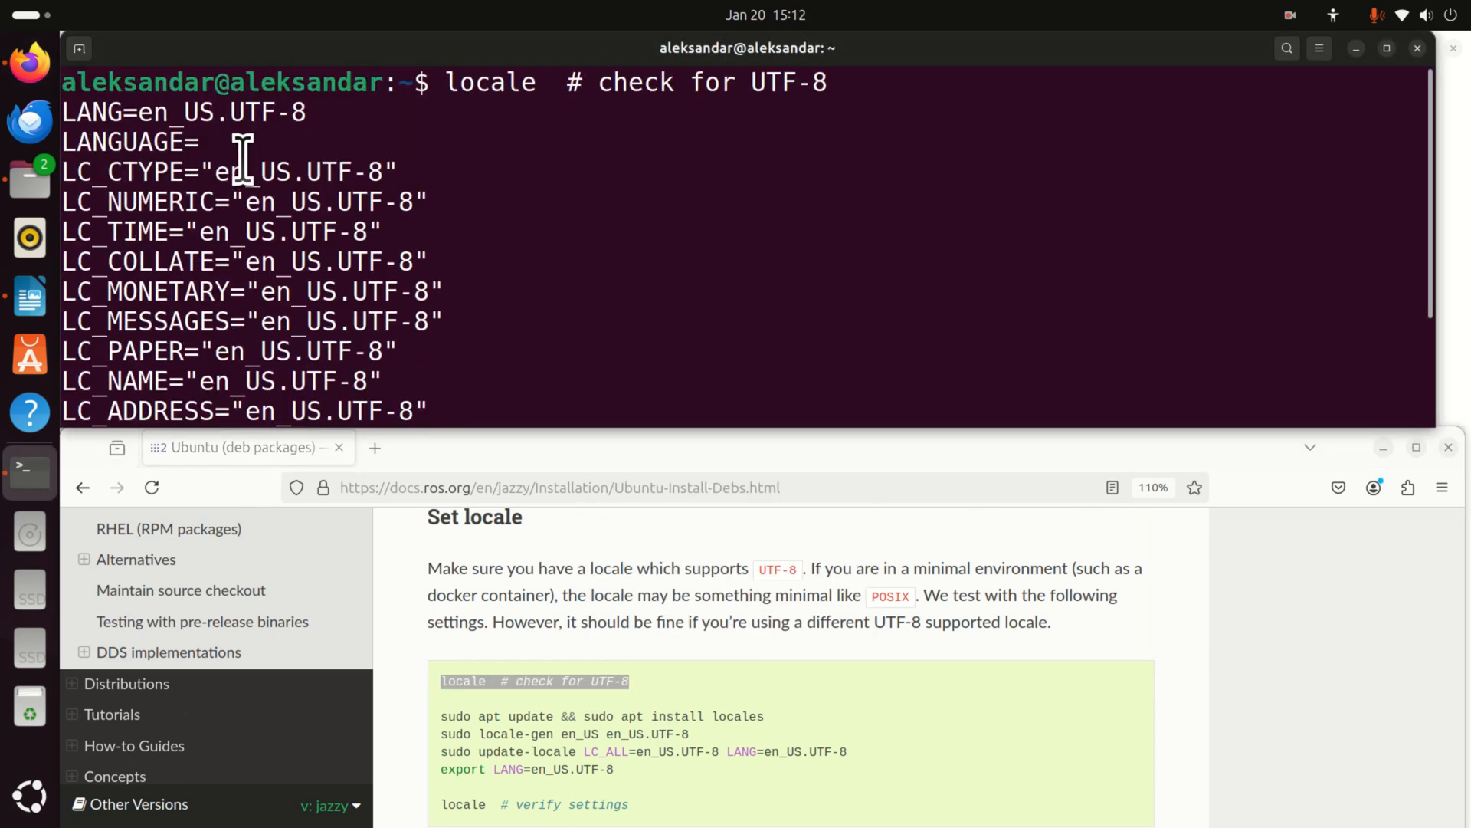
double_click(267, 112)
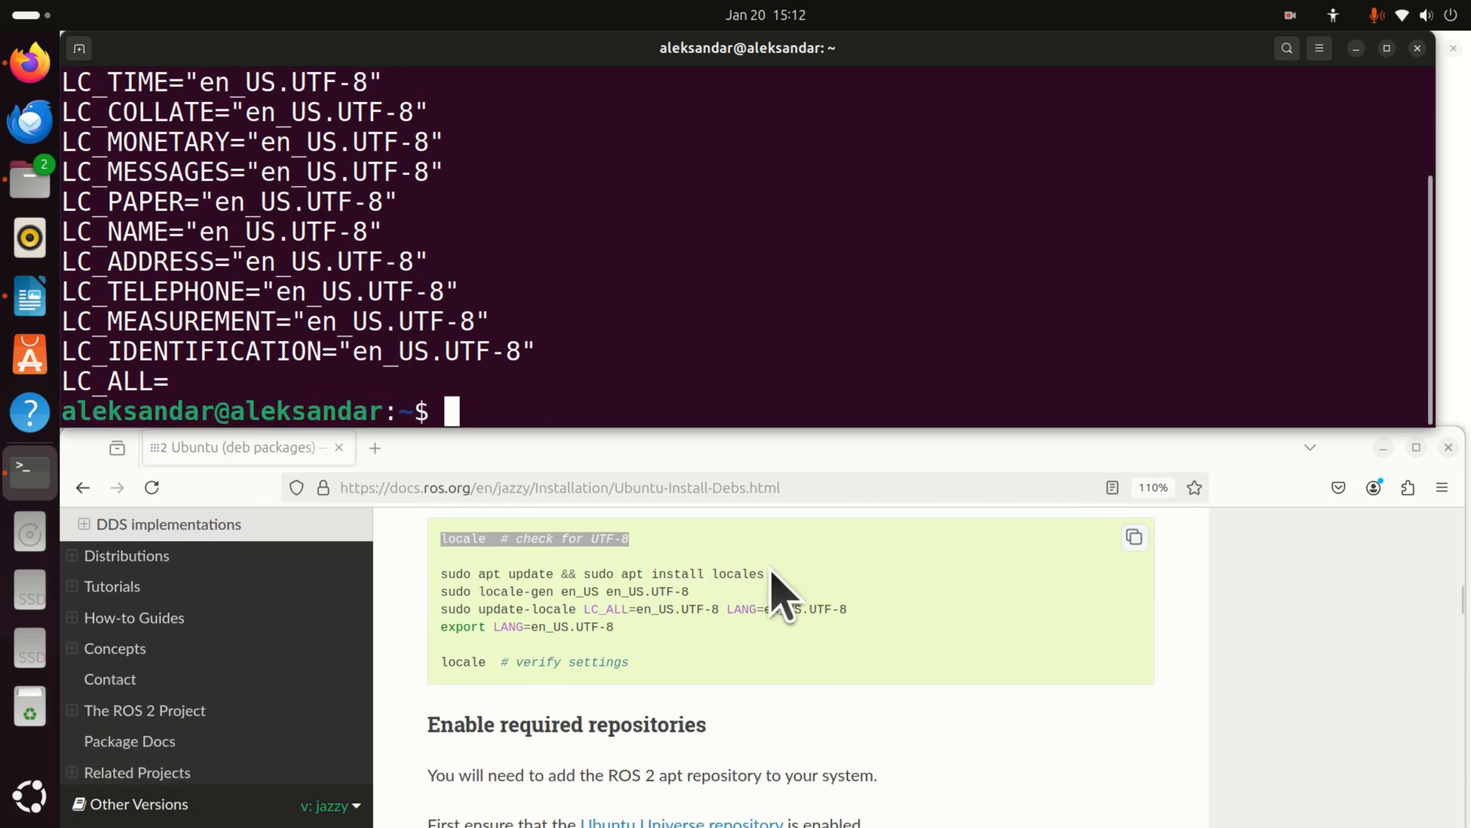
right_click(788, 601)
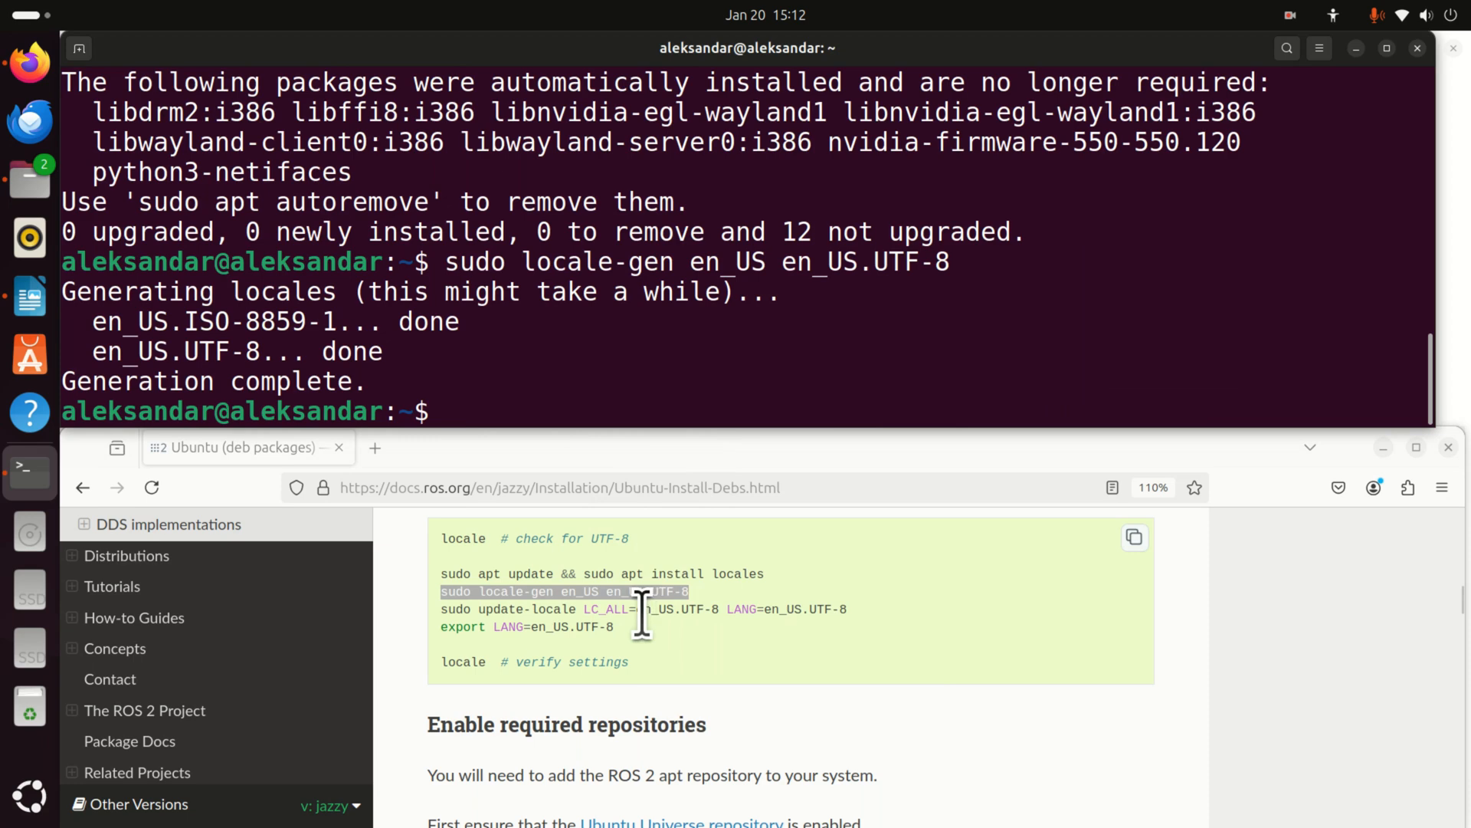
Run update-locale, export LANG=en_US.UTF-8, and verify locale reports en_US.UTF-8 throughout
right_click(451, 411)
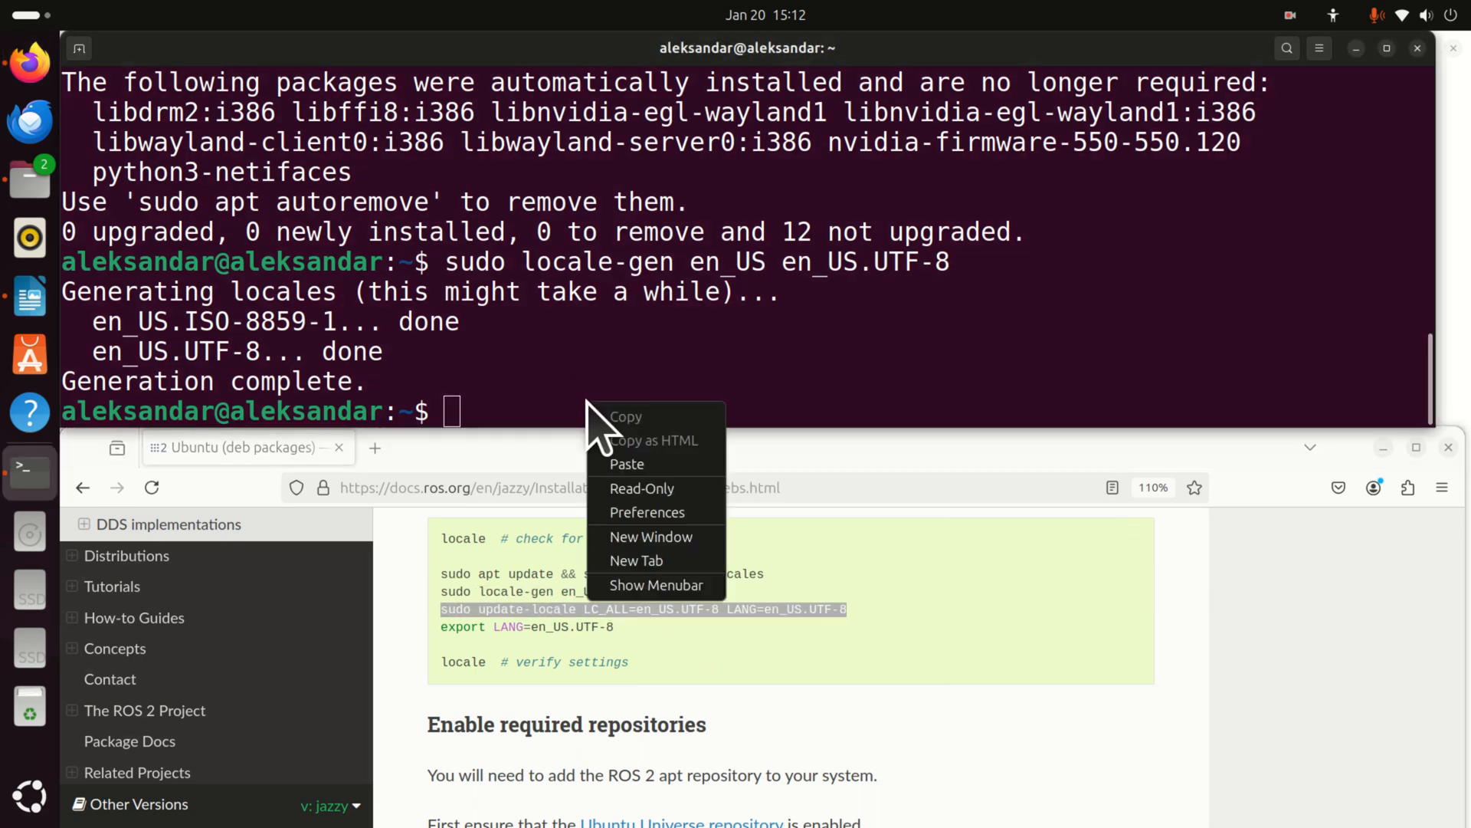
left_click(626, 463)
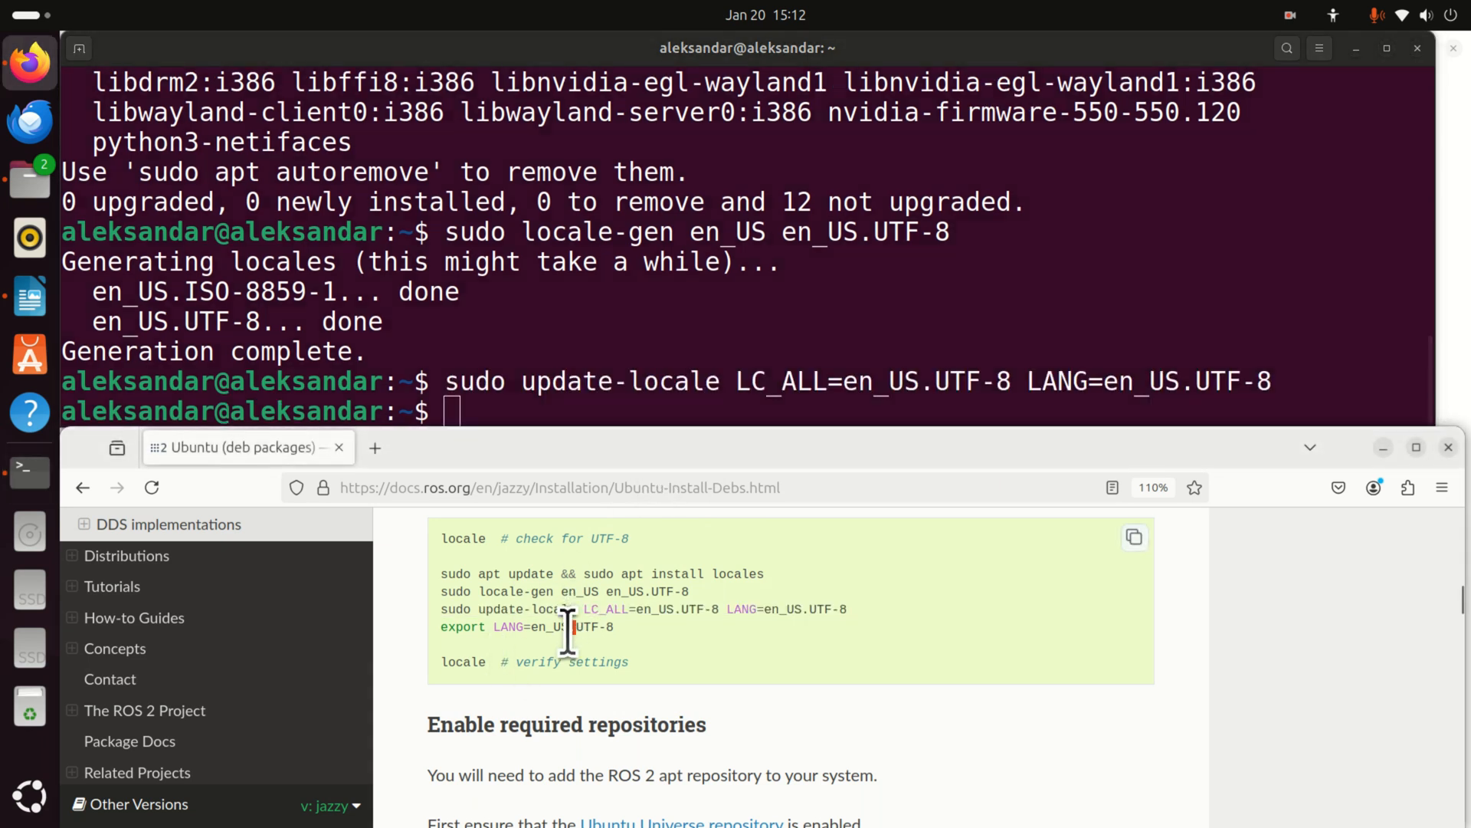
double_click(526, 626)
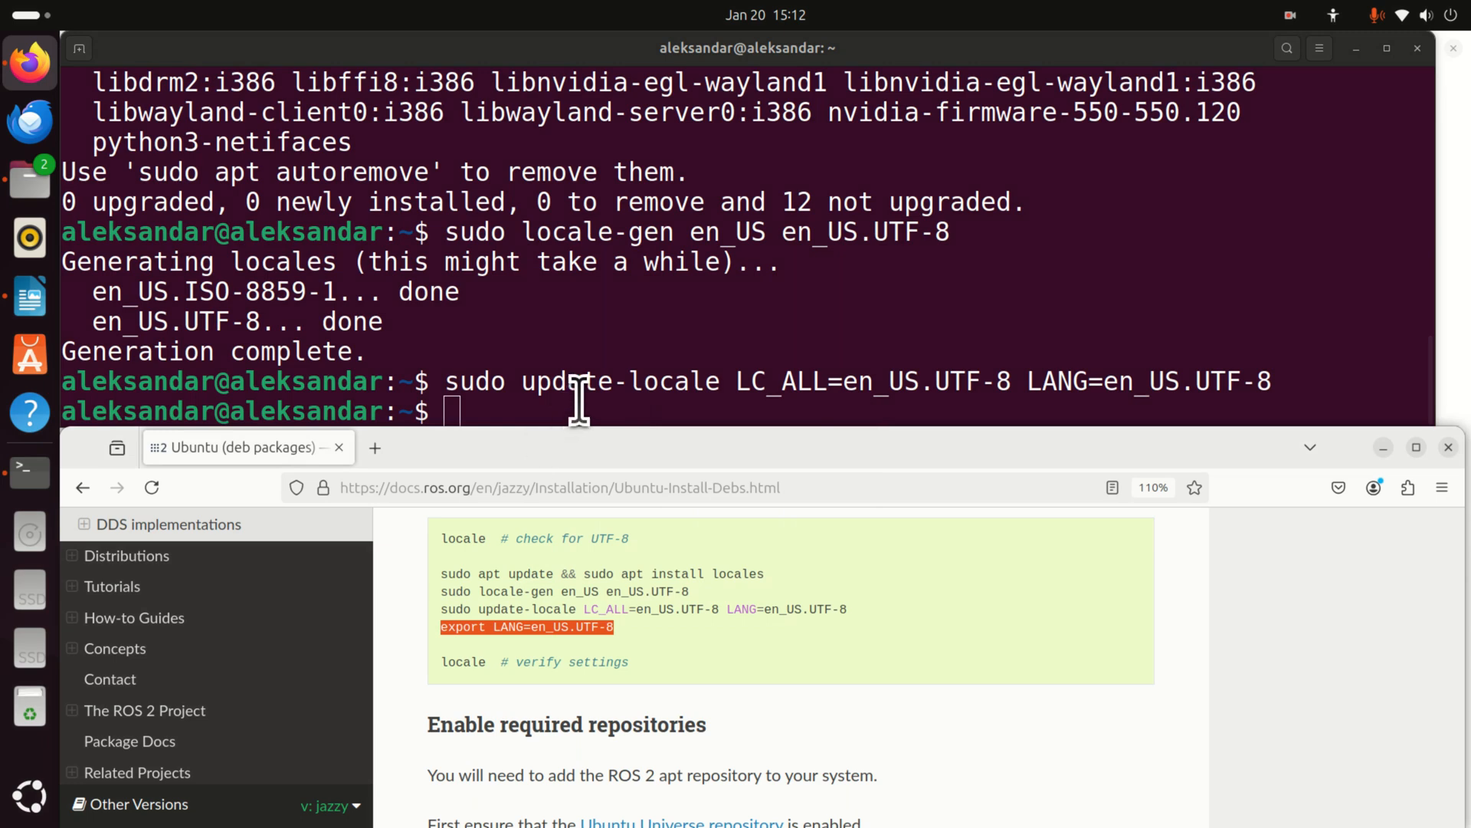
type("export LANG=en_US.UTF-8")
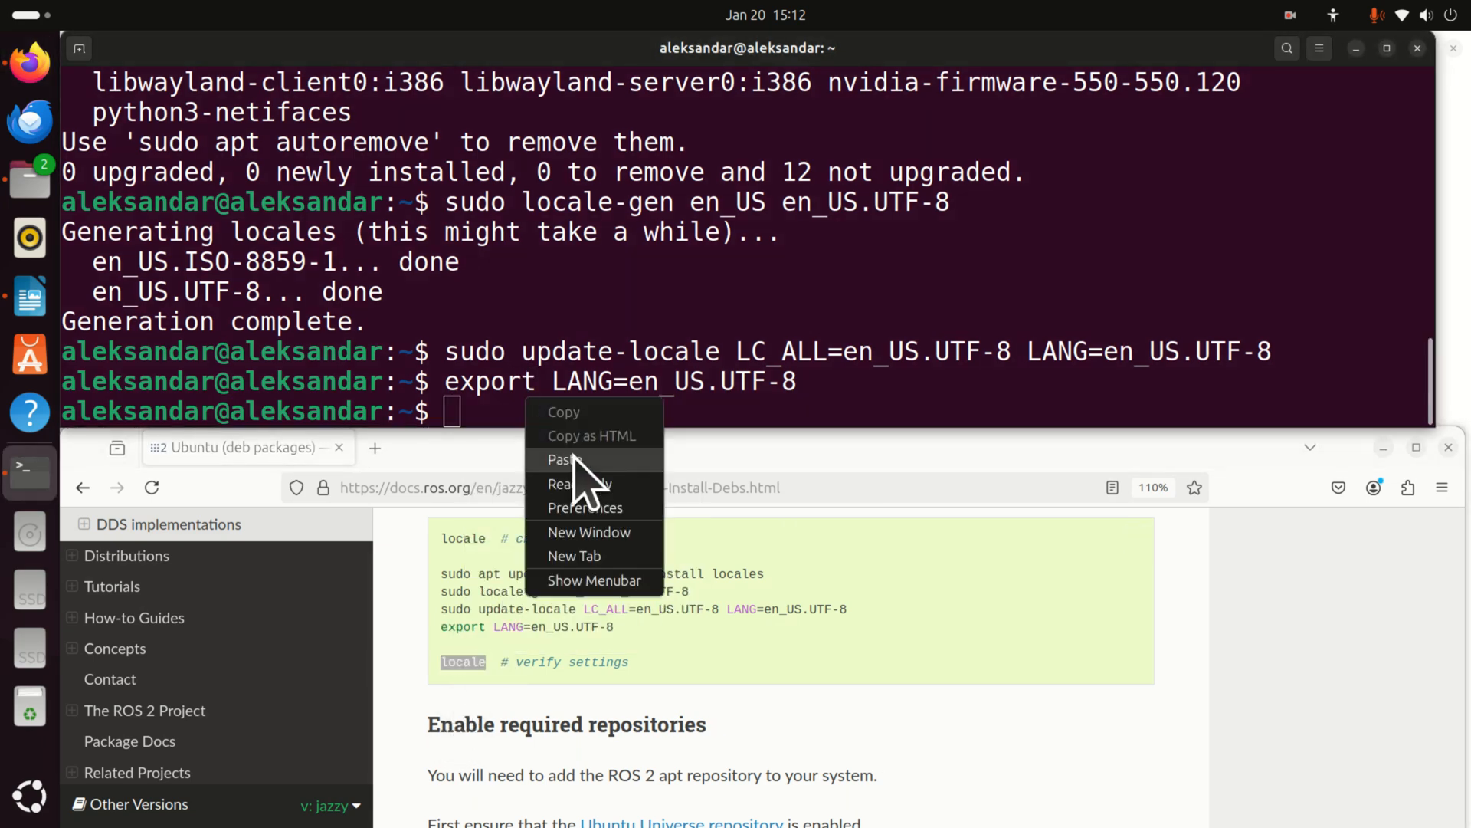
left_click(564, 458)
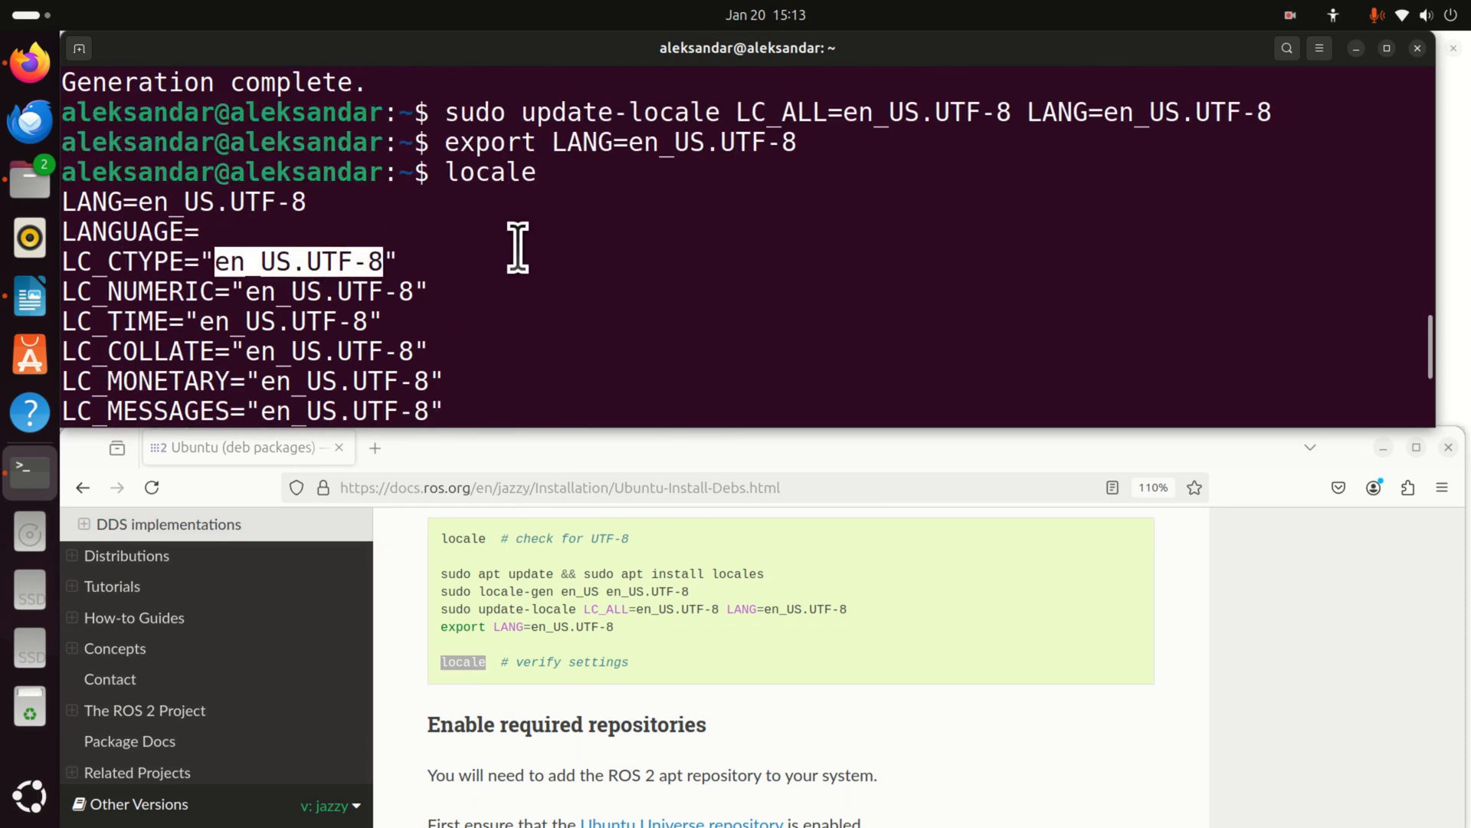
scroll("down", 3)
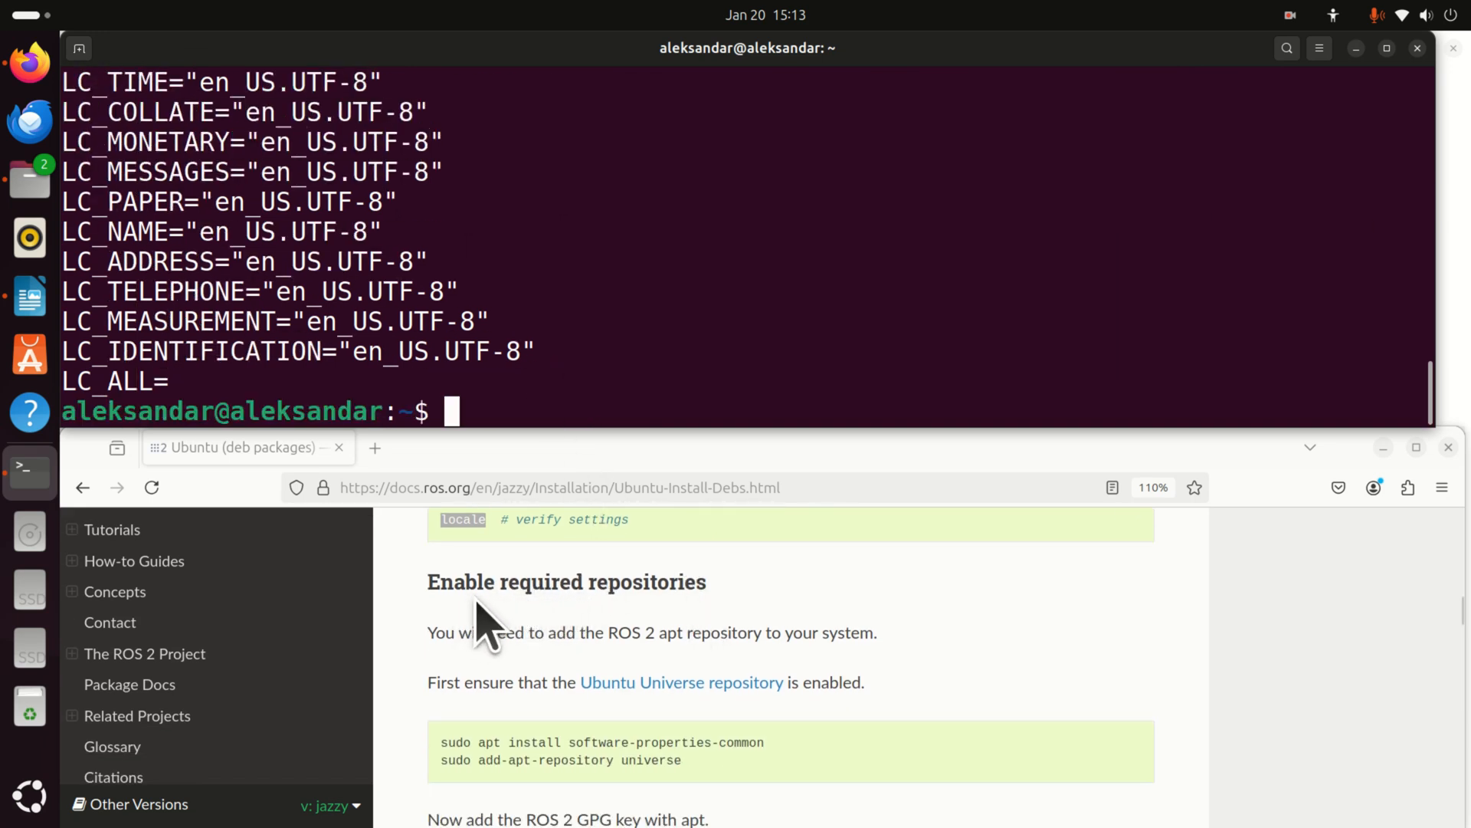
Run 'sudo apt install software-properties-common' and 'sudo add-apt-repository universe'
scroll("down", 3)
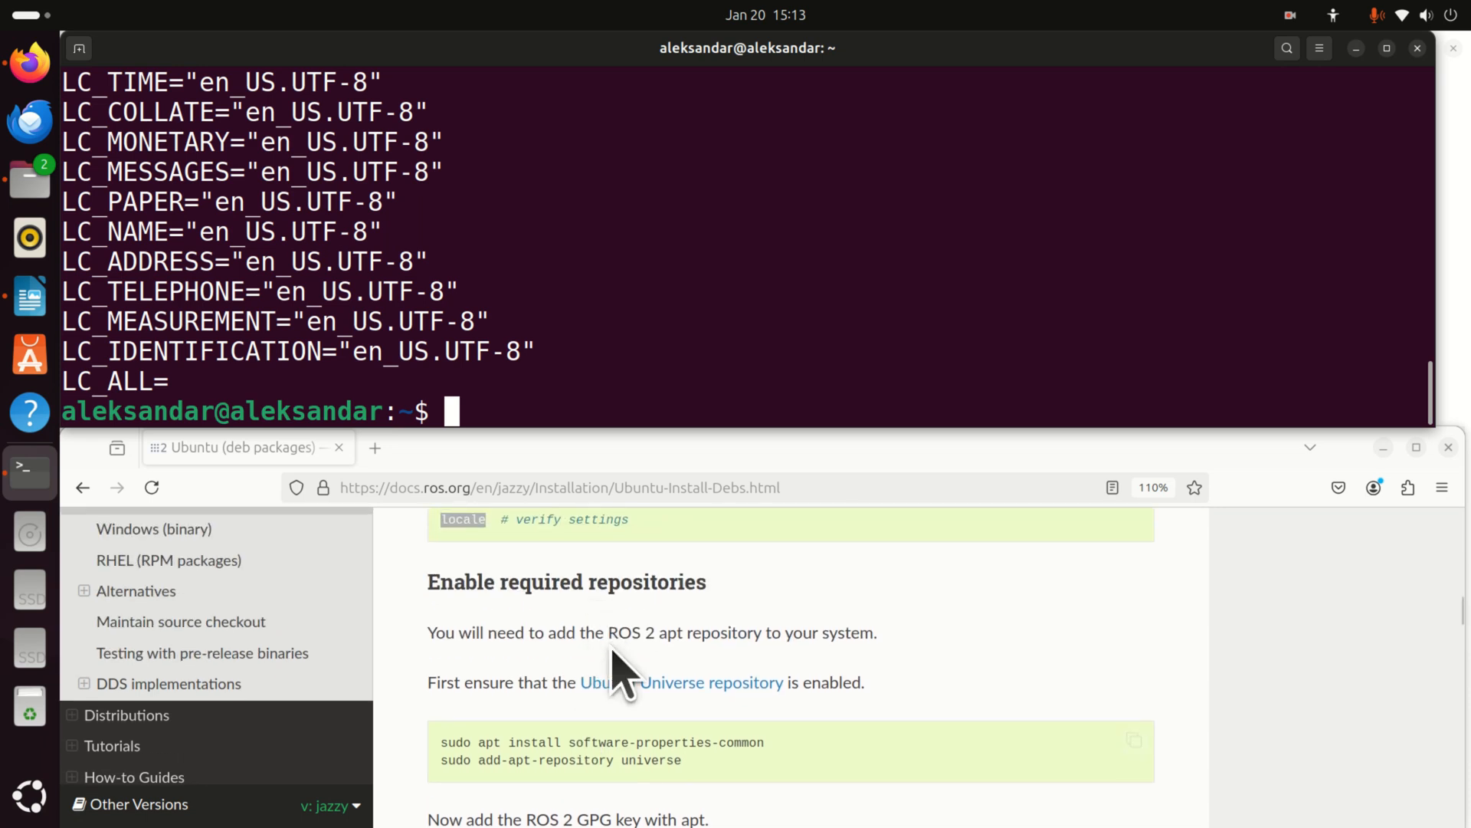
mouse_move(813, 732)
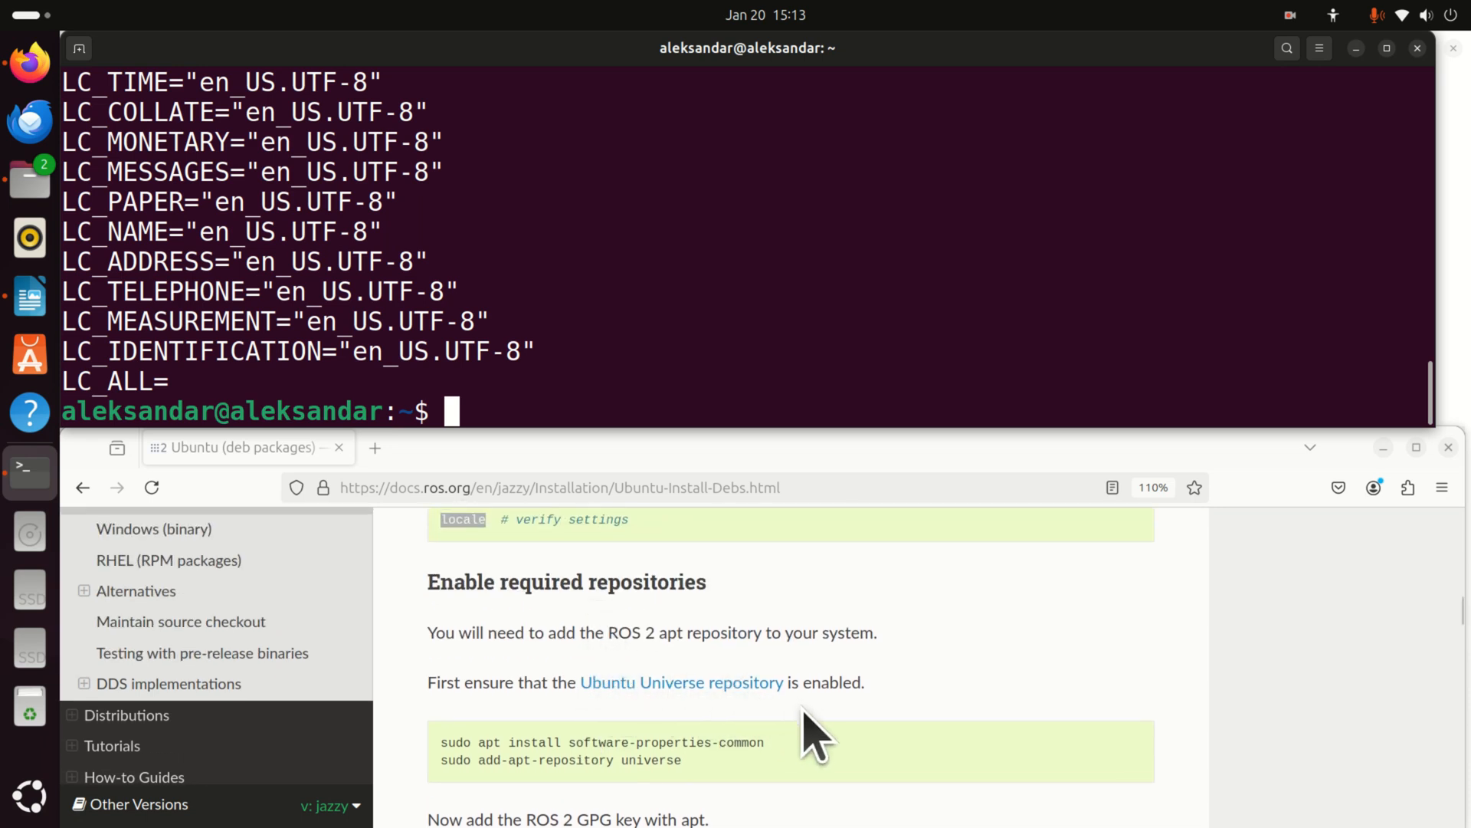
right_click(601, 741)
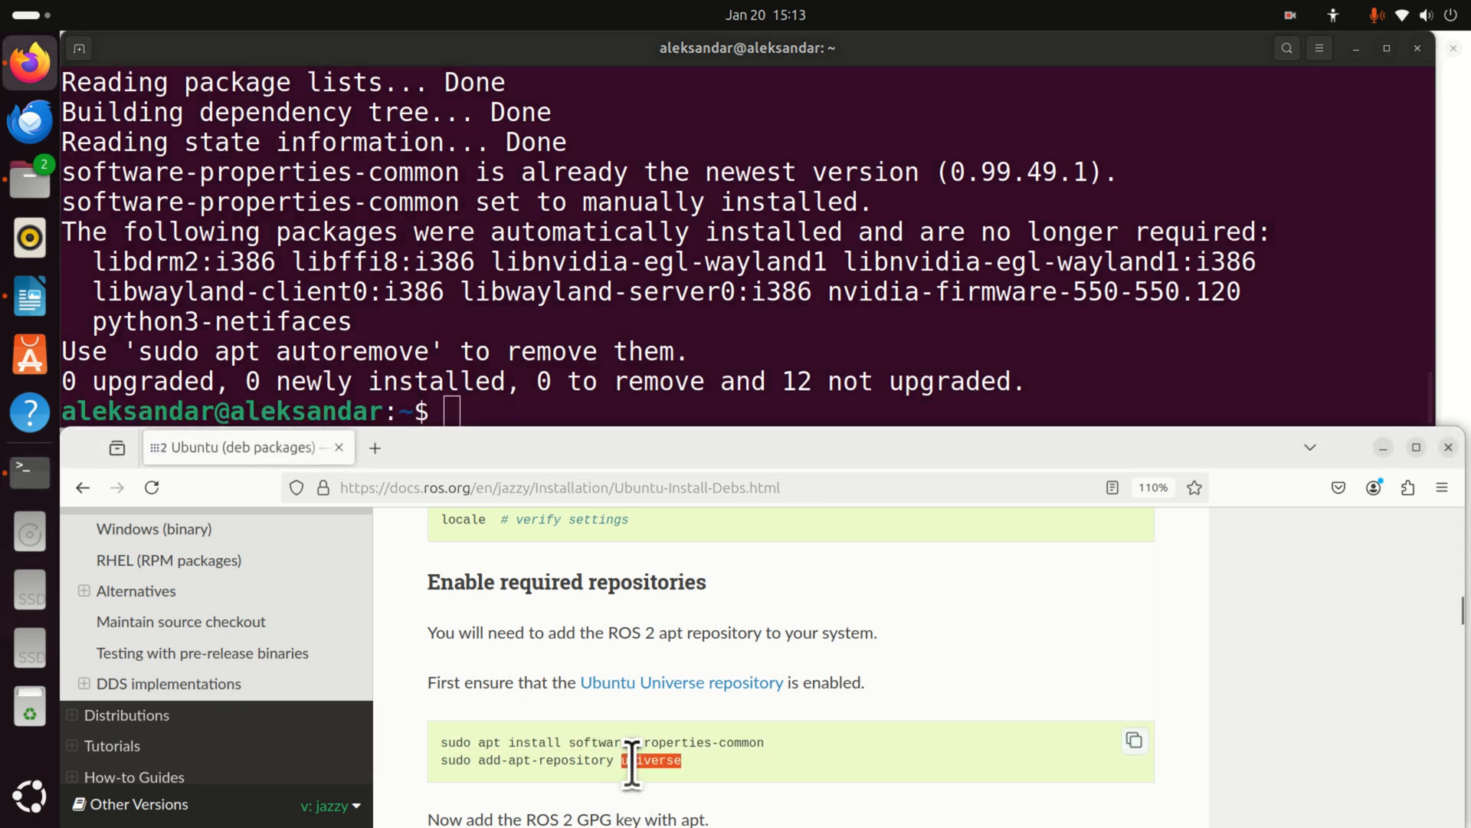
triple_click(559, 760)
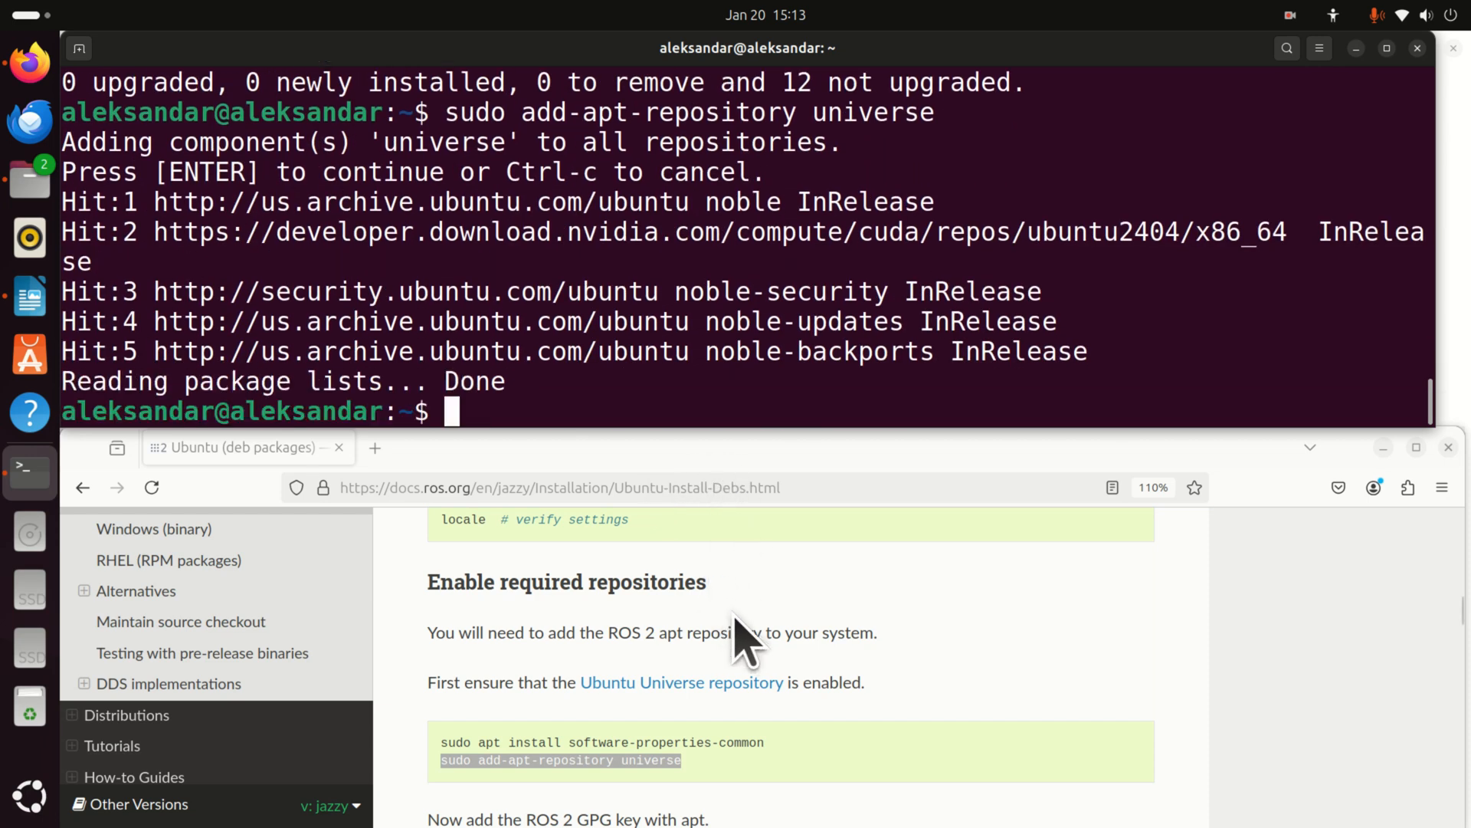
scroll("down", 3)
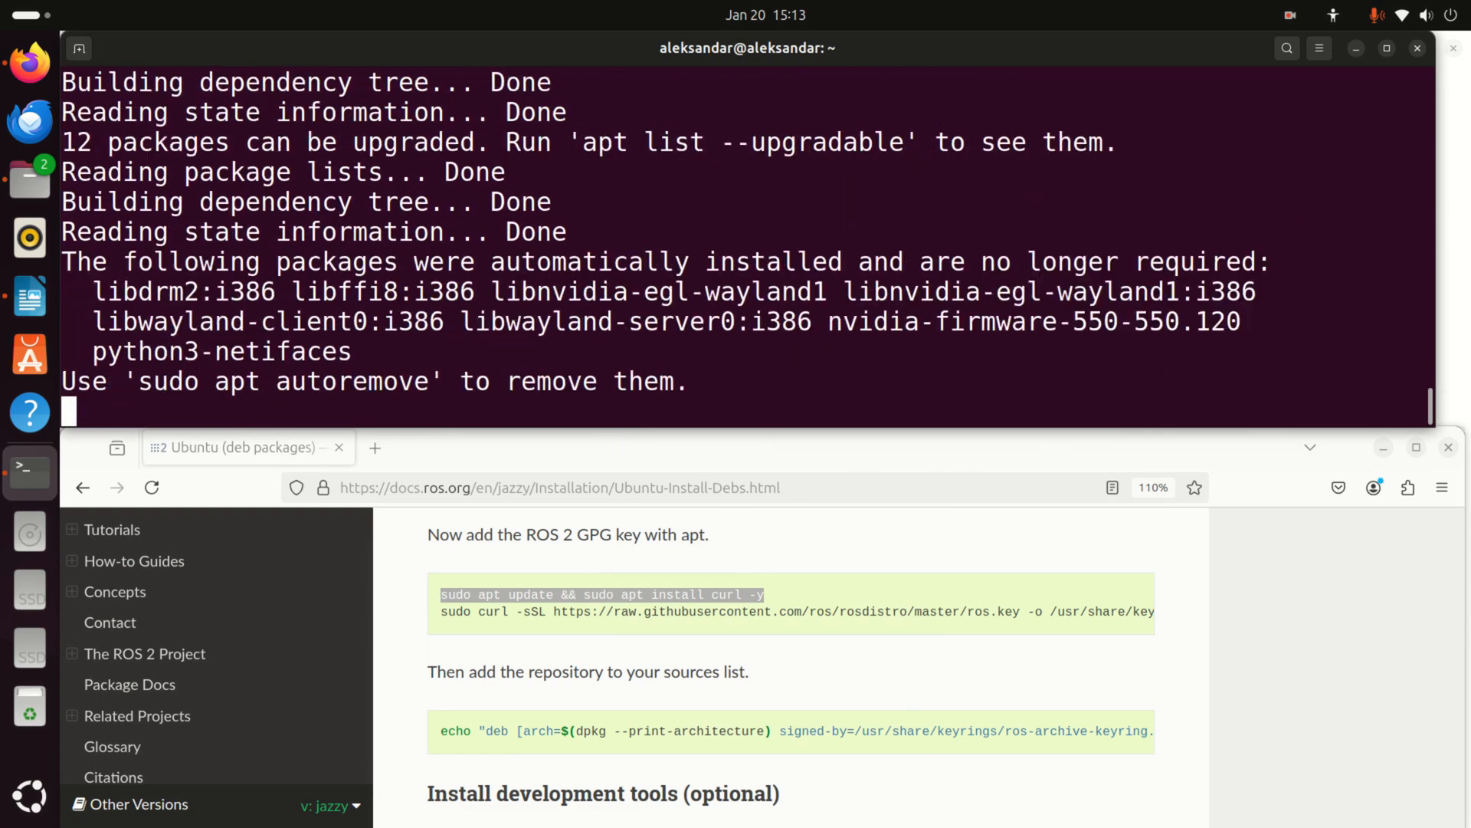
Install curl, download ros.key into /usr/share/keyrings and add the ros2.list repository
key("Return")
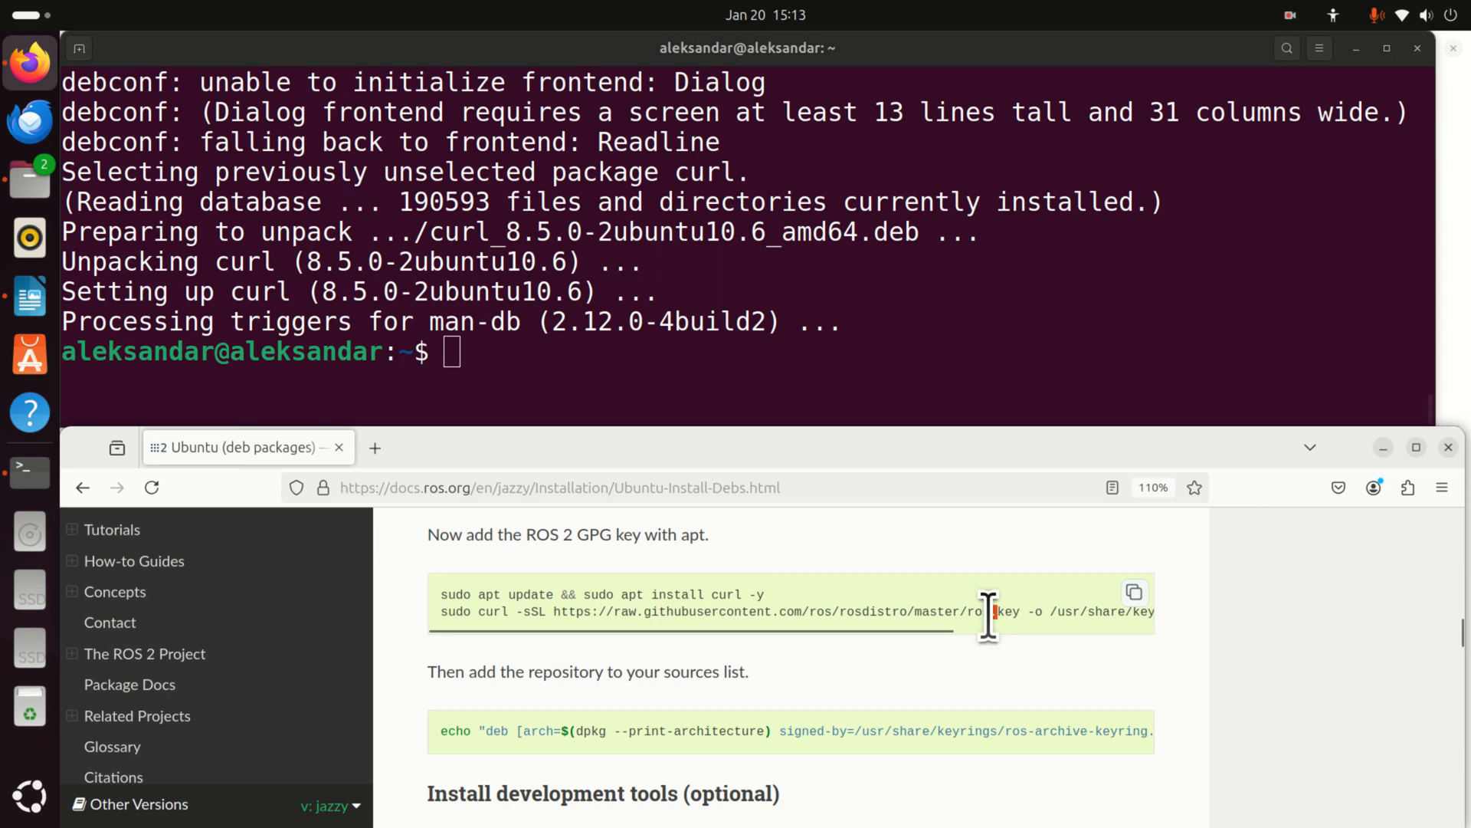
right_click(985, 611)
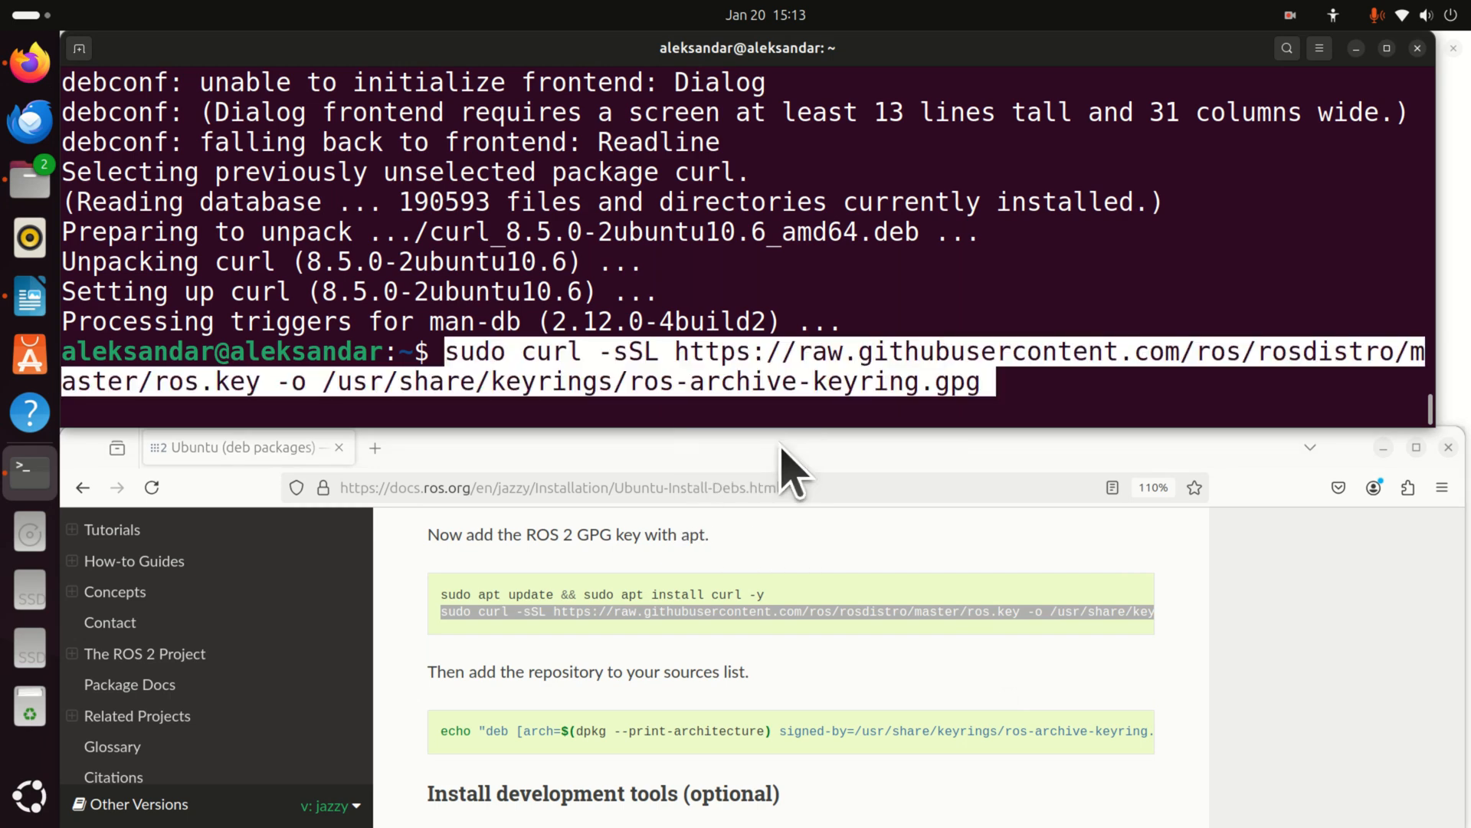
key("Return")
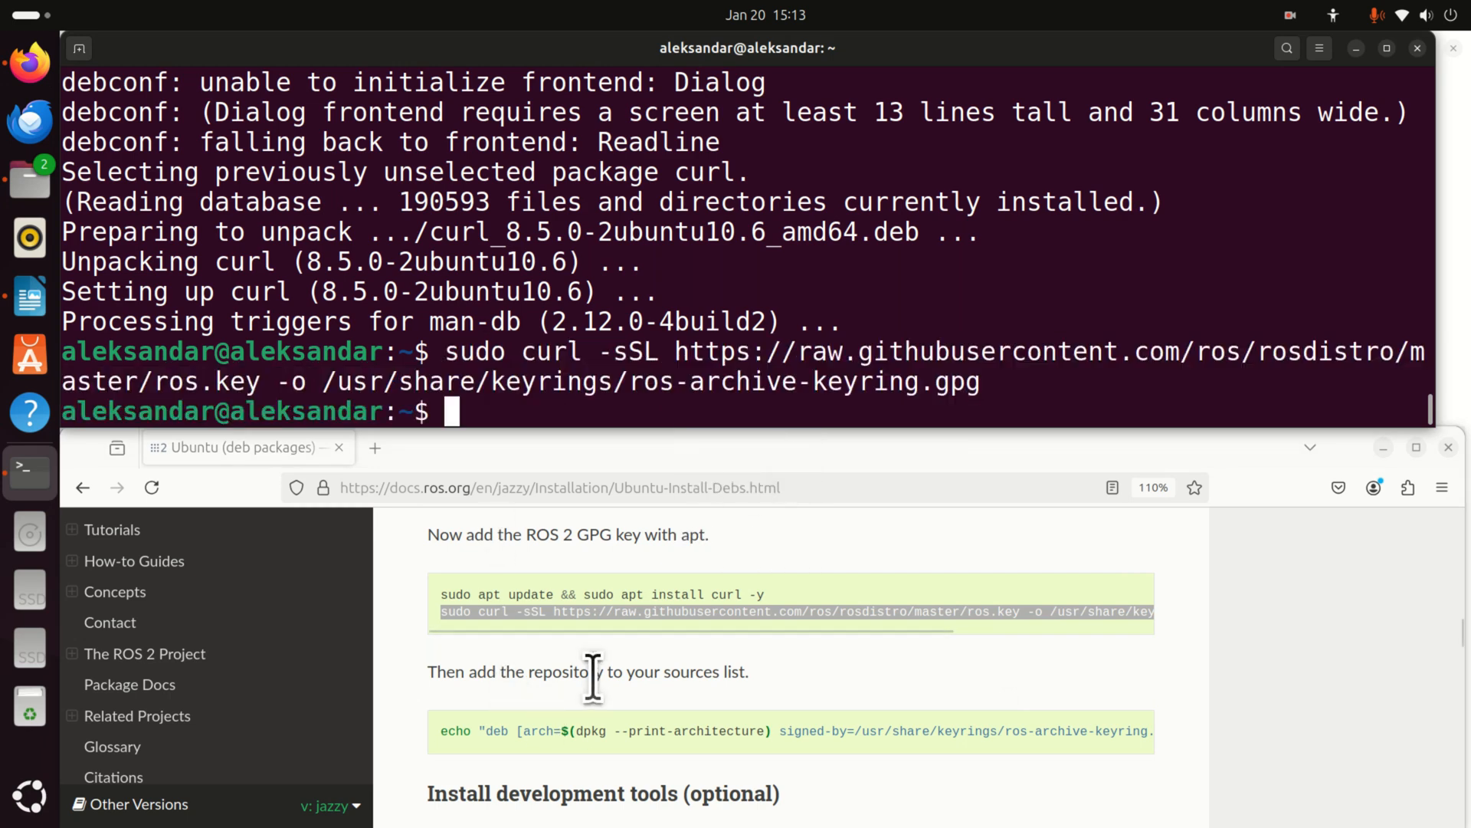
scroll("down", 3)
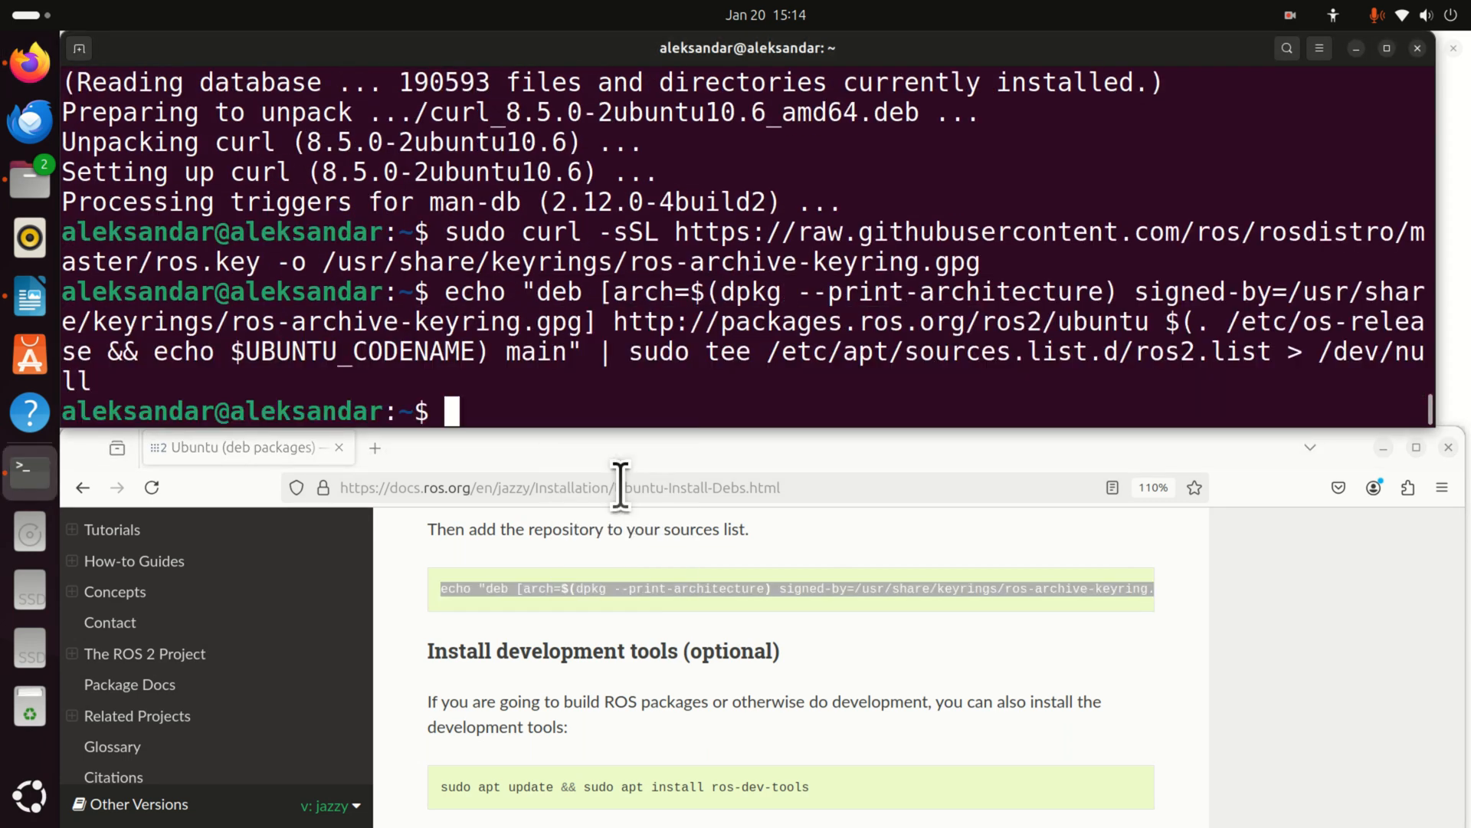
mouse_move(658, 512)
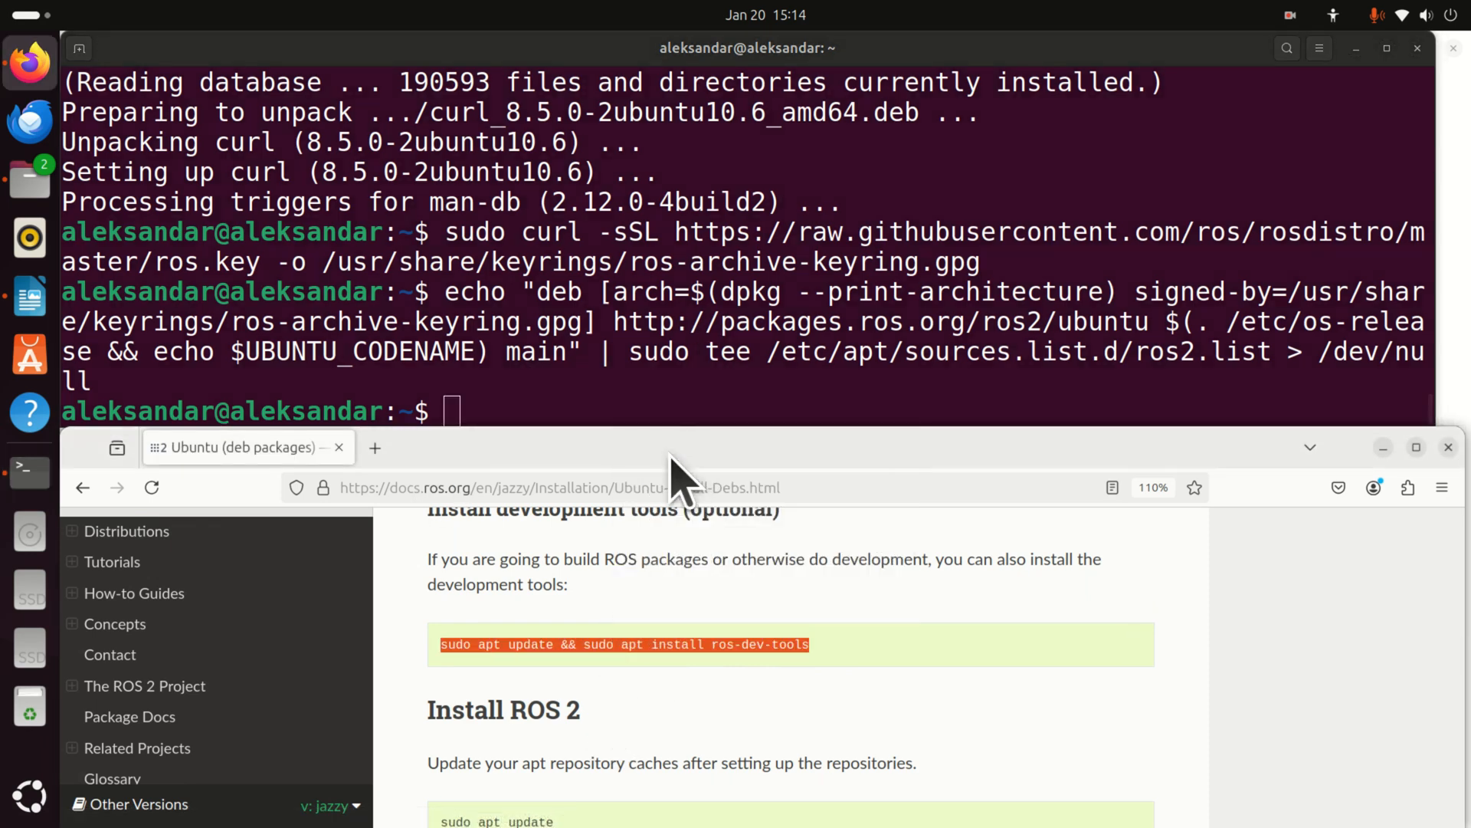
Run 'sudo apt update && sudo apt install ros-dev-tools' and confirm the install with Y
scroll("down", 3)
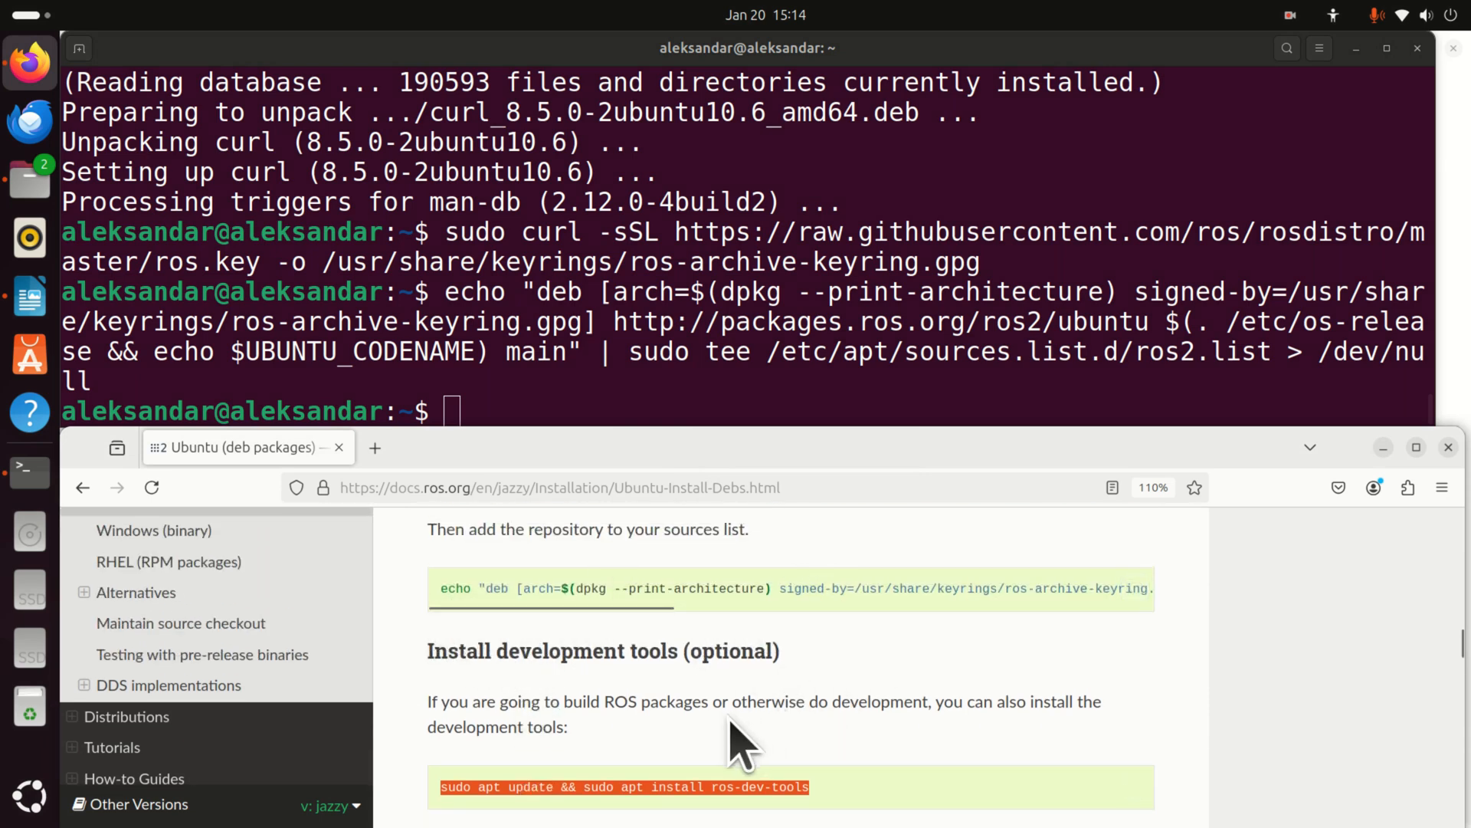
mouse_move(535, 737)
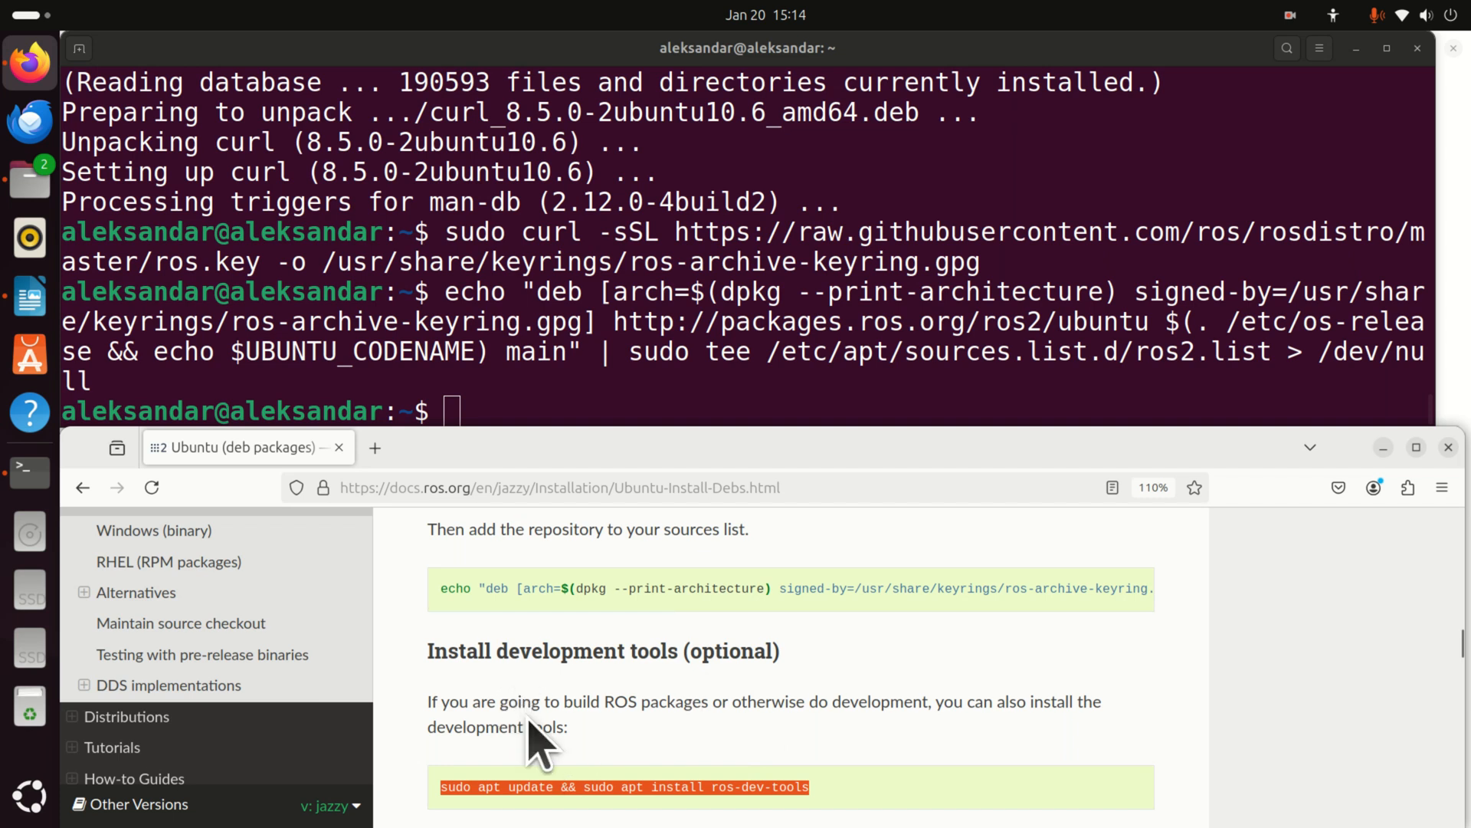
mouse_move(737, 671)
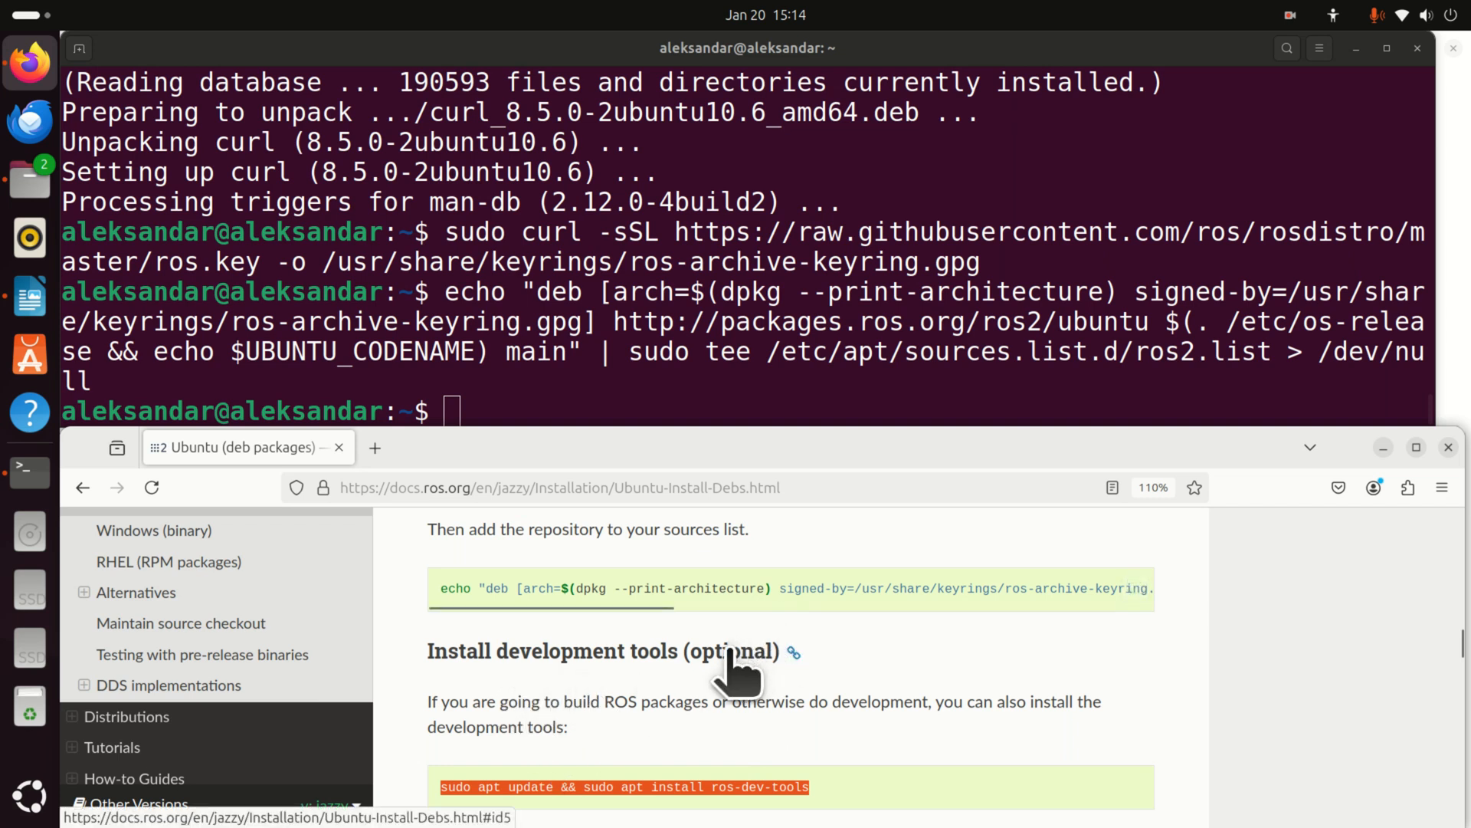
scroll("down", 3)
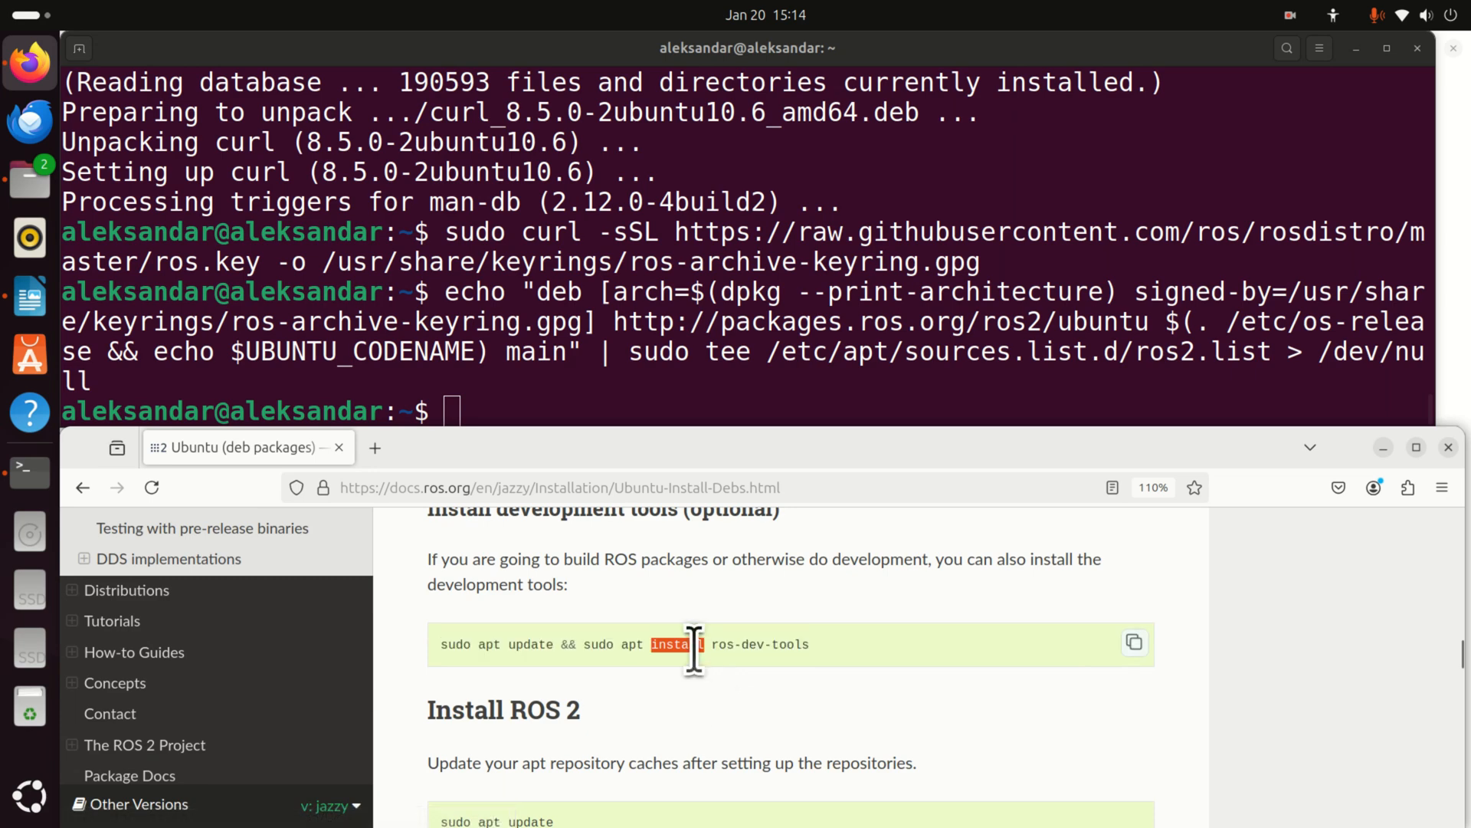
triple_click(623, 643)
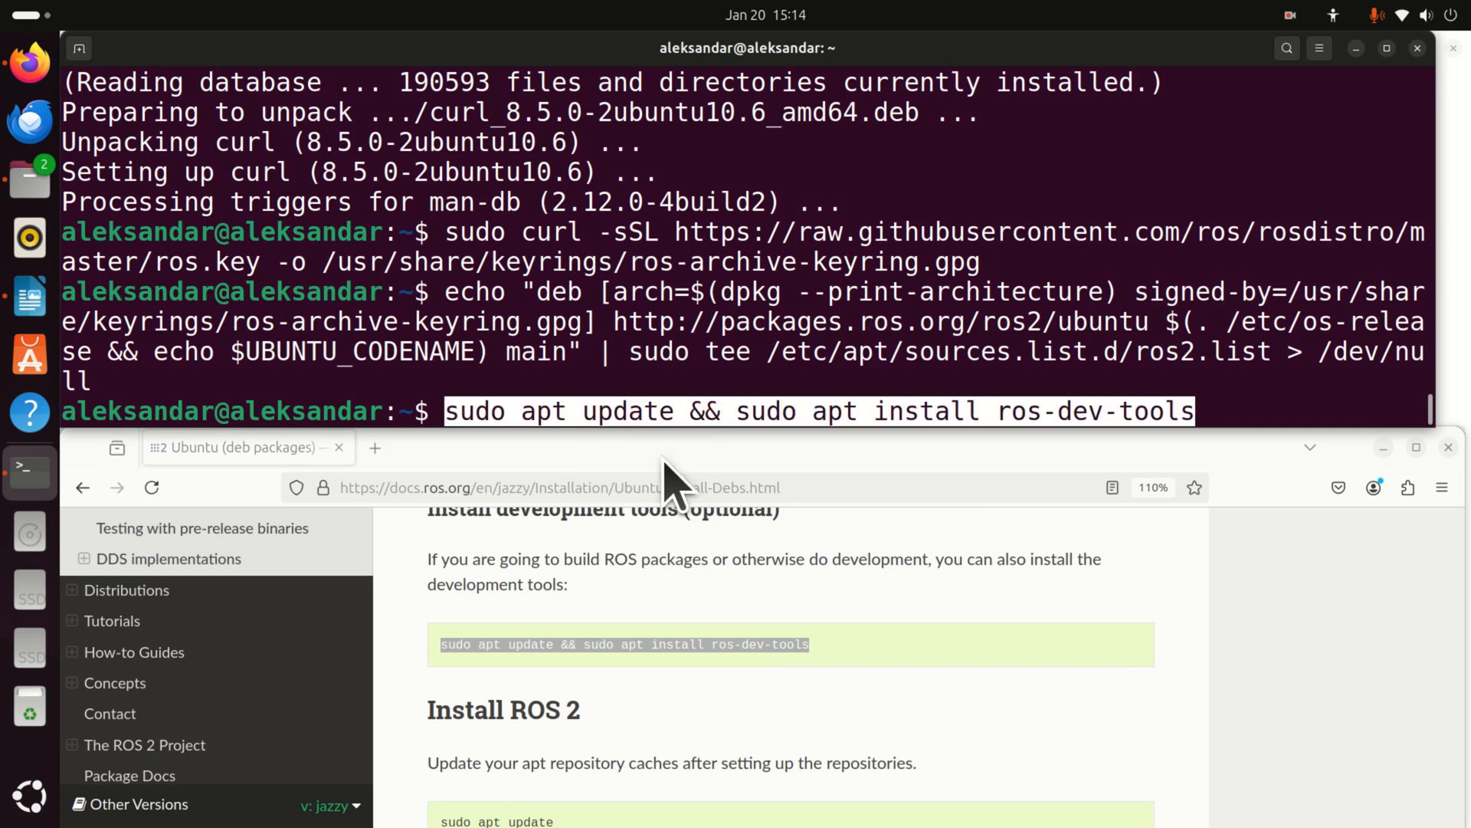
key("Return")
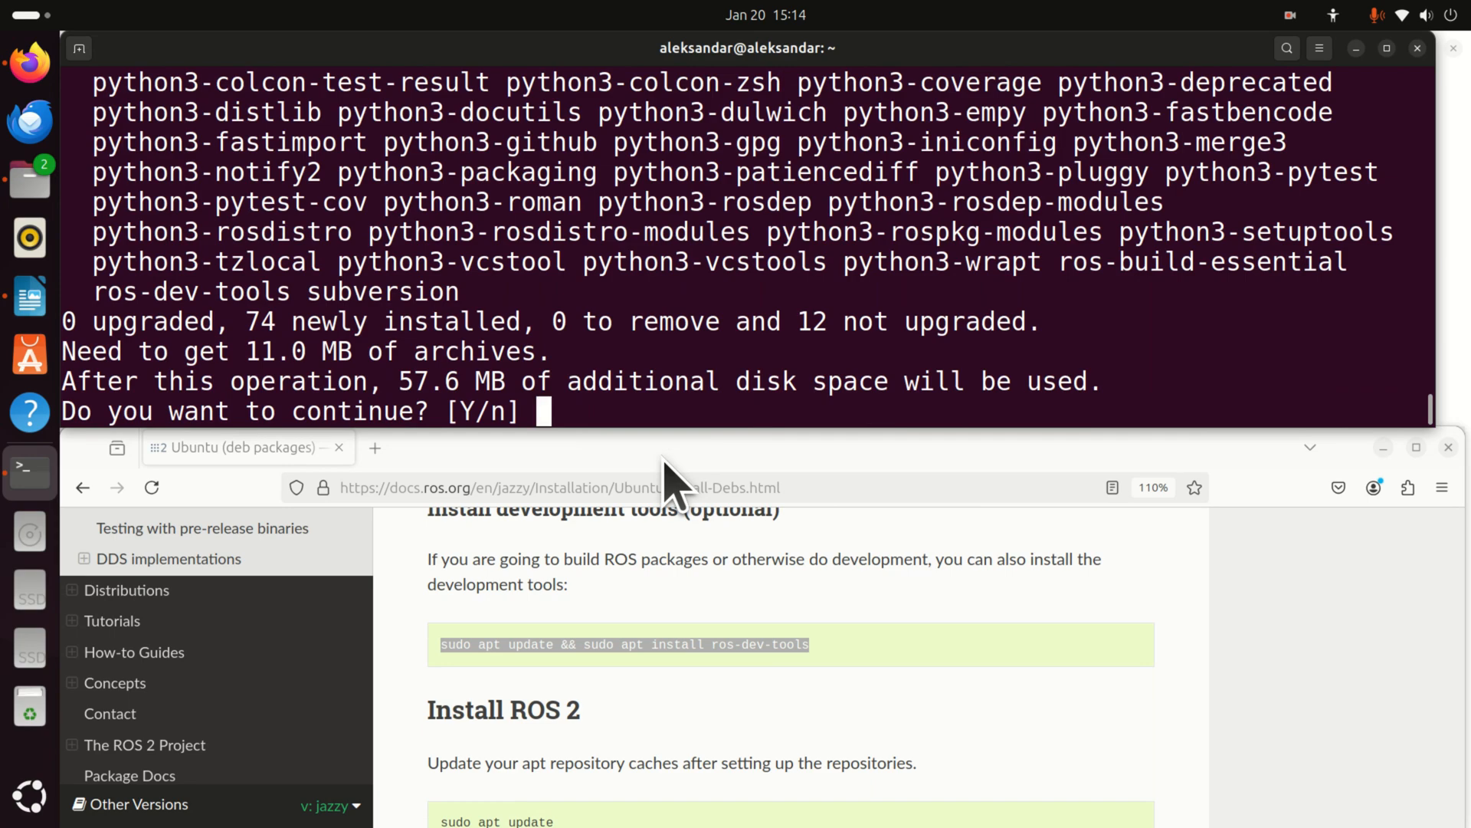
type("Y")
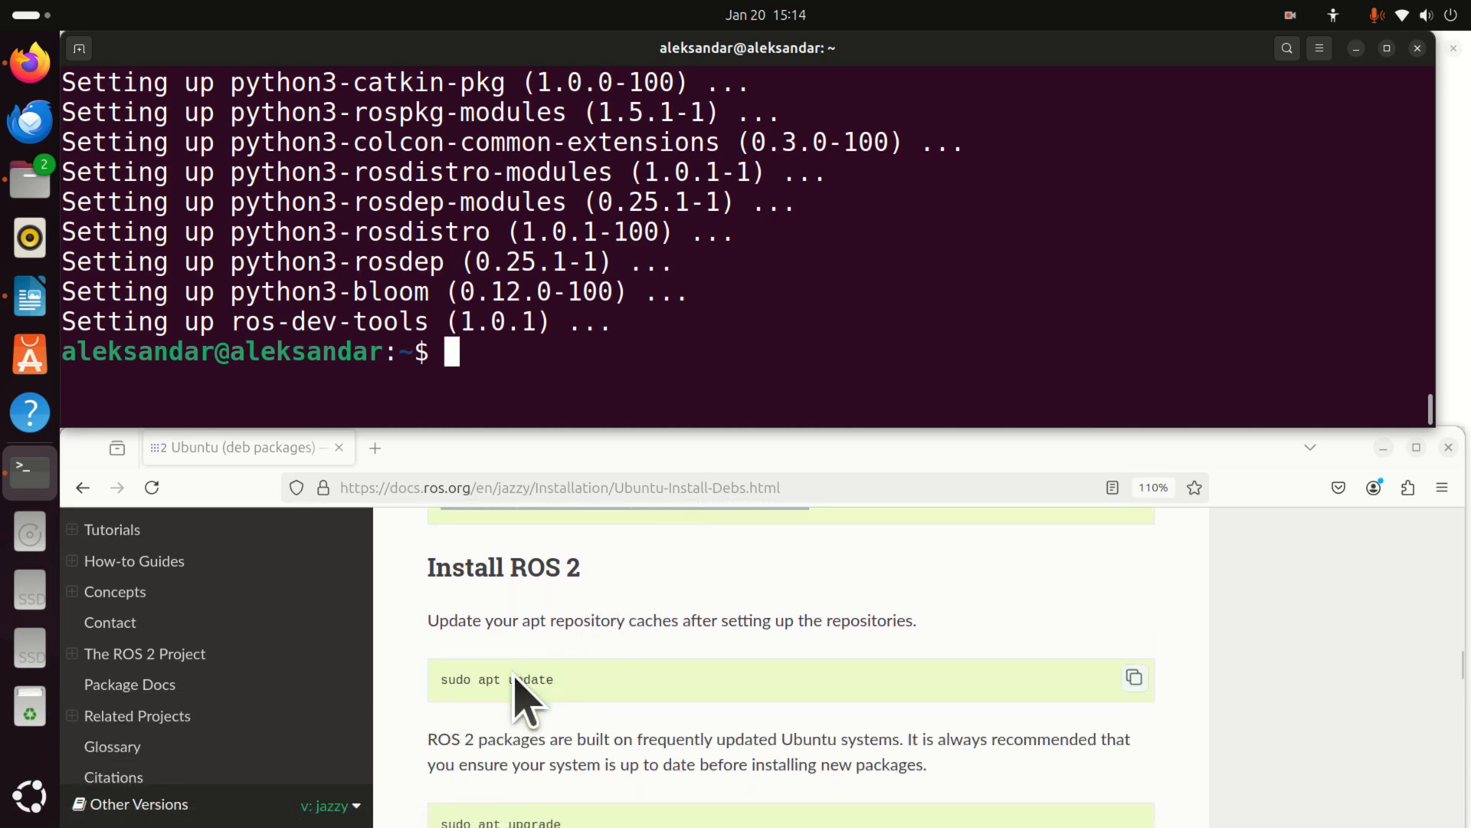
Paste and run 'sudo apt install ros-jazzy-desktop' so its dependencies start downloading
right_click(515, 679)
type("sudo apt update &&")
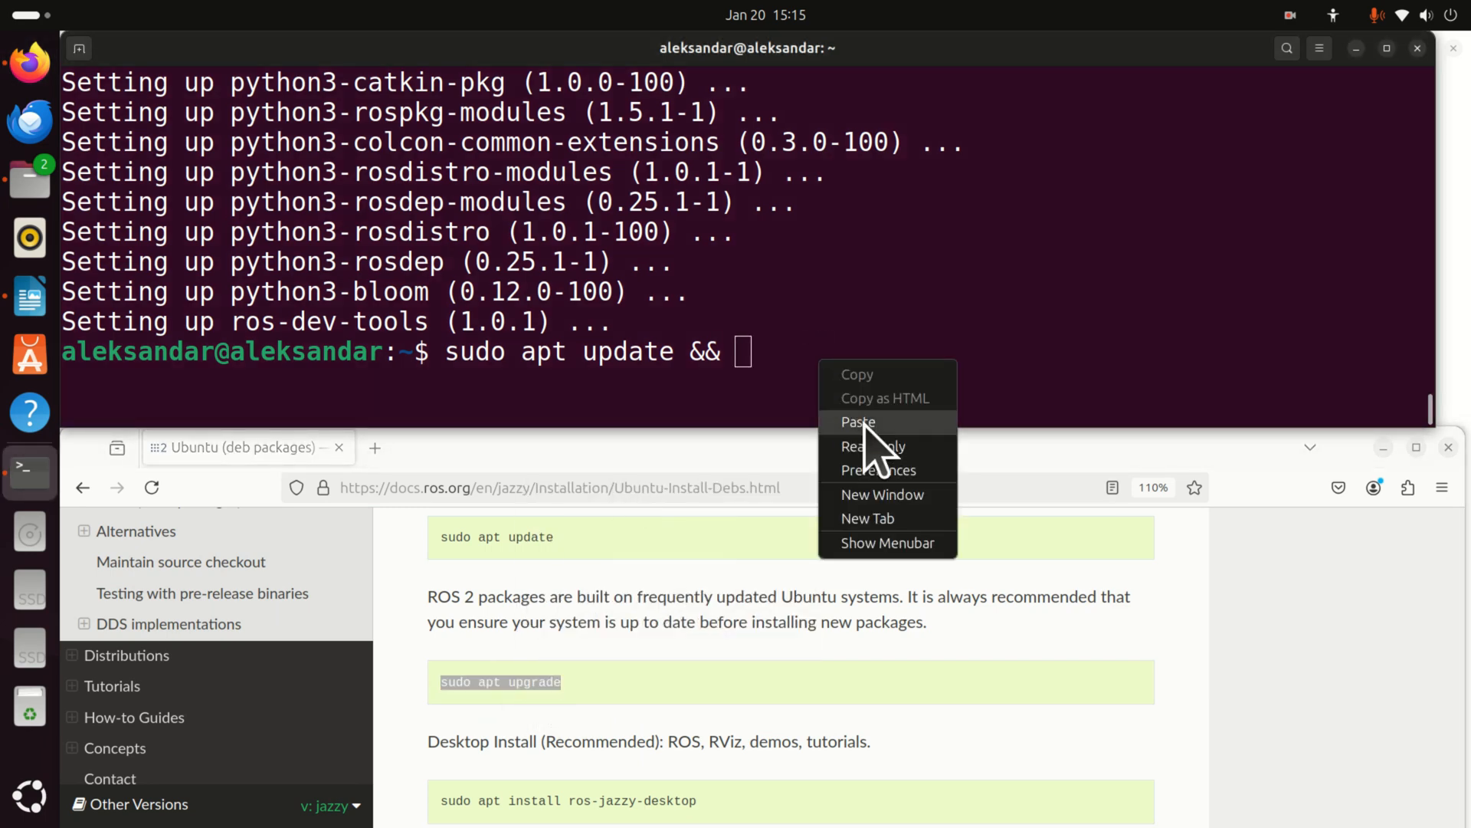
left_click(859, 422)
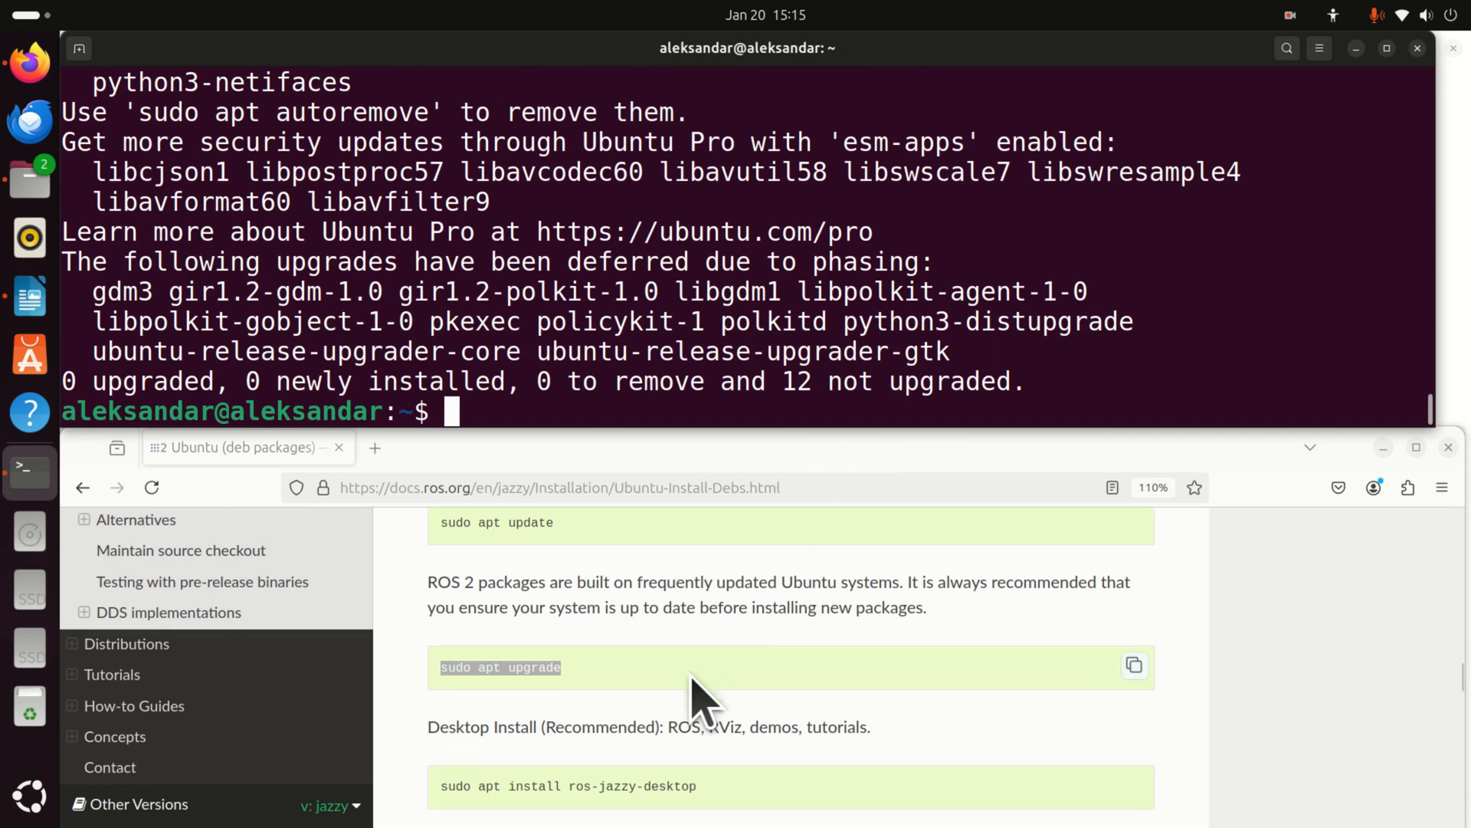
right_click(567, 657)
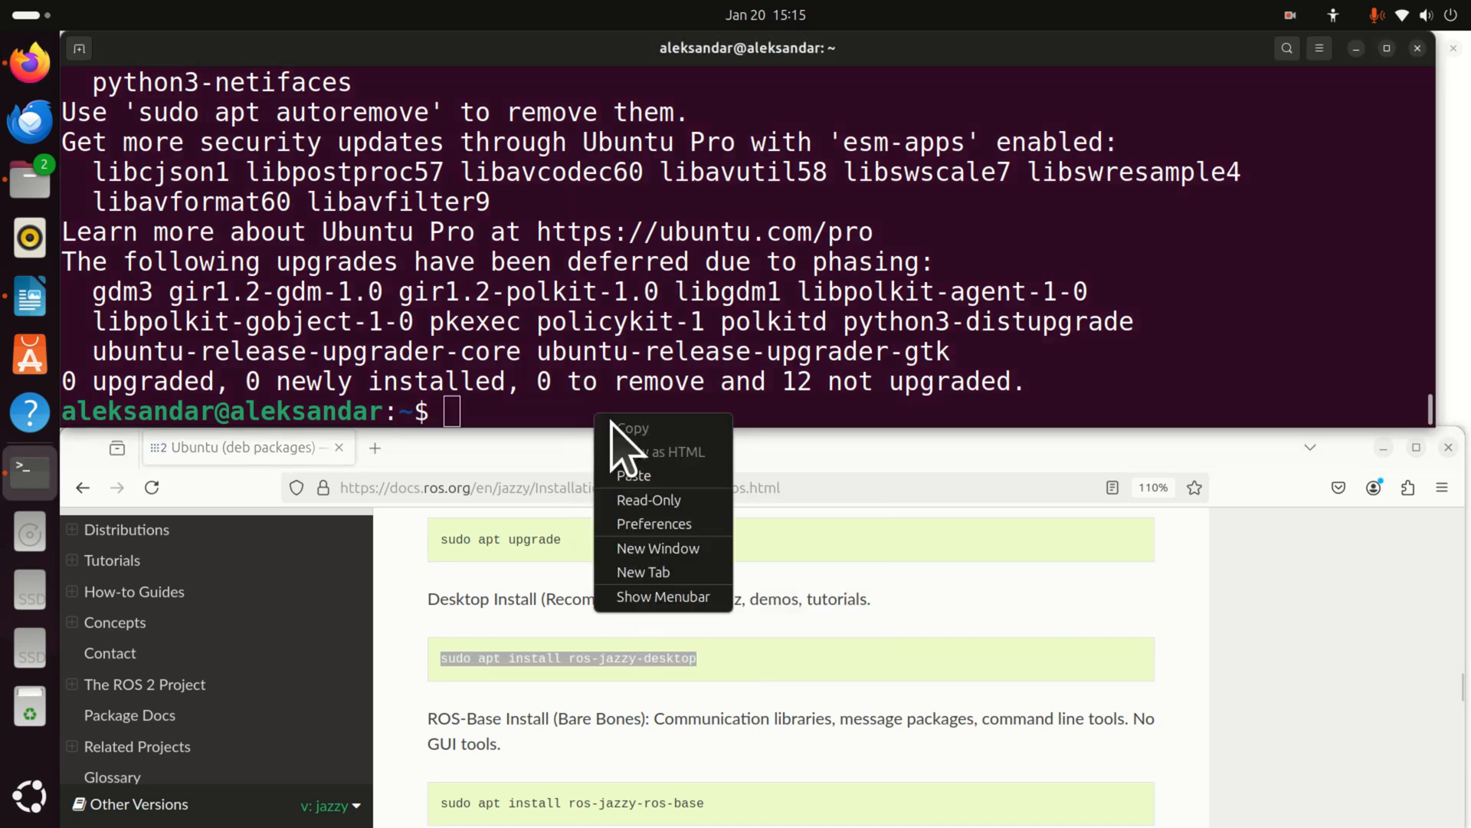
left_click(633, 475)
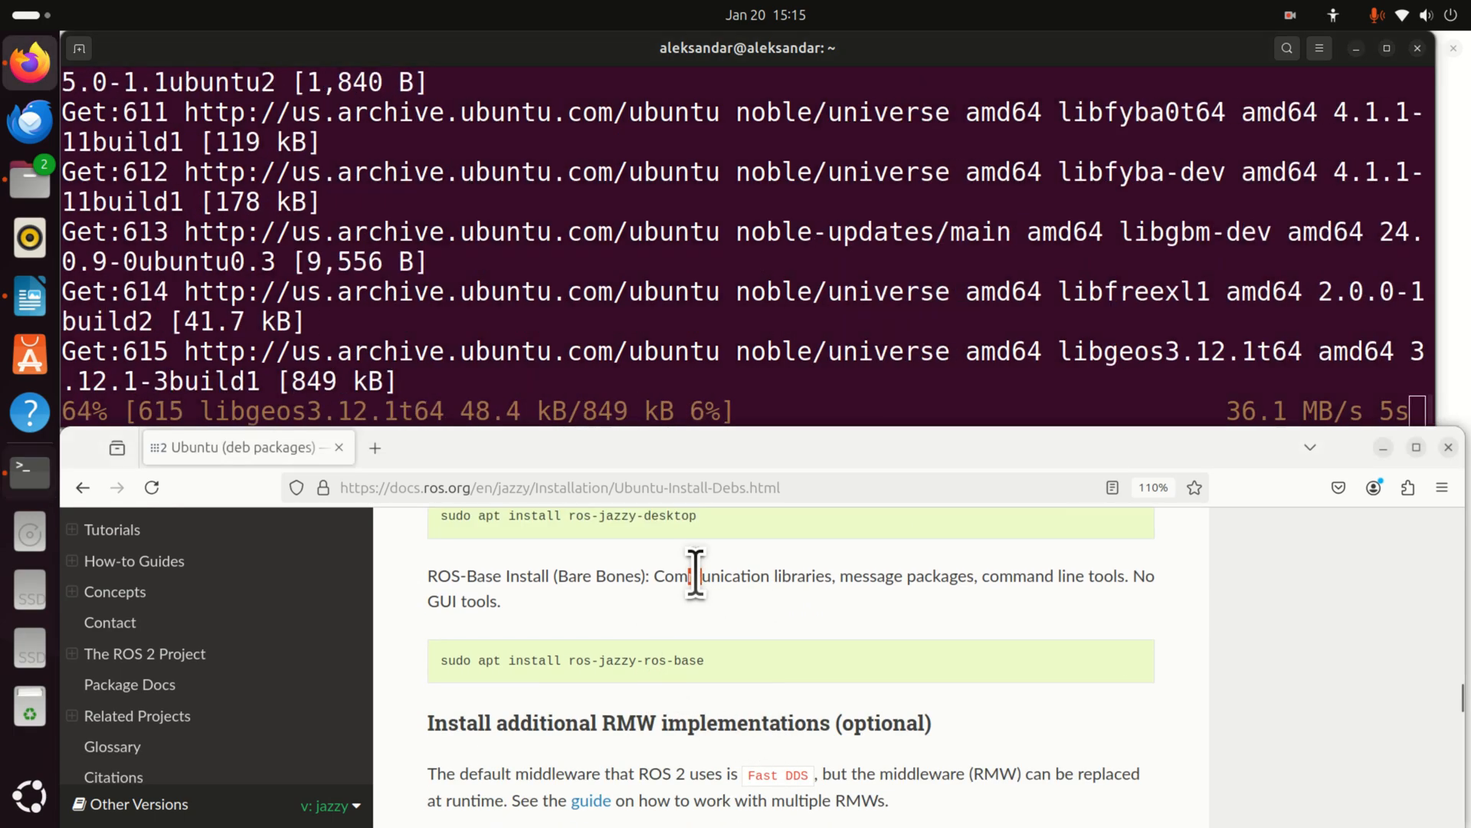
Let the ros-jazzy-desktop install finish while reviewing the ros-base command in the docs
triple_click(695, 575)
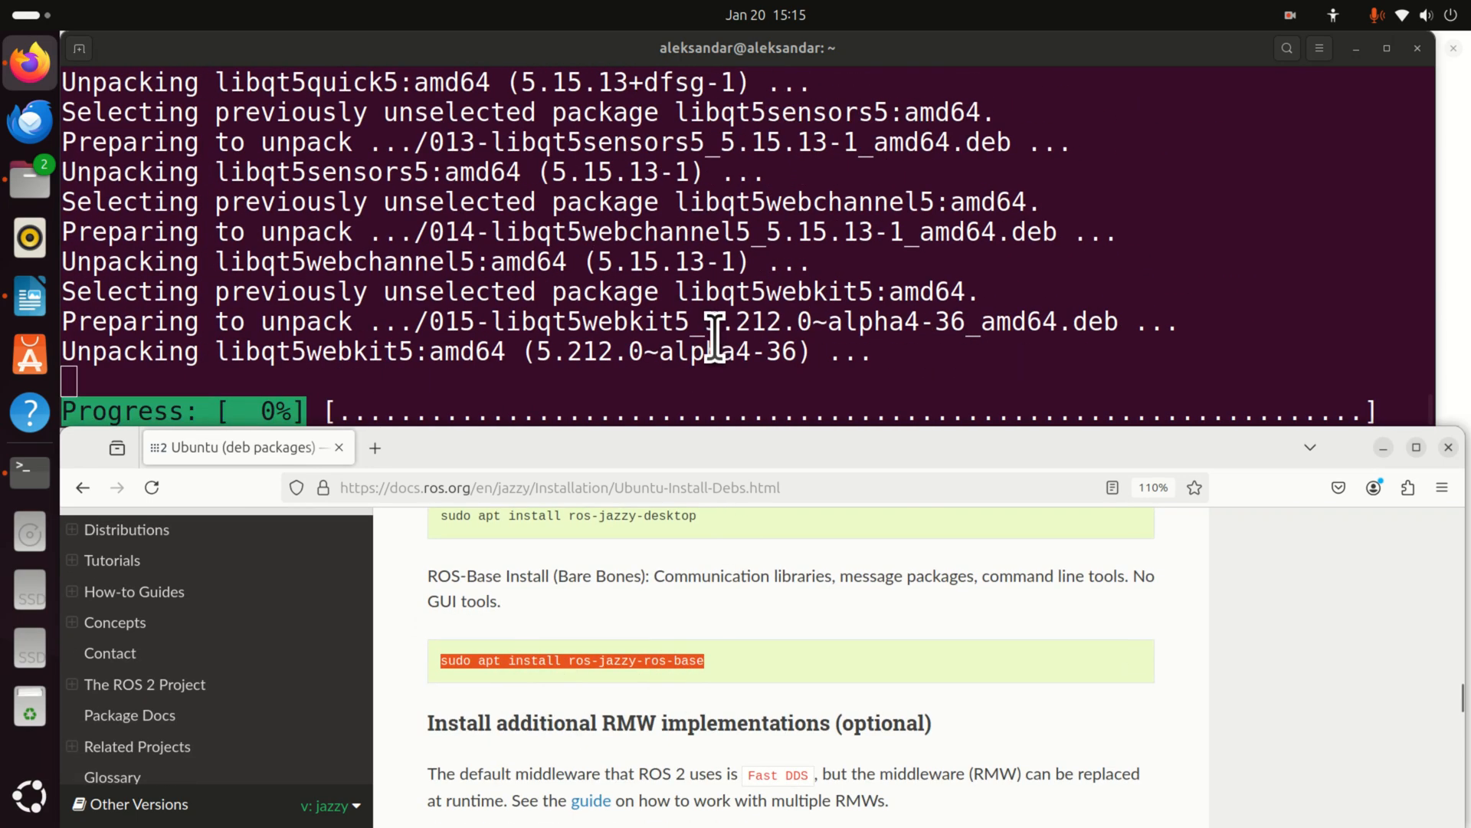
mouse_move(562, 473)
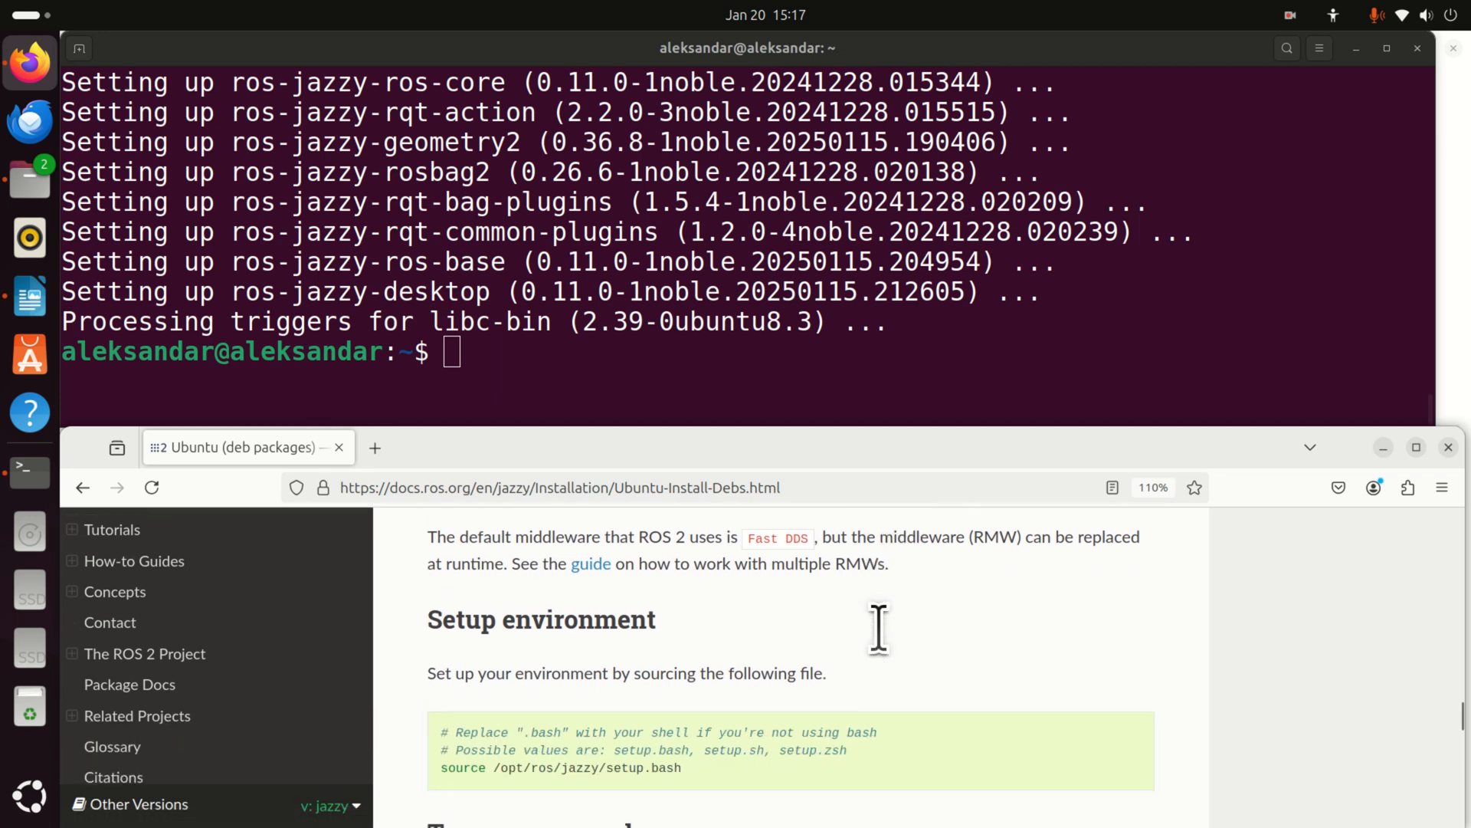
scroll("down", 3)
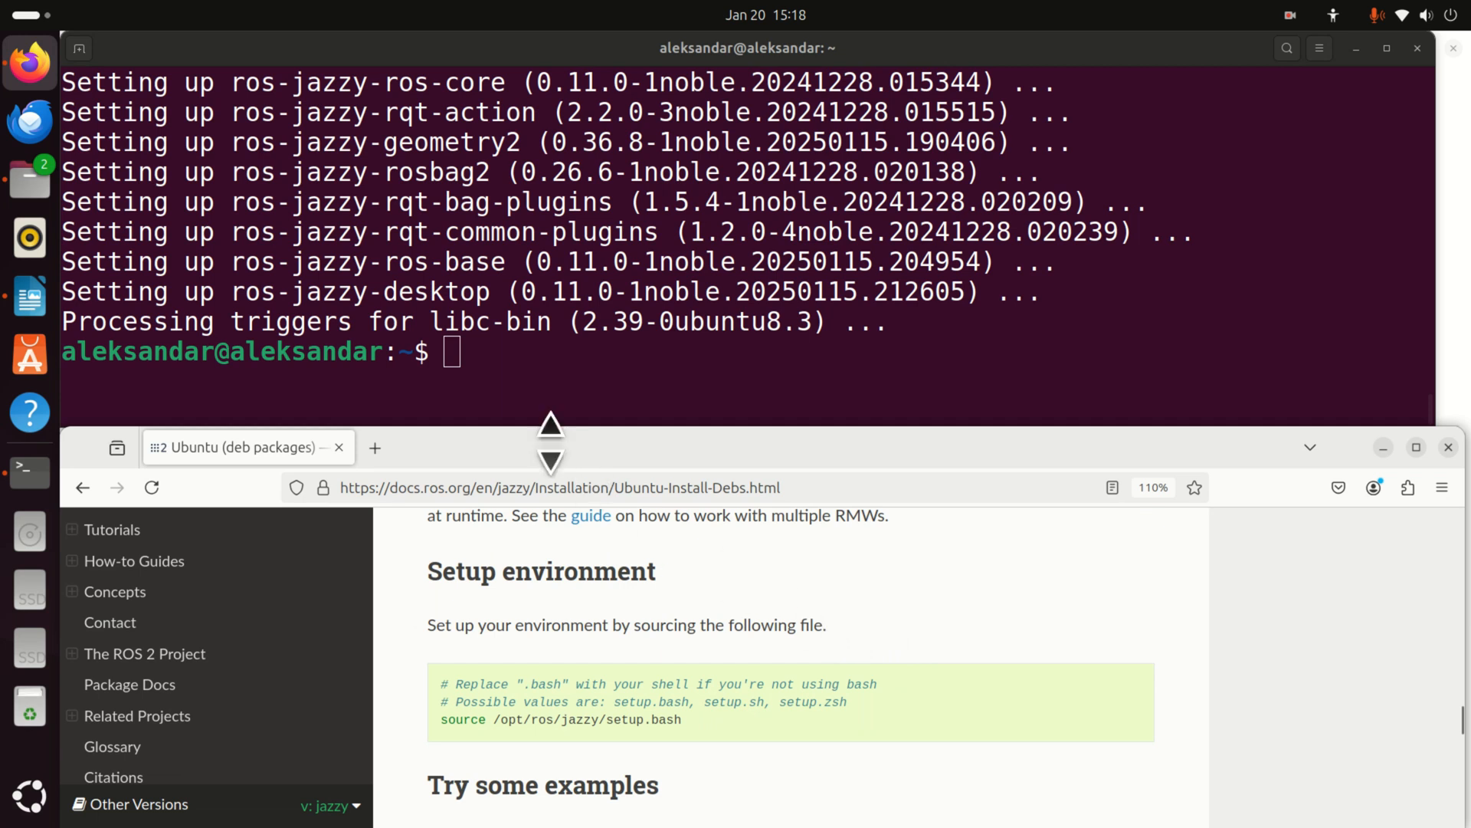
mouse_move(509, 365)
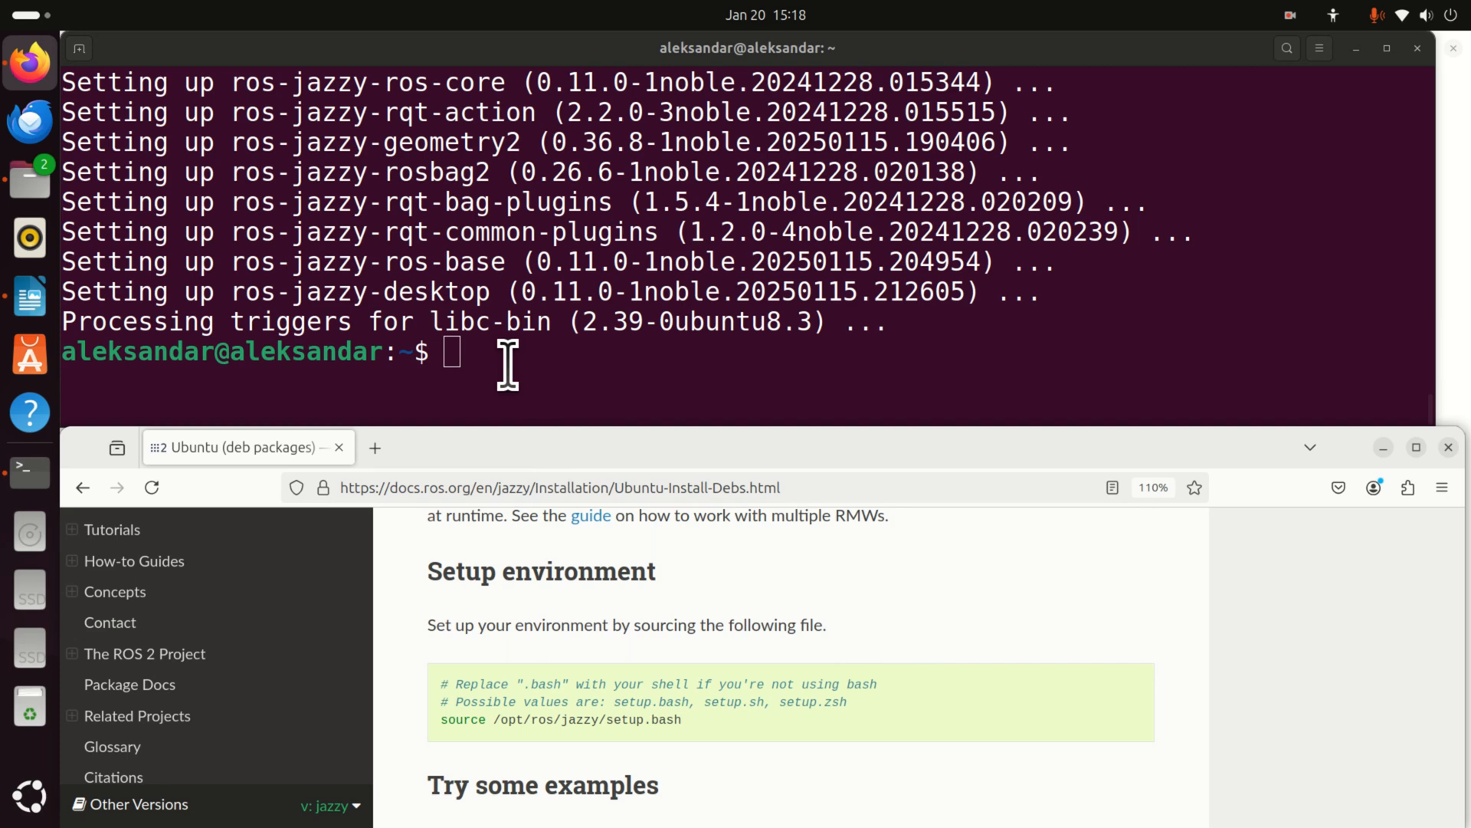
mouse_move(1459, 178)
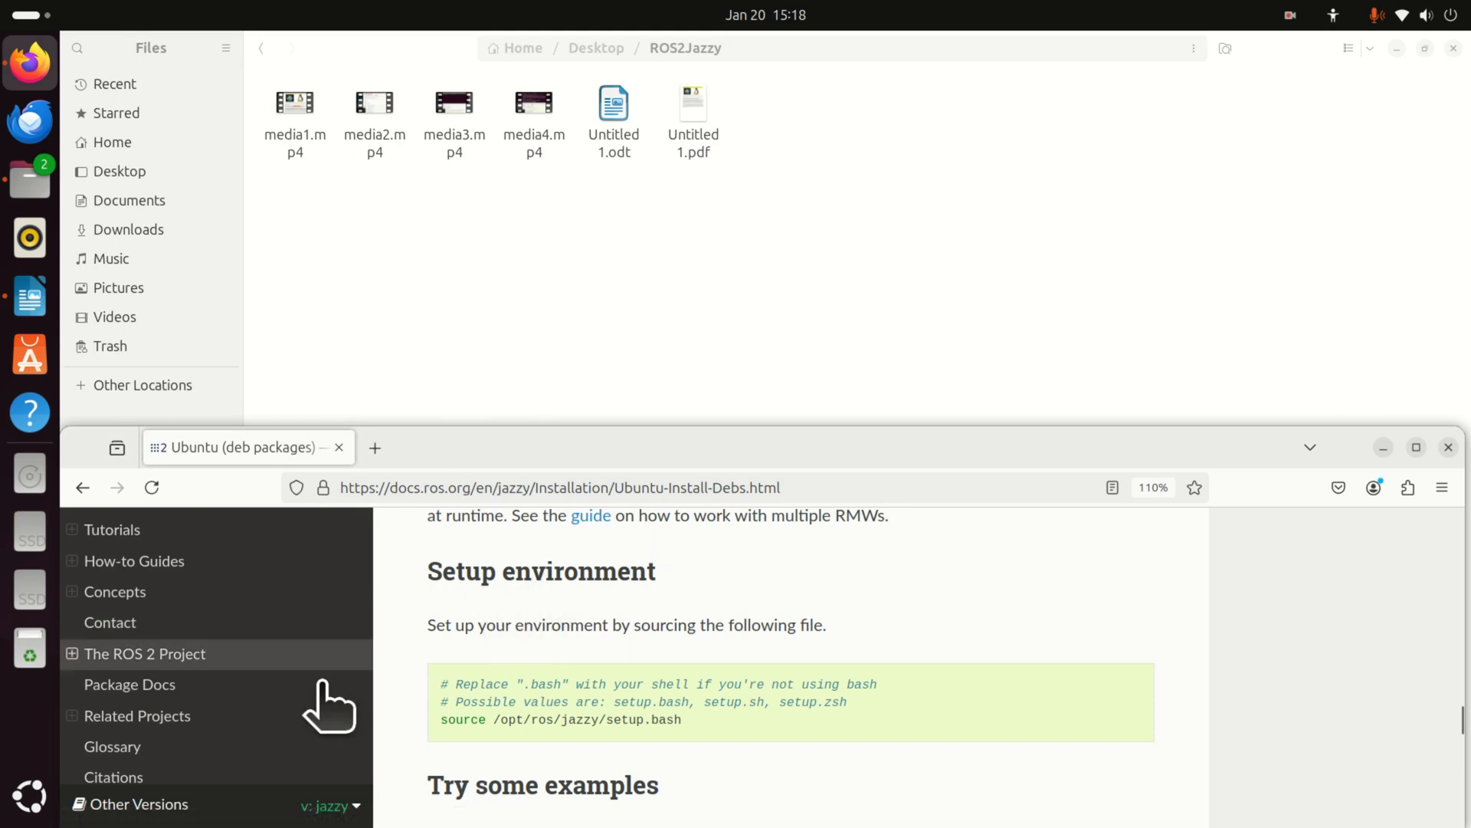
Launch a fresh Terminal from the application search by searching 'term'
key("Super")
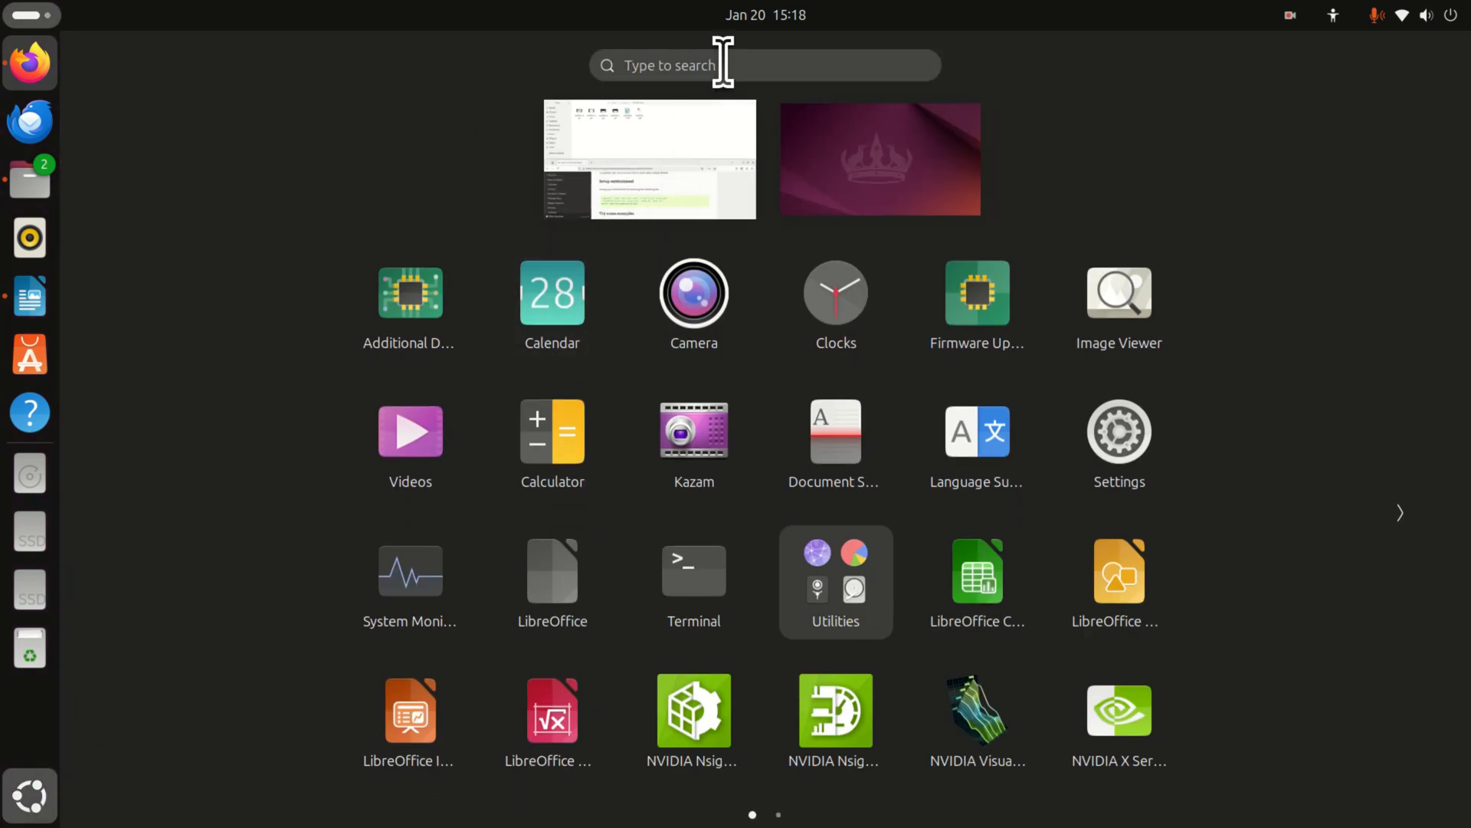
type("term")
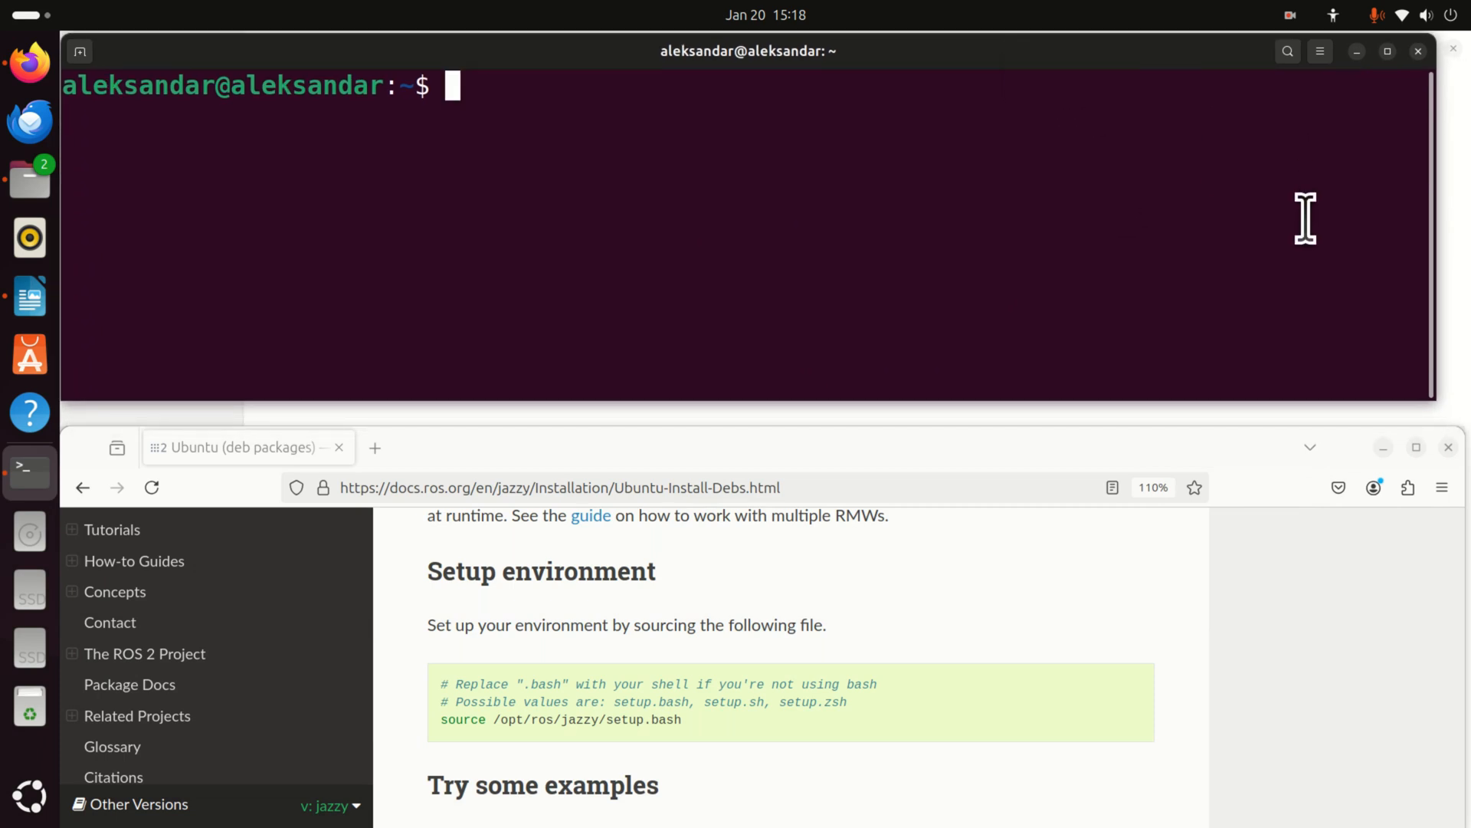
mouse_move(619, 708)
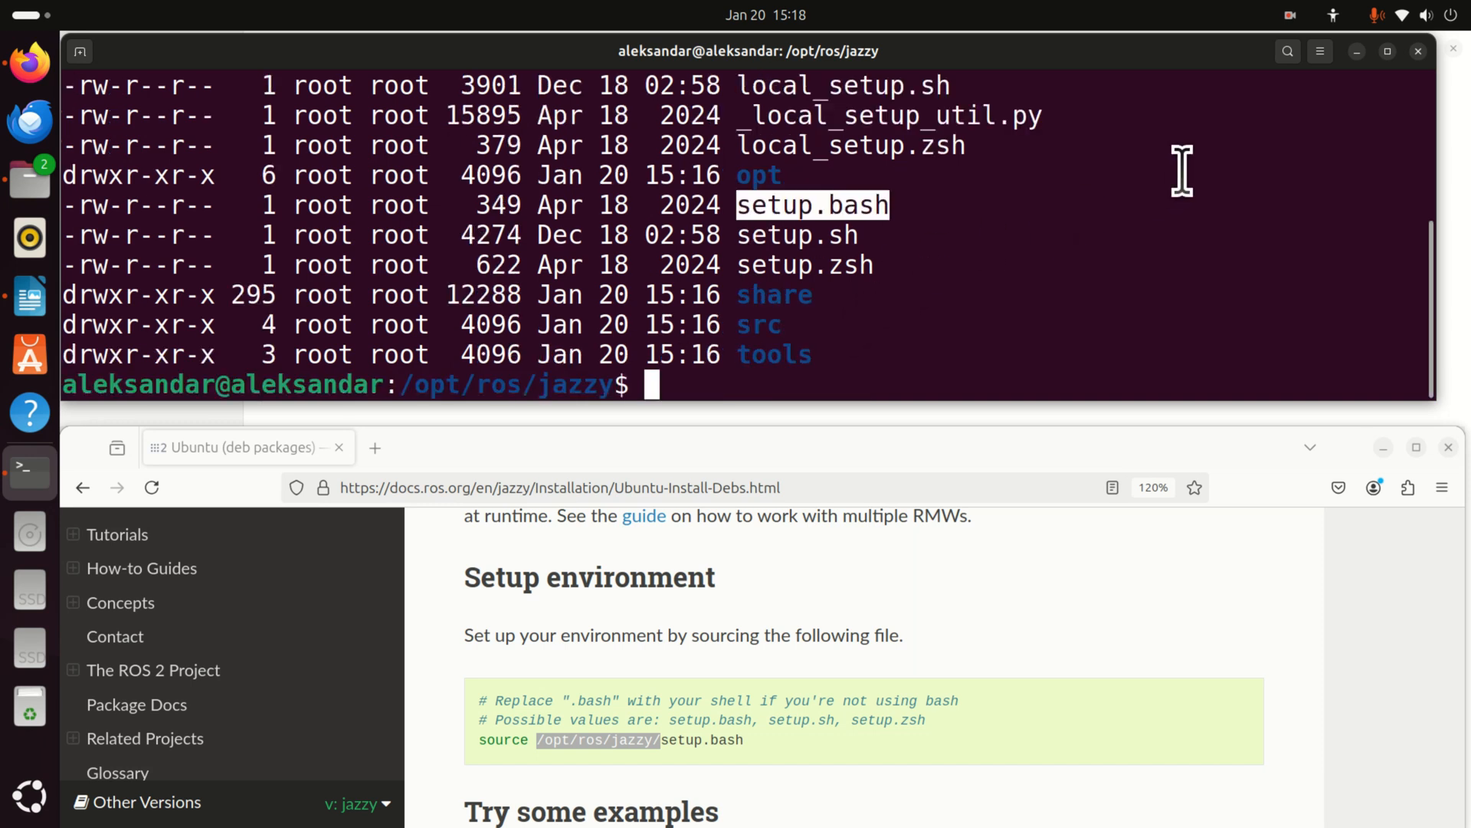
List /opt/ros/jazzy showing setup.bash and begin the sudo nano command
type("sudo nano s")
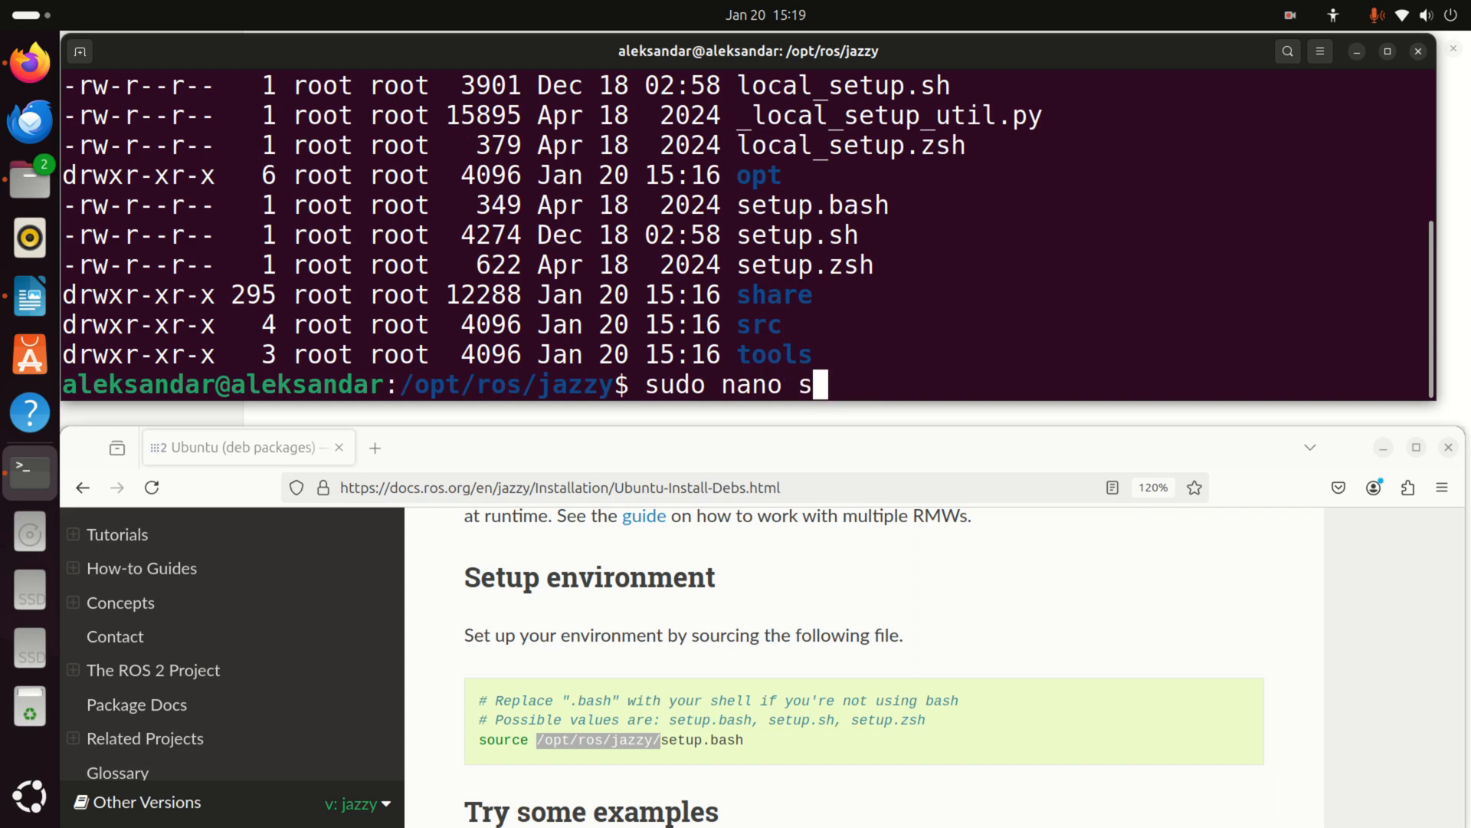
View setup.bash in nano, then close the terminal window and confirm Close Terminal
type("etup.")
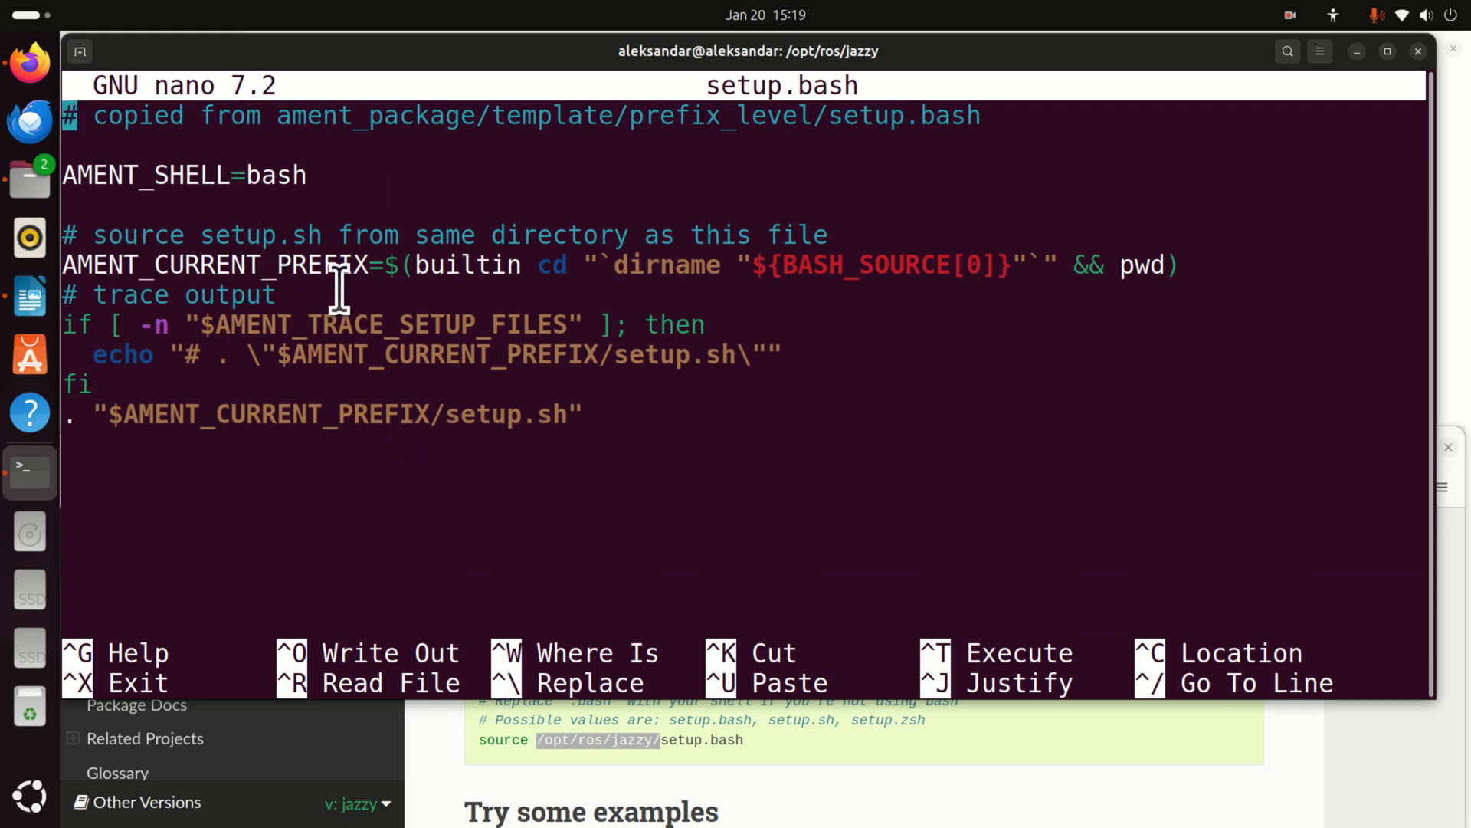
mouse_move(517, 417)
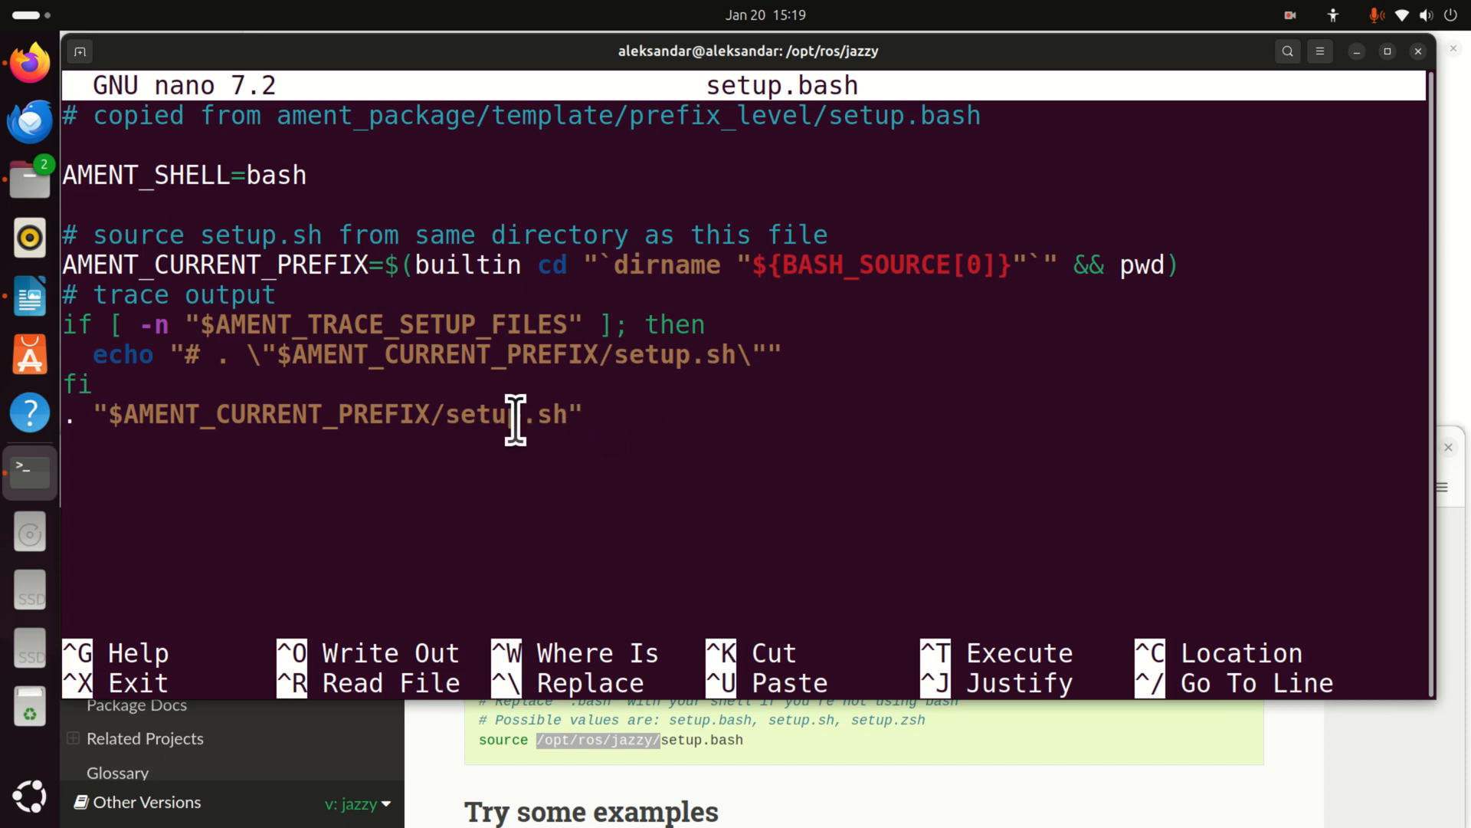
double_click(337, 414)
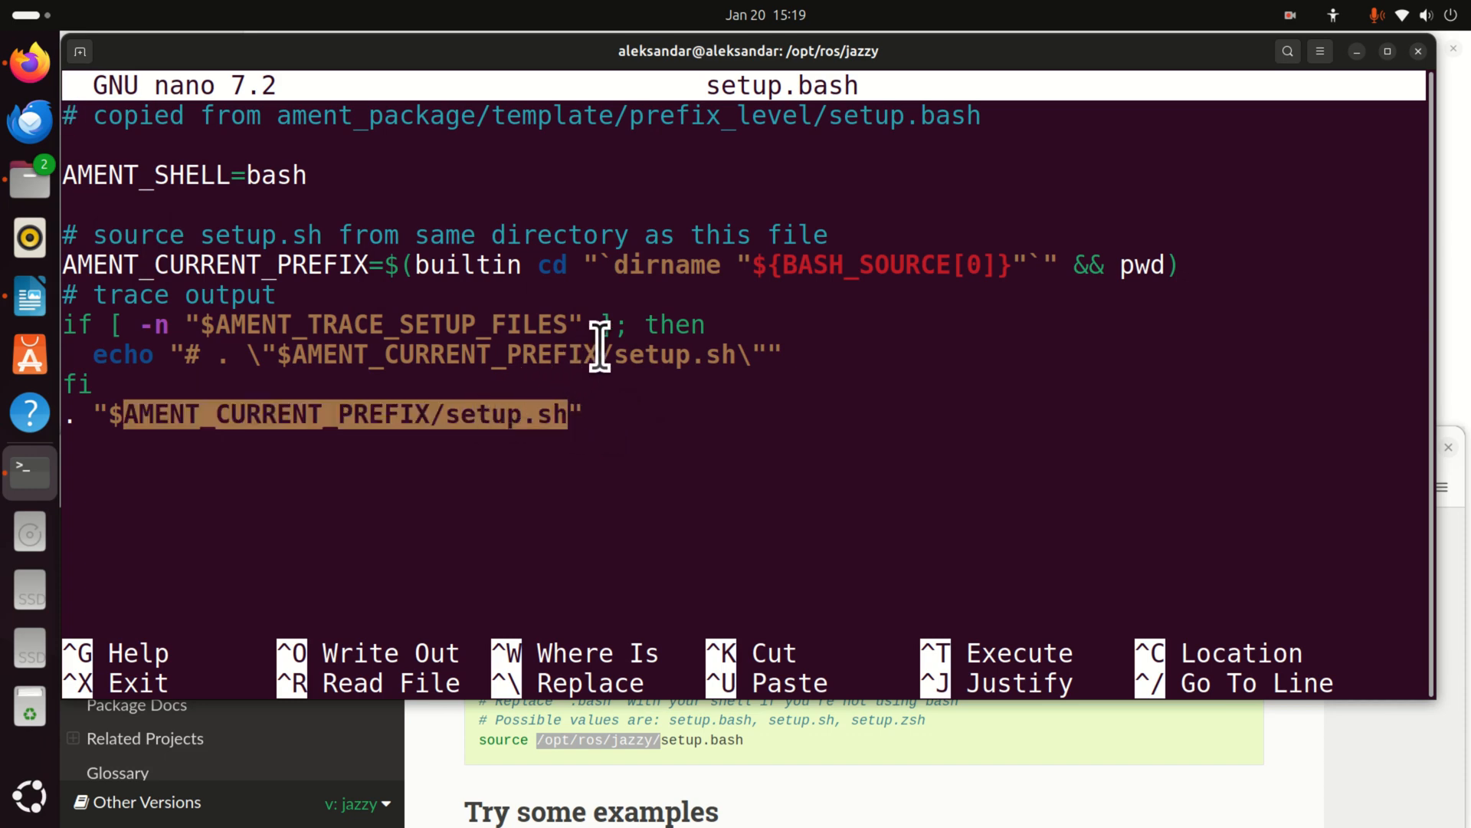
left_click(1417, 50)
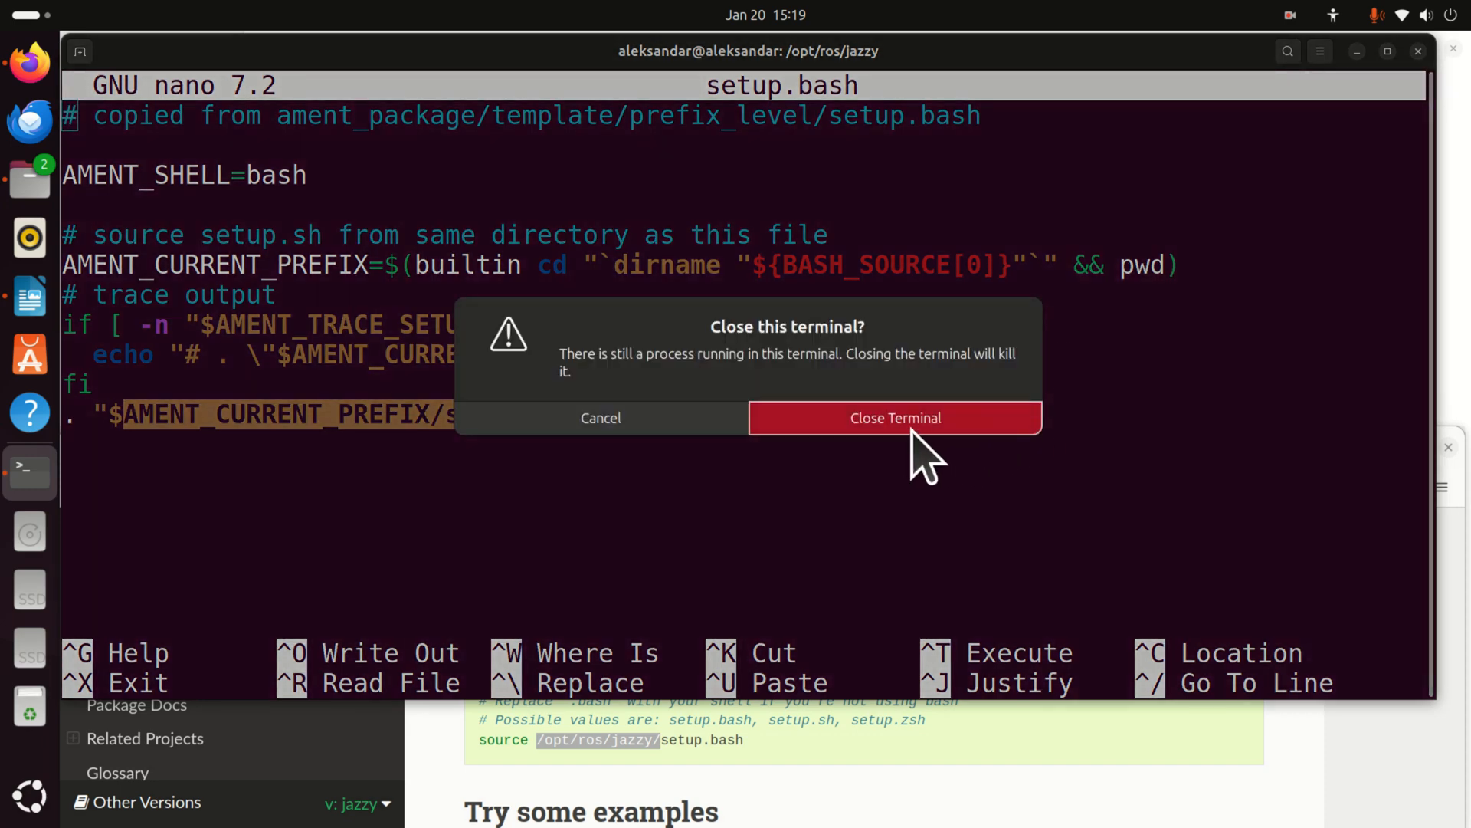
left_click(892, 417)
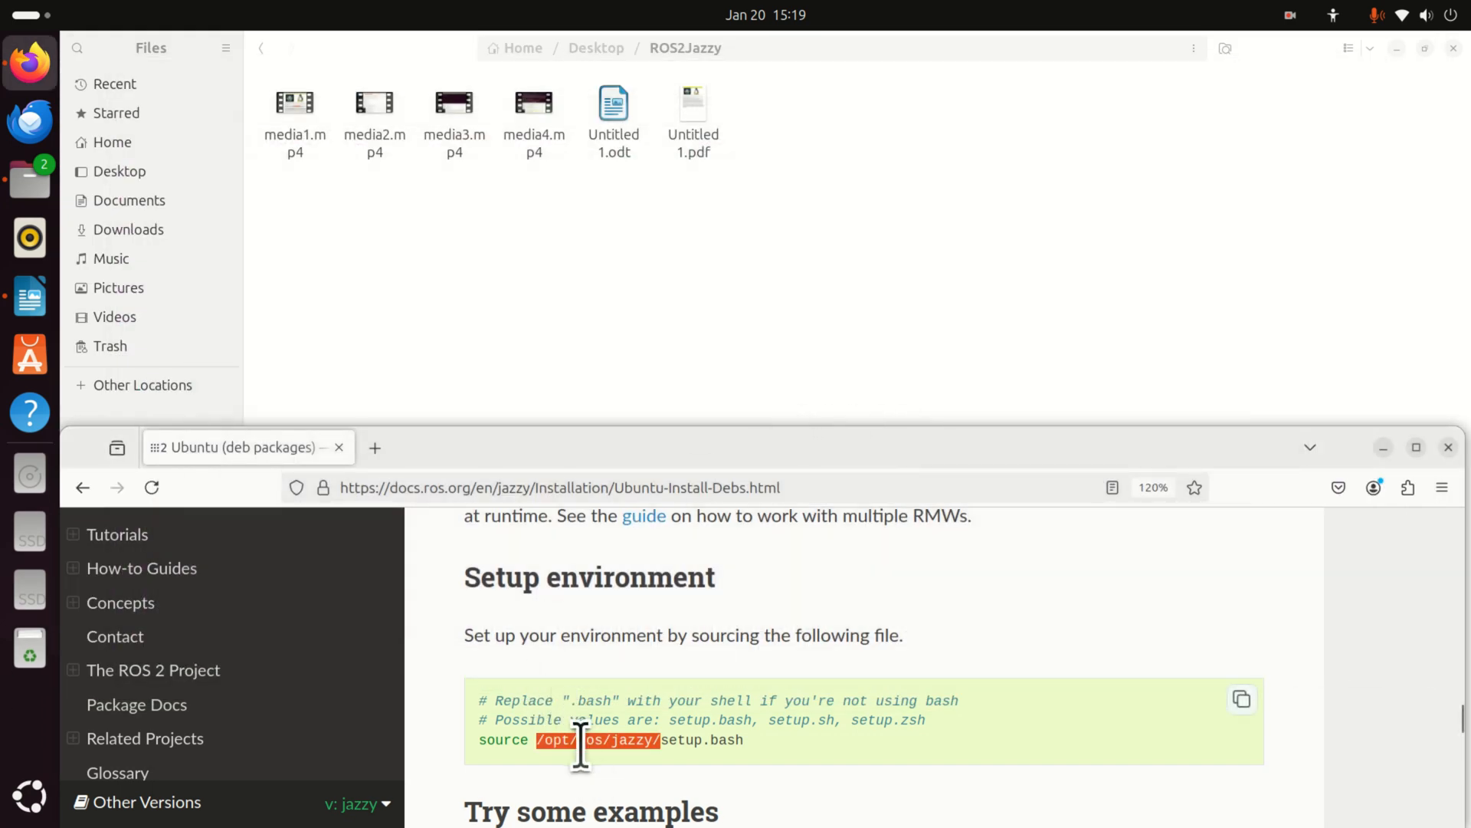
Launch a new Terminal and source /opt/ros/jazzy/setup.bash in it
scroll("down", 3)
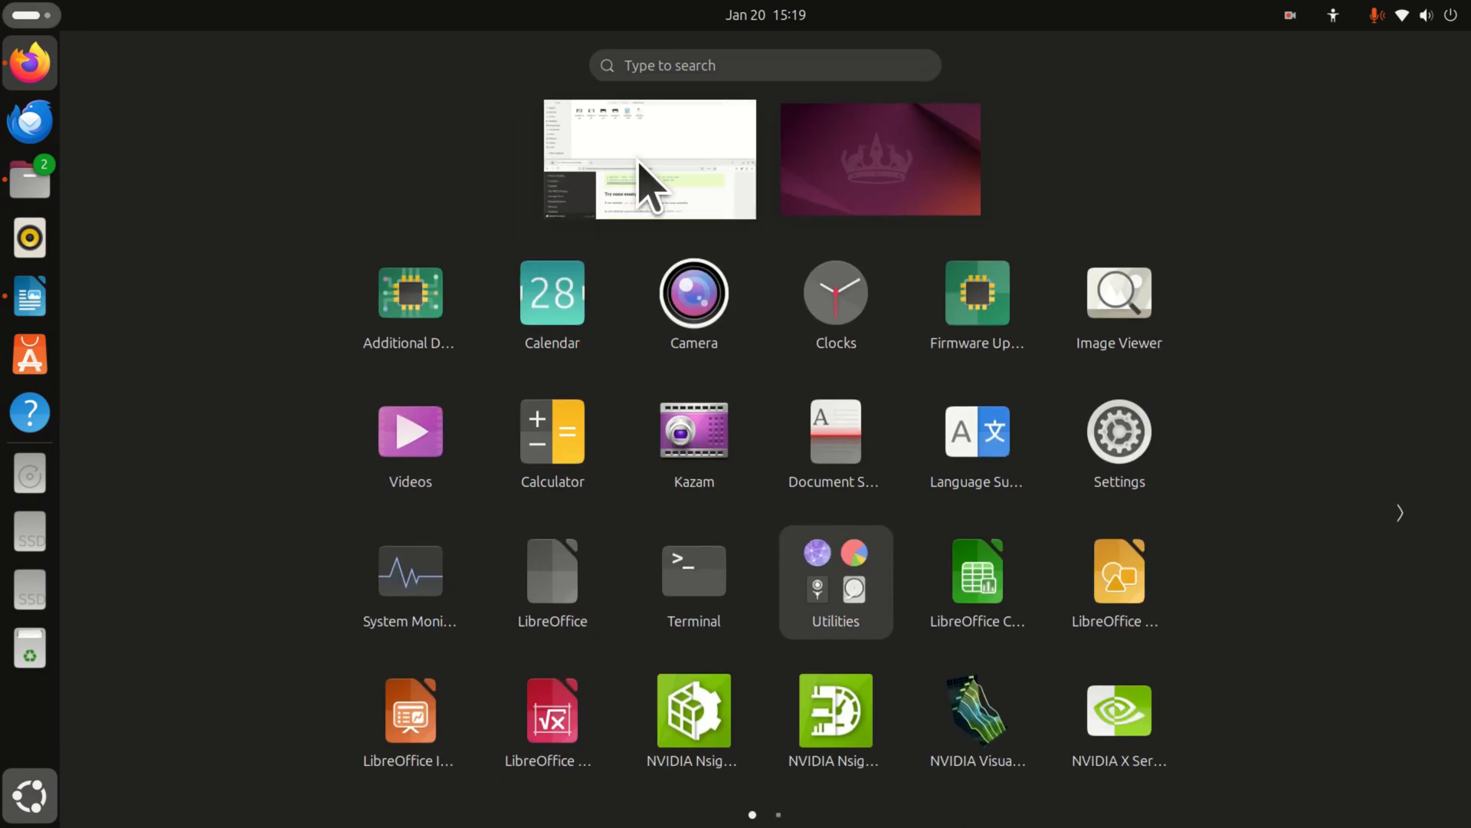
type("ter")
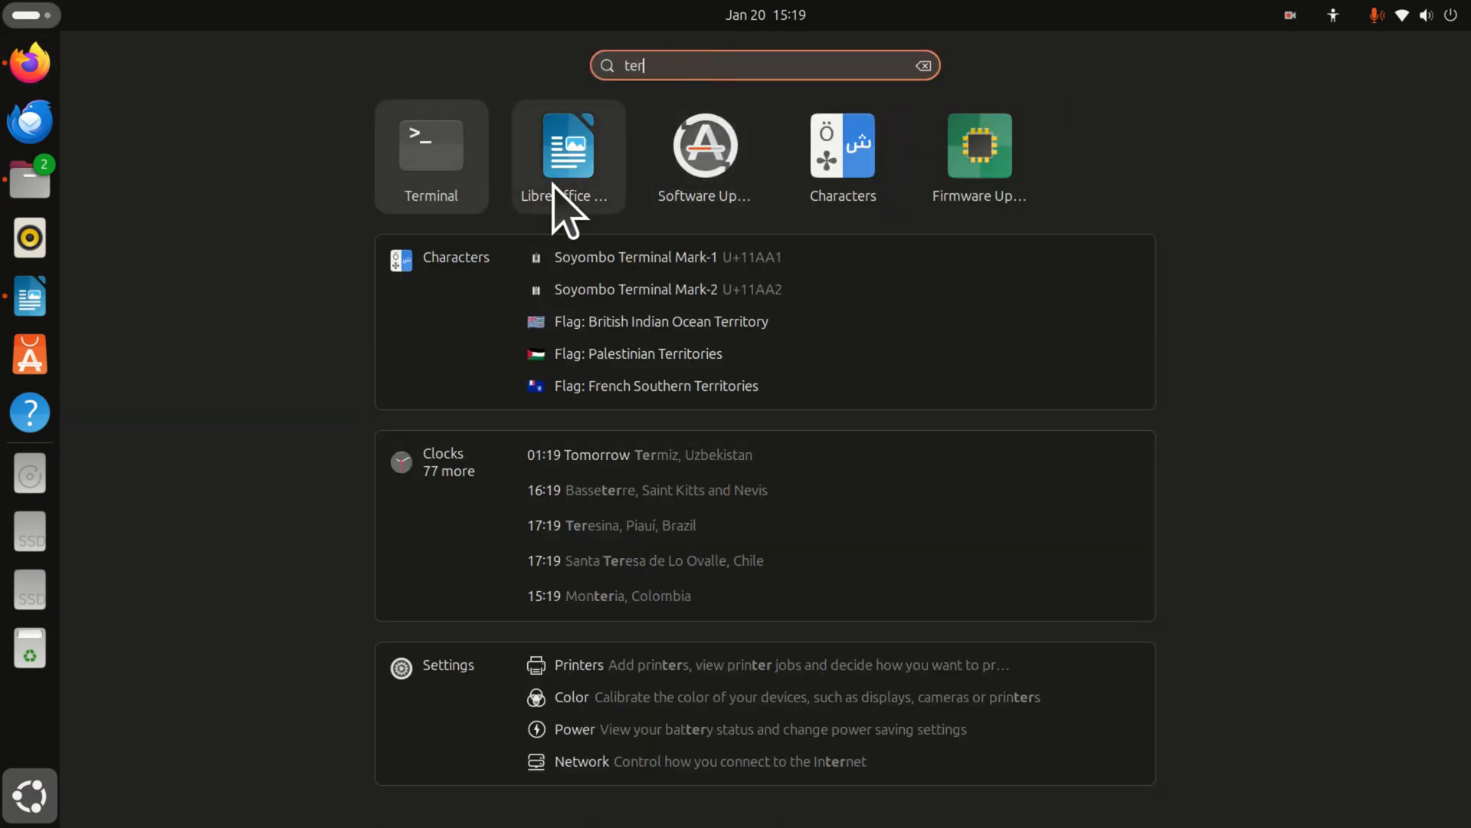
left_click(430, 146)
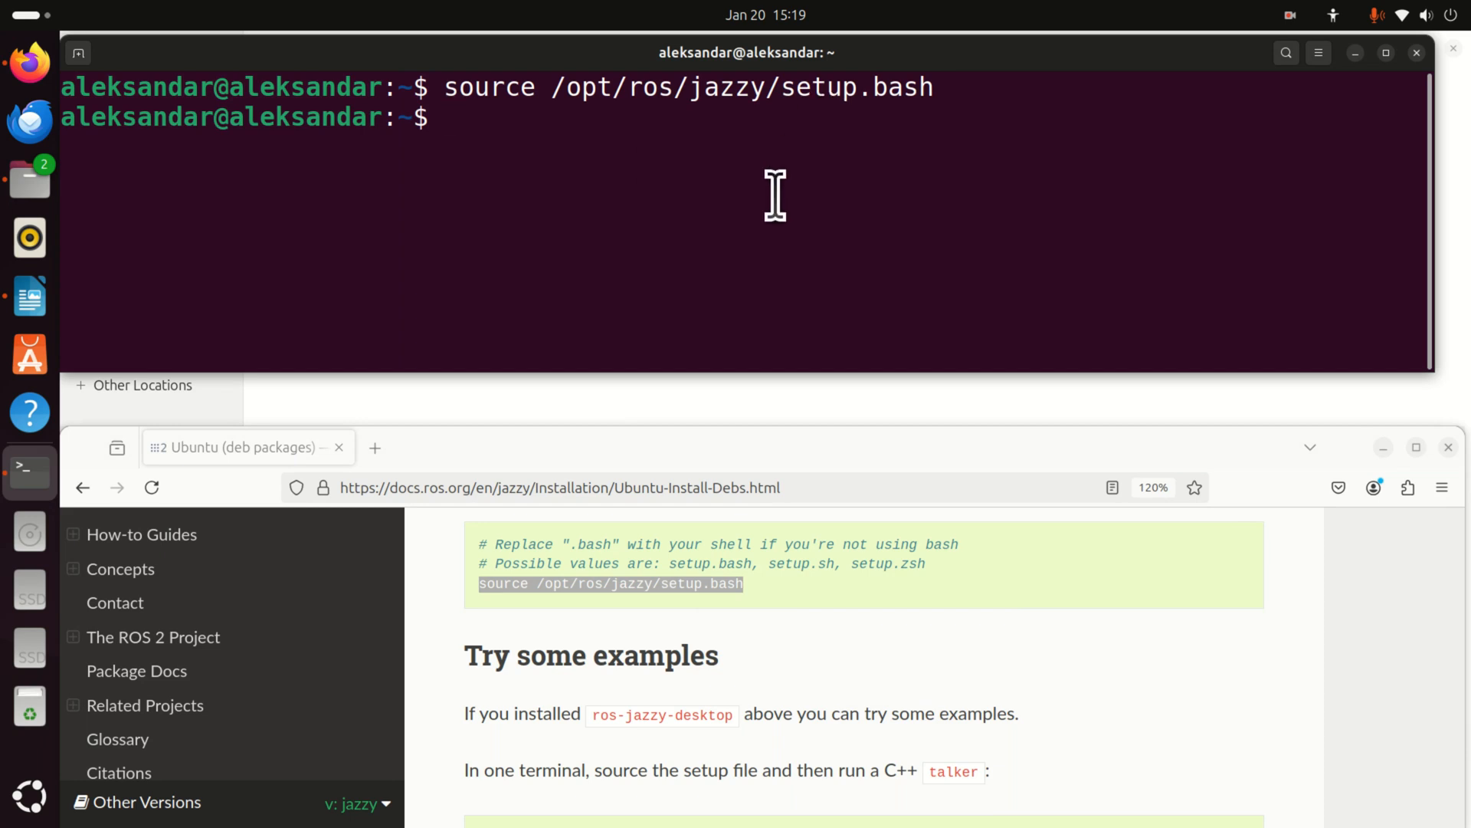
Copy 'ros2 run demo_nodes_cpp talker' from the docs and paste it at the prompt
scroll("down", 3)
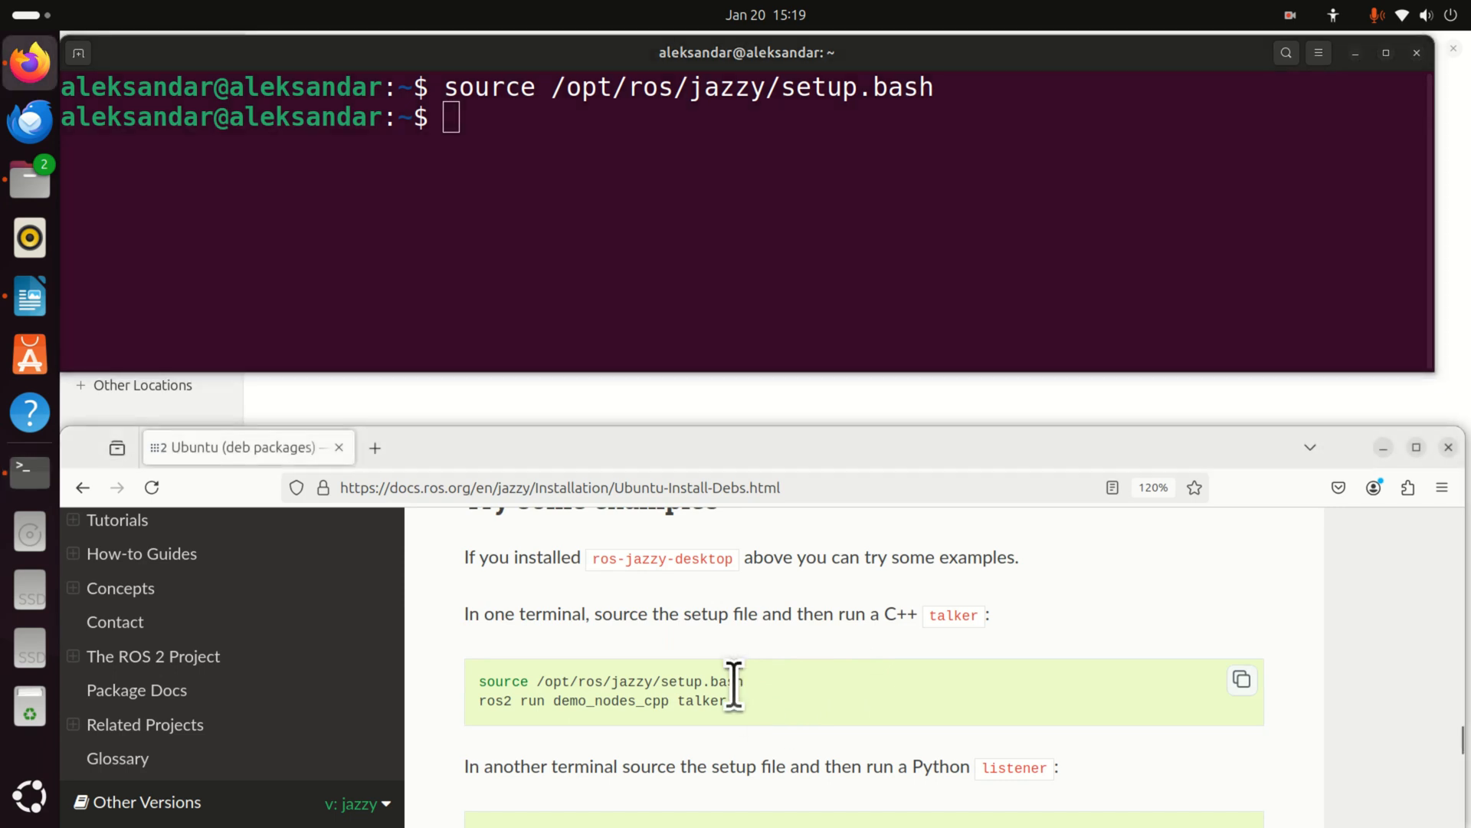
double_click(610, 681)
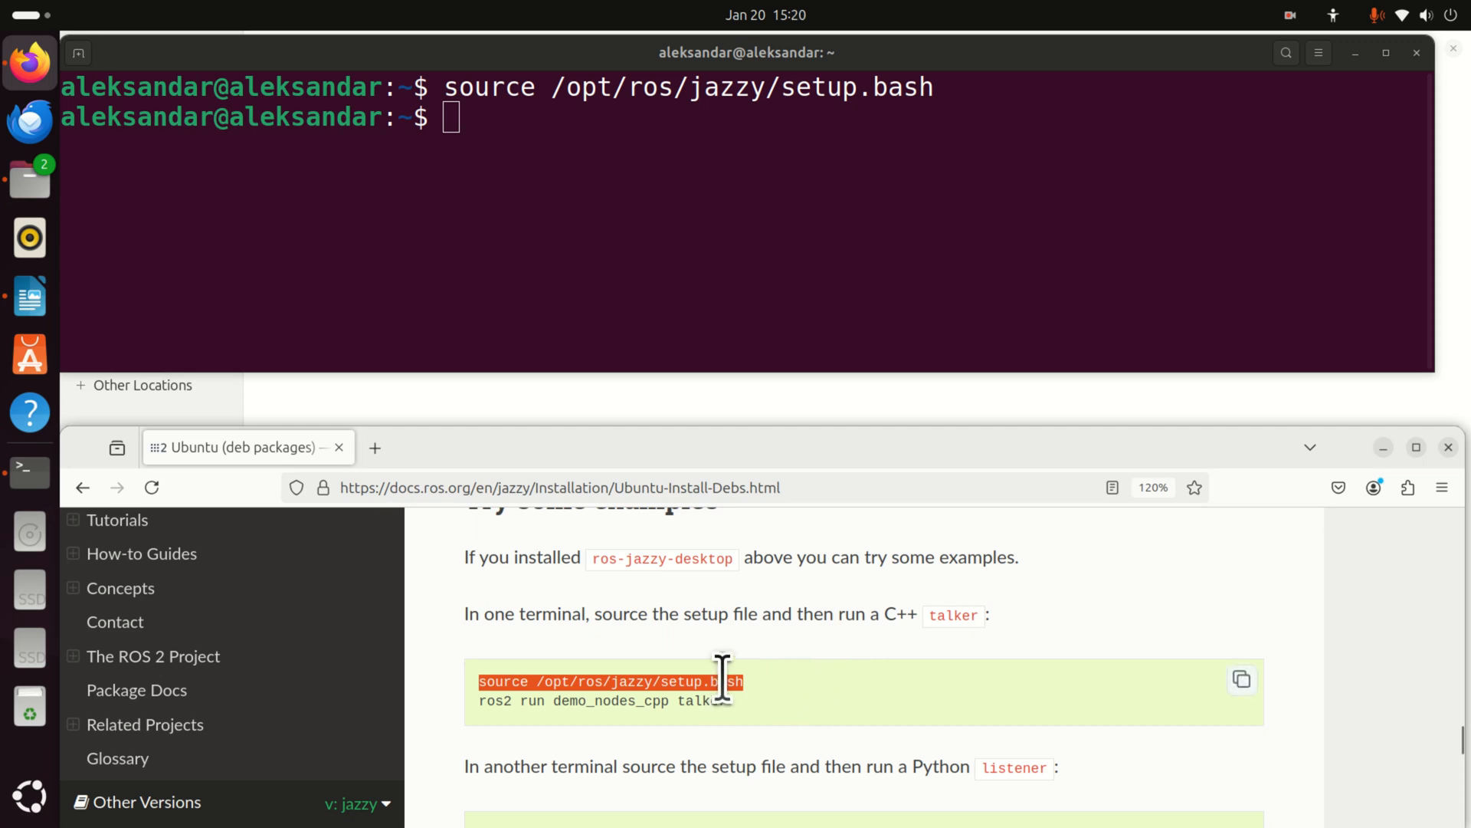
mouse_move(693, 705)
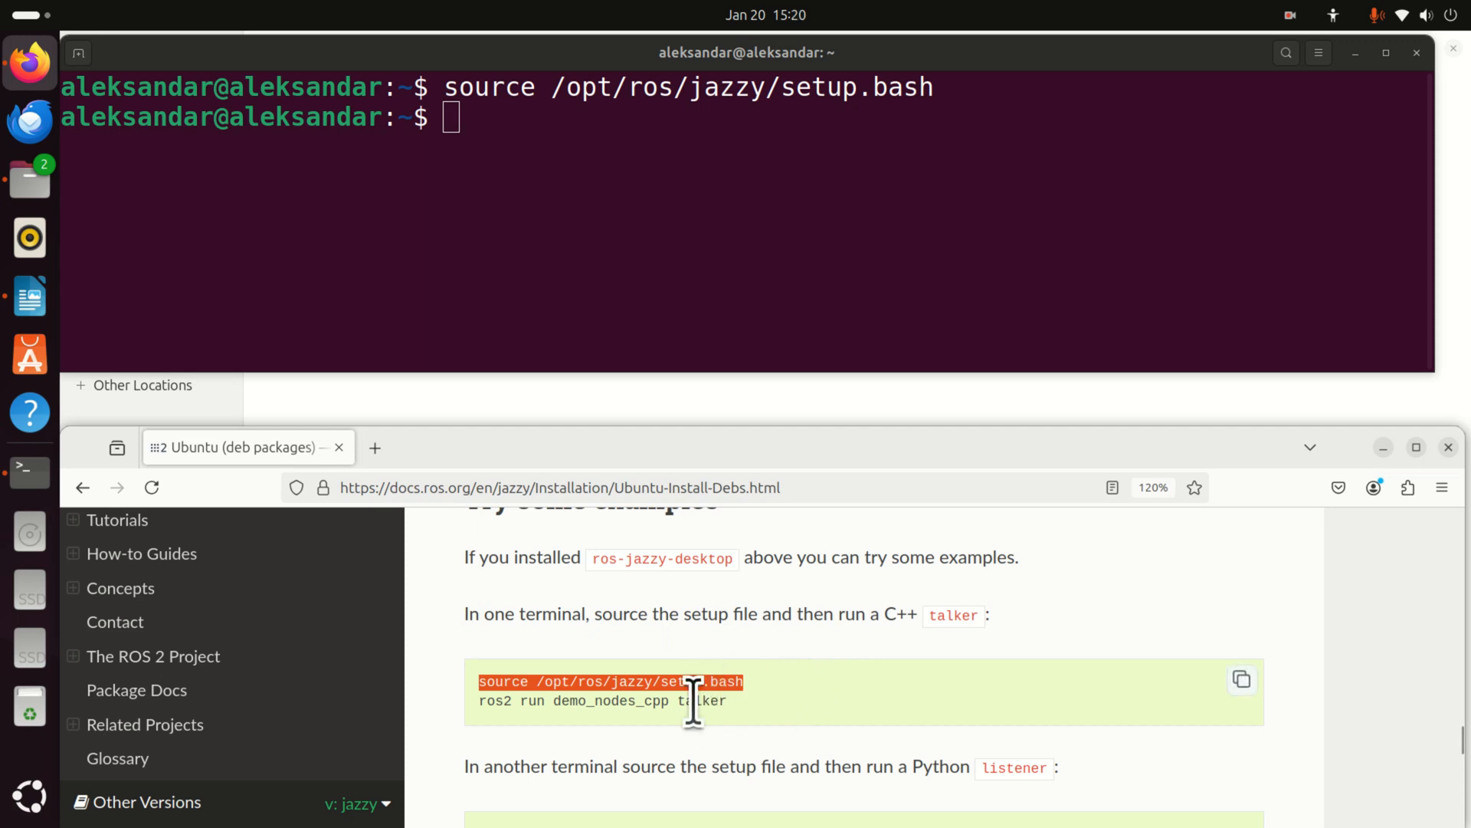
mouse_move(620, 681)
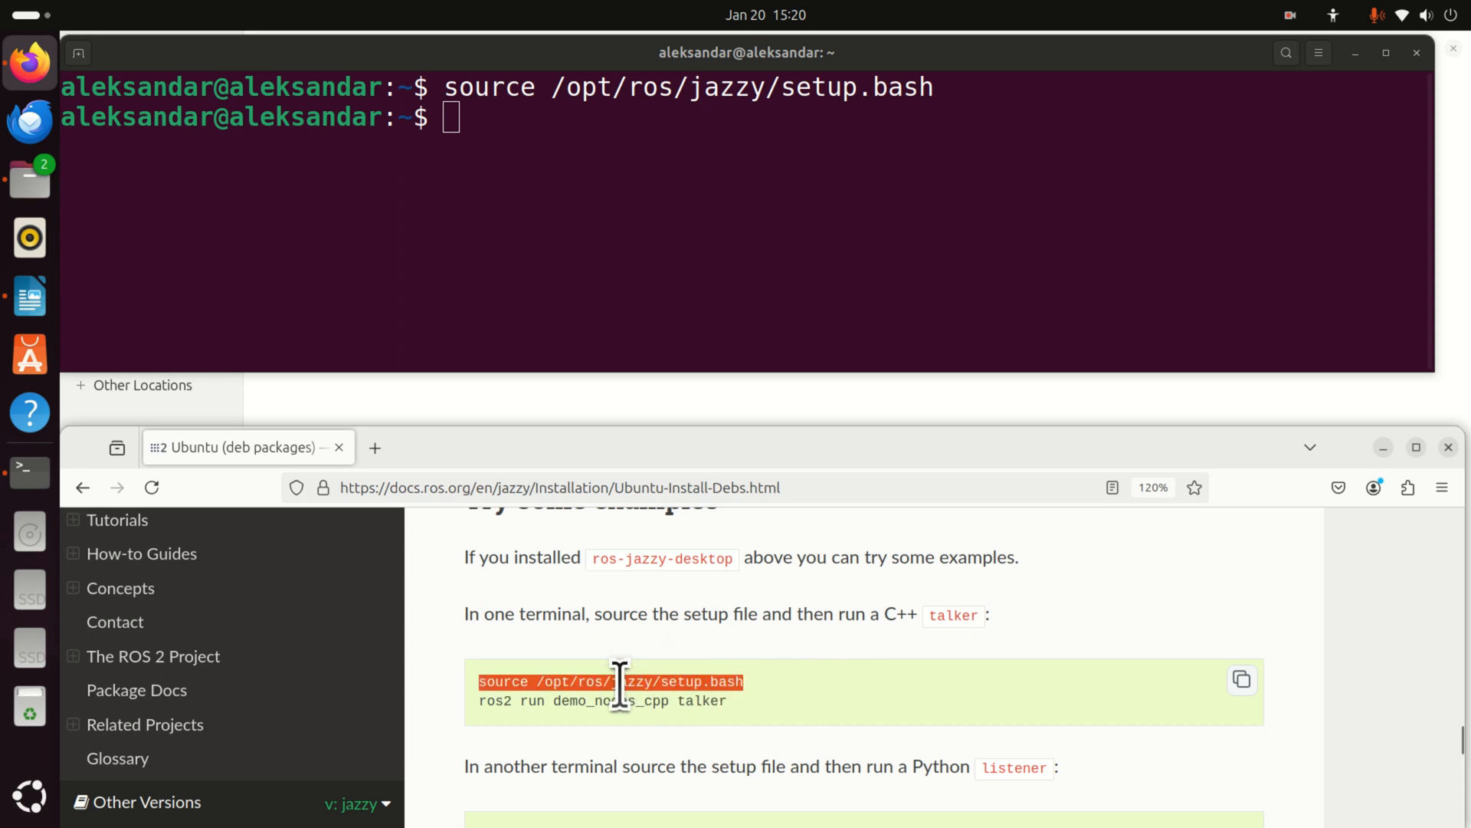
right_click(620, 701)
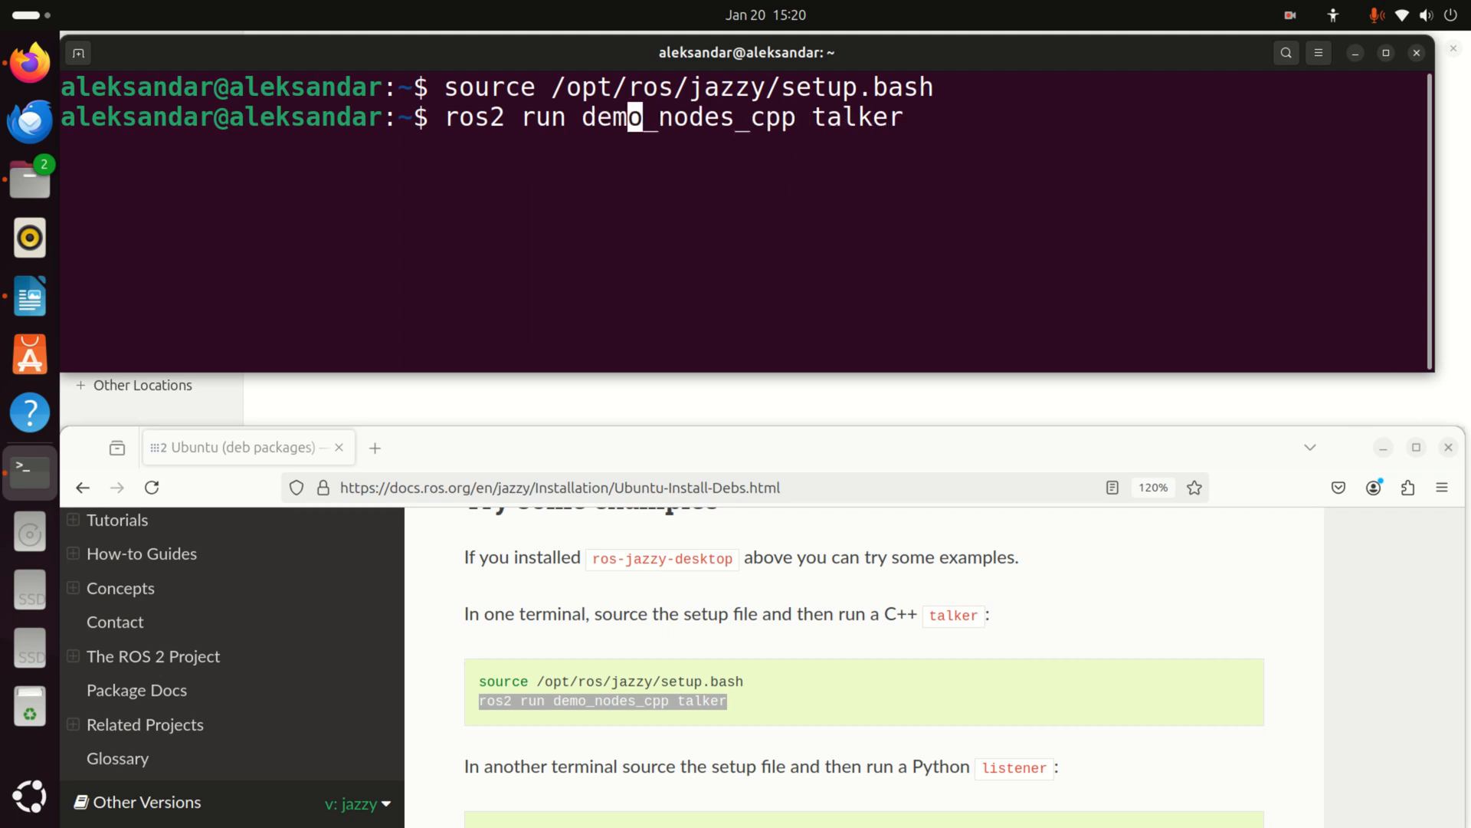
Run the demo_nodes_cpp talker so it publishes numbered Hello World messages
key("Return")
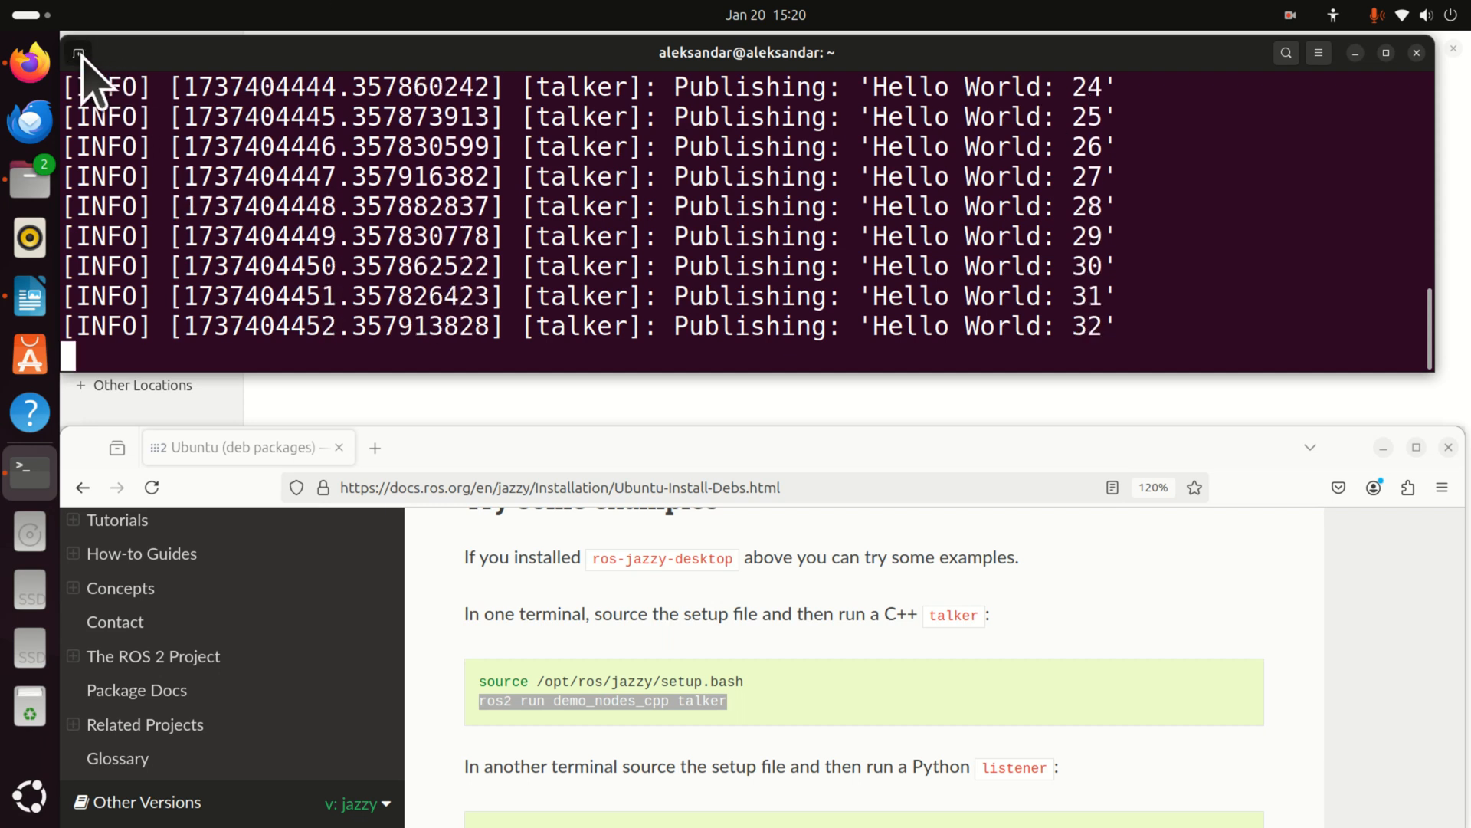
In a second tab, source the Jazzy setup and enter 'ros2 run demo_nodes_py listener'
left_click(79, 52)
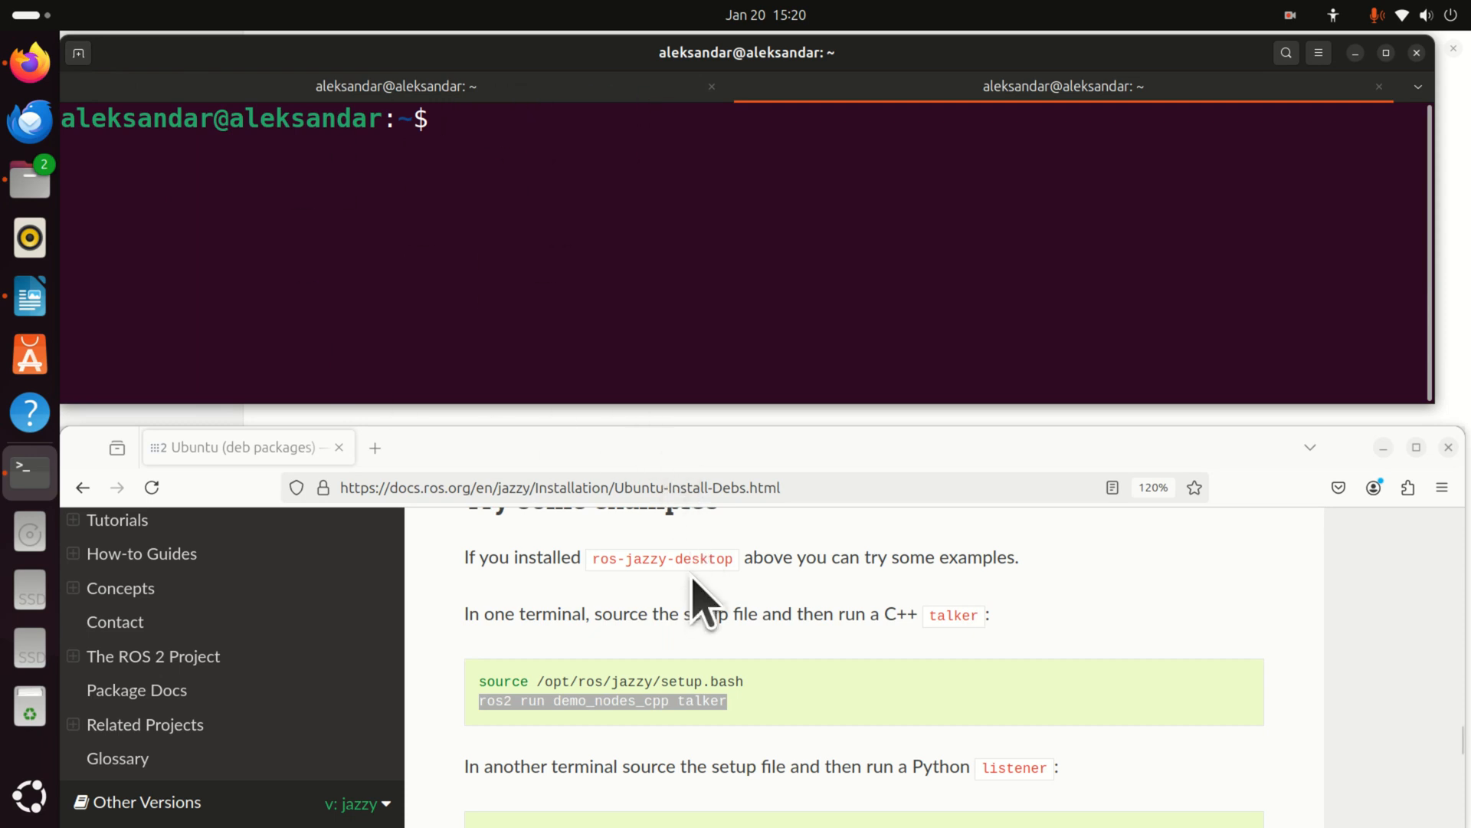
scroll("down", 3)
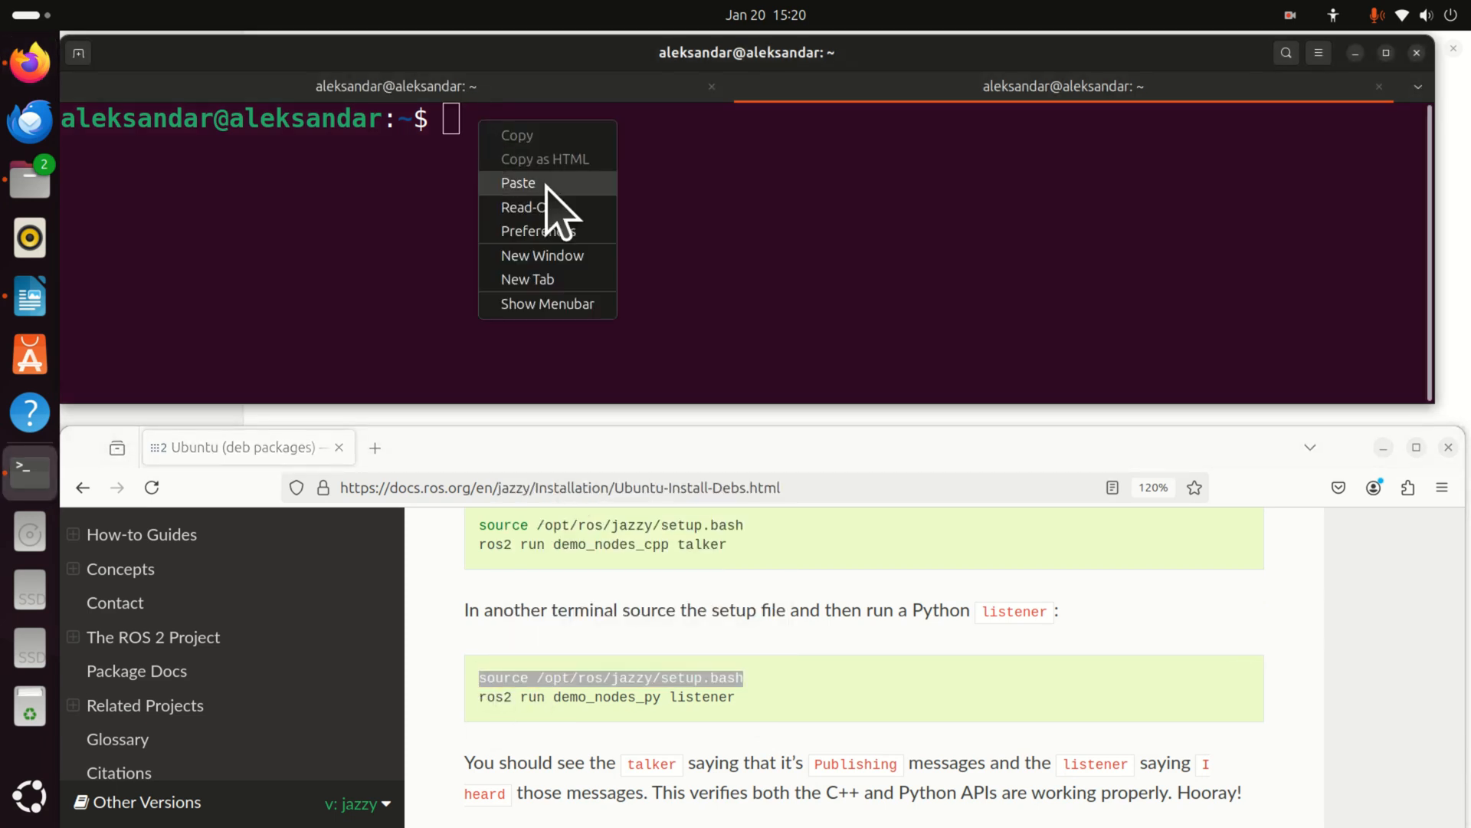
left_click(519, 182)
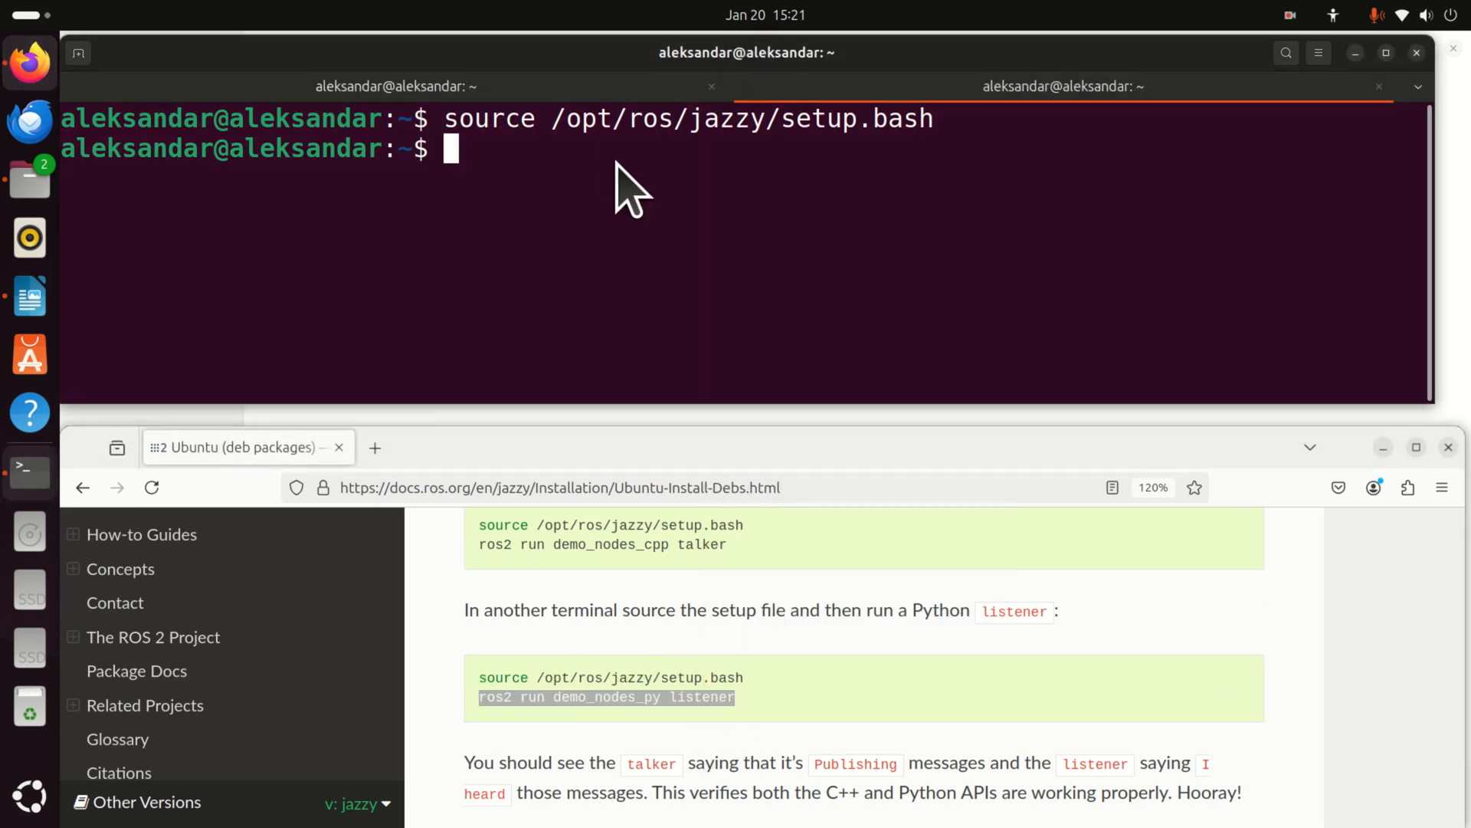
type("ros2 run demo_nodes_py listener")
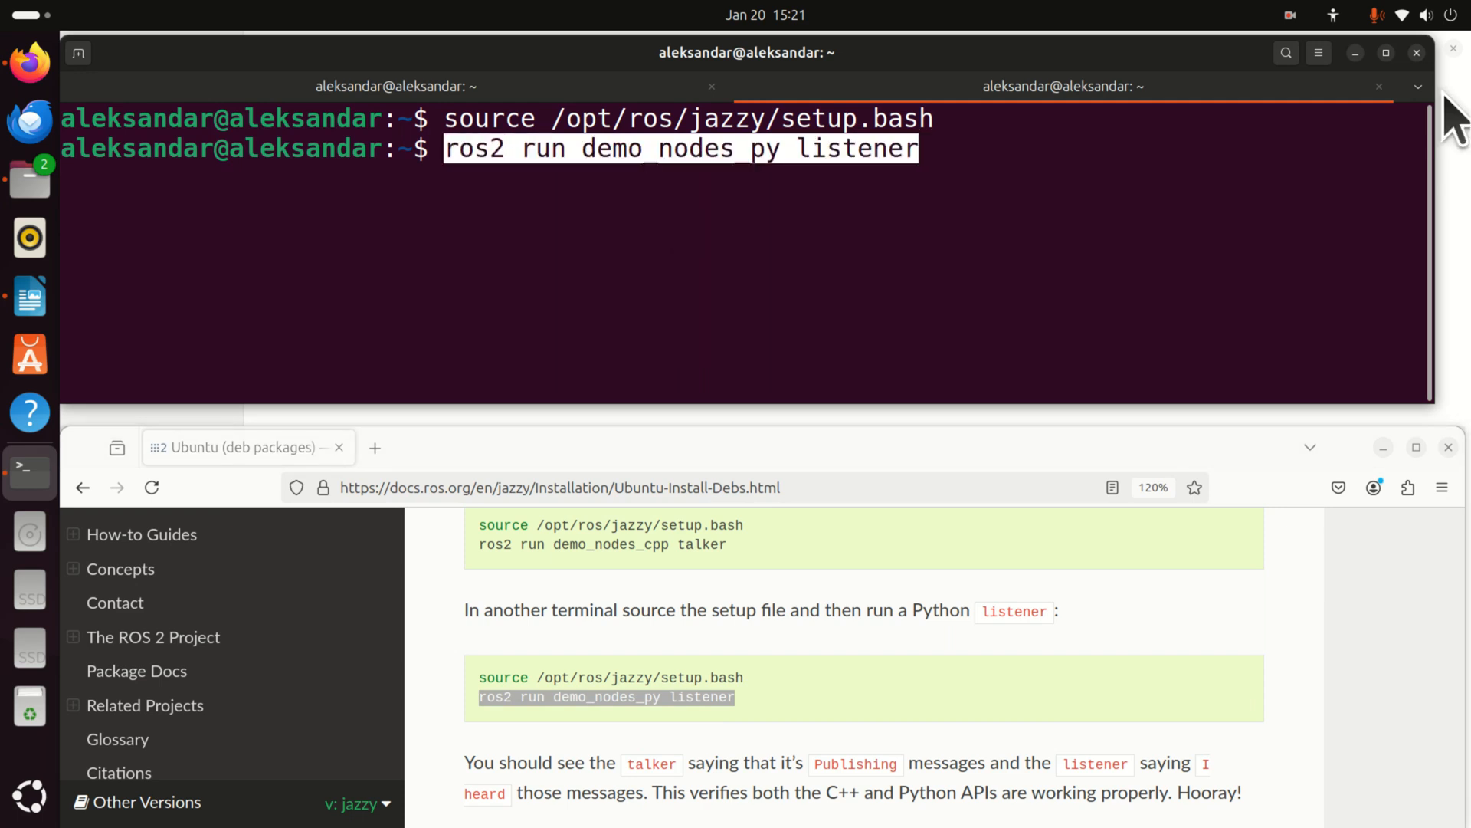